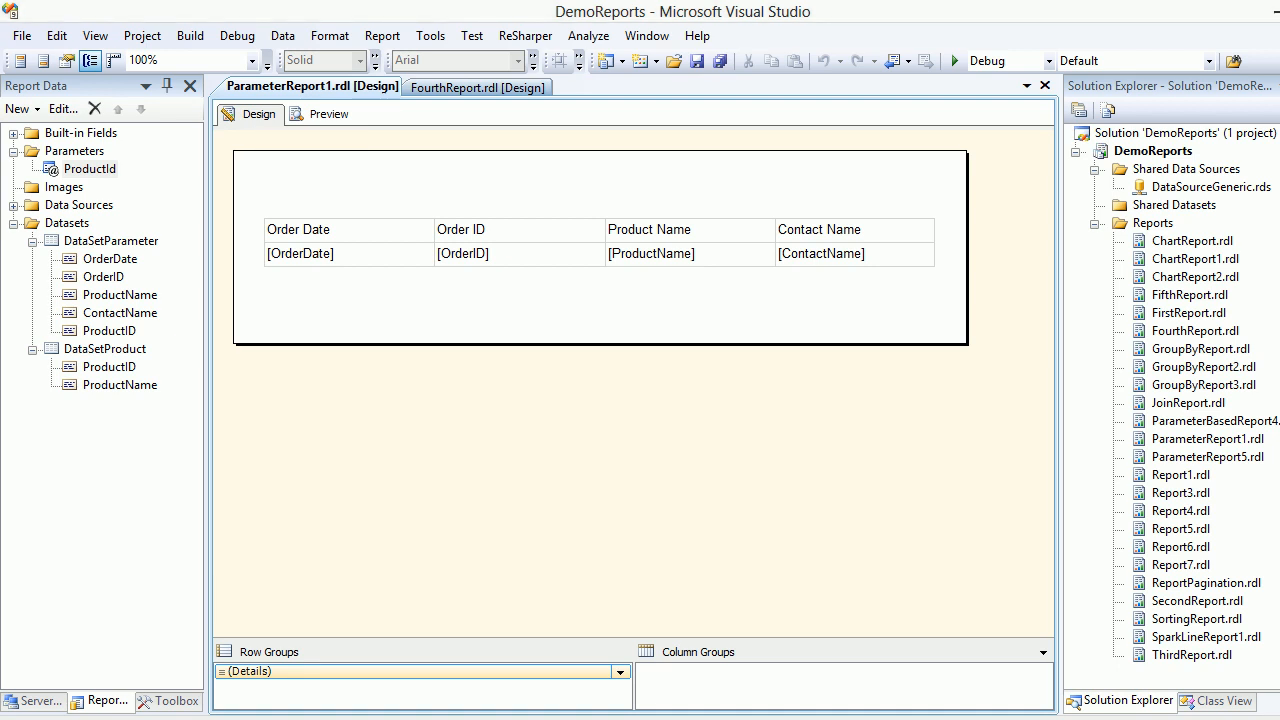
- Edit the DataSetParameter query, placing Order Details and Products in a row right of Orders
{"action": "left_click", "coordinate": [110, 241]}
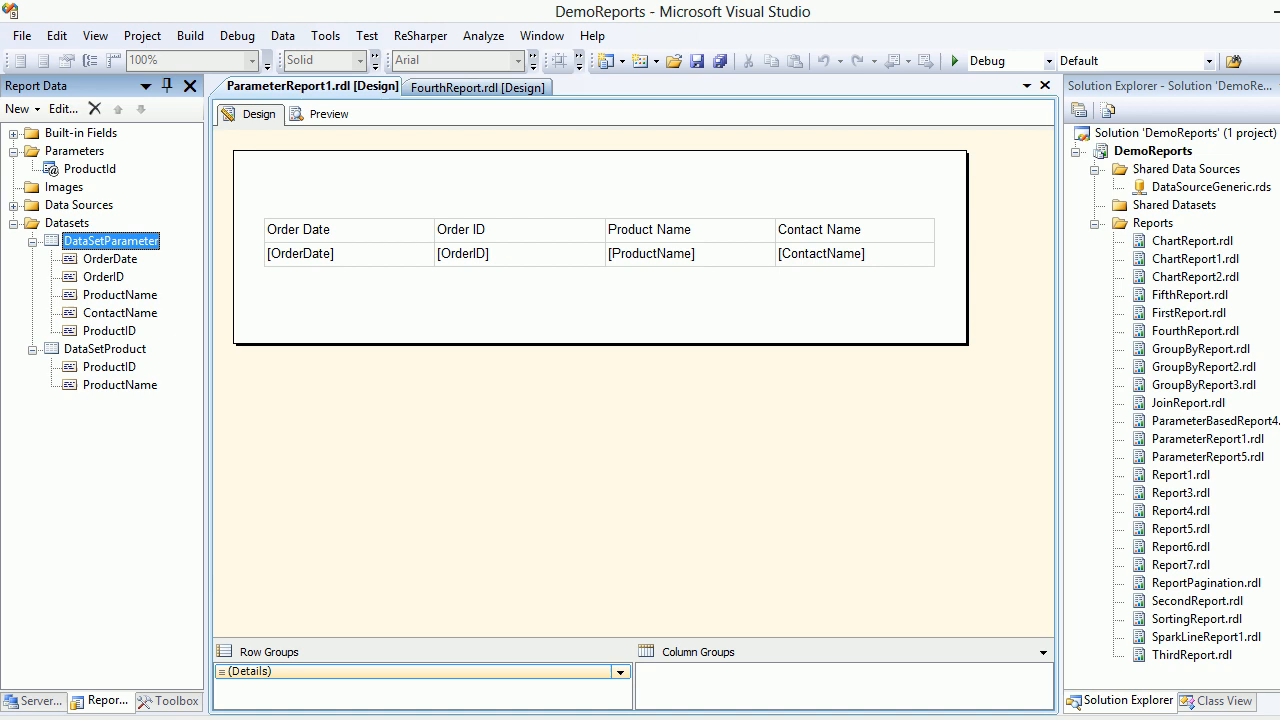
{"action": "right_click", "coordinate": [110, 240]}
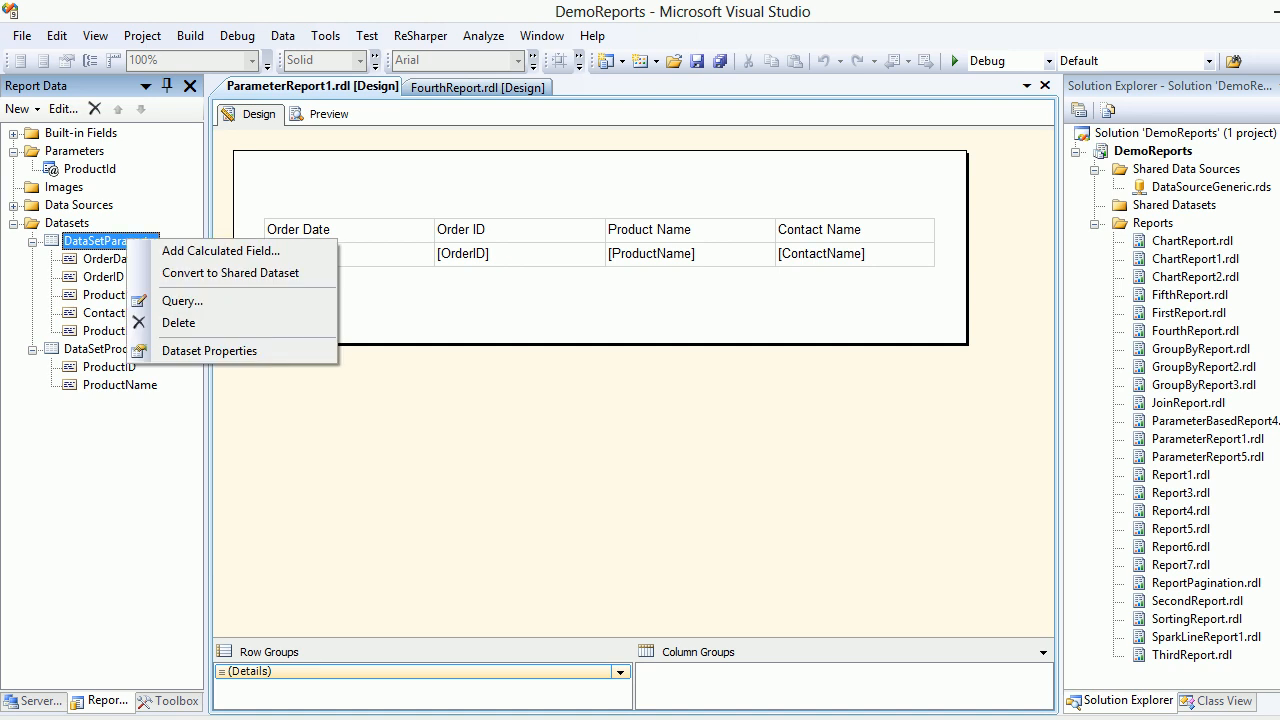
{"action": "mouse_move", "coordinate": [181, 300]}
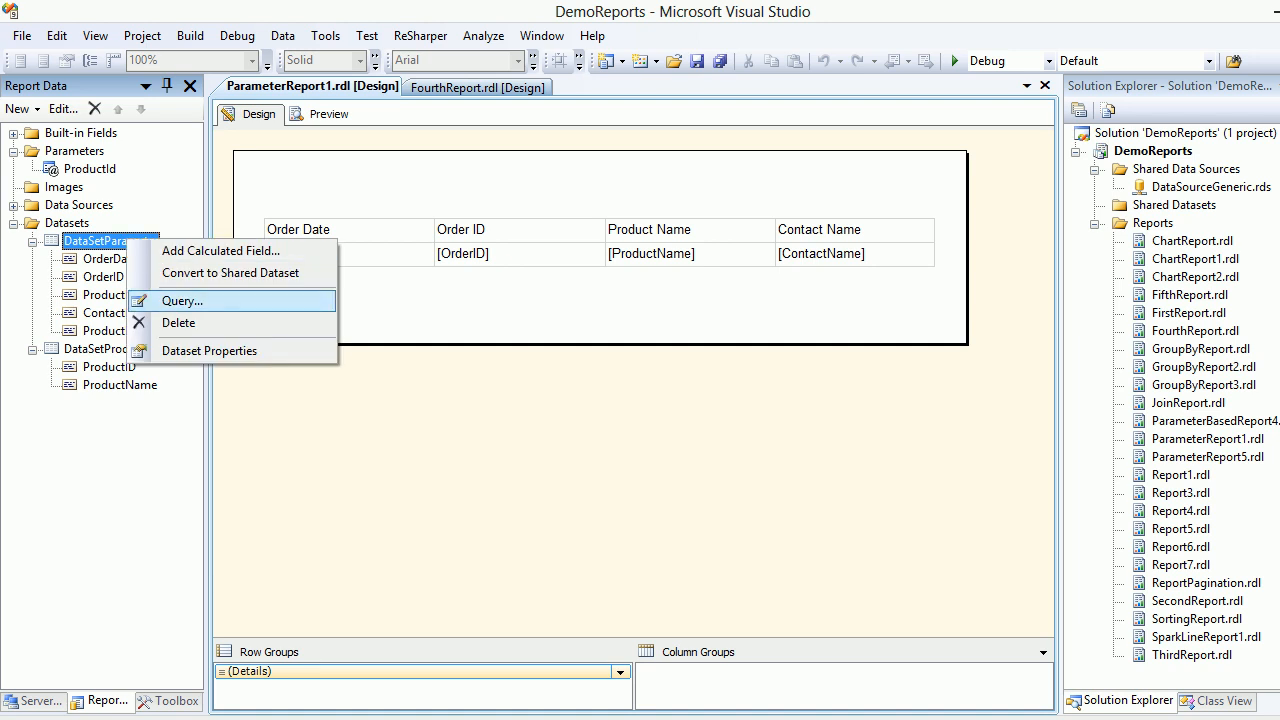
{"action": "left_click", "coordinate": [182, 301]}
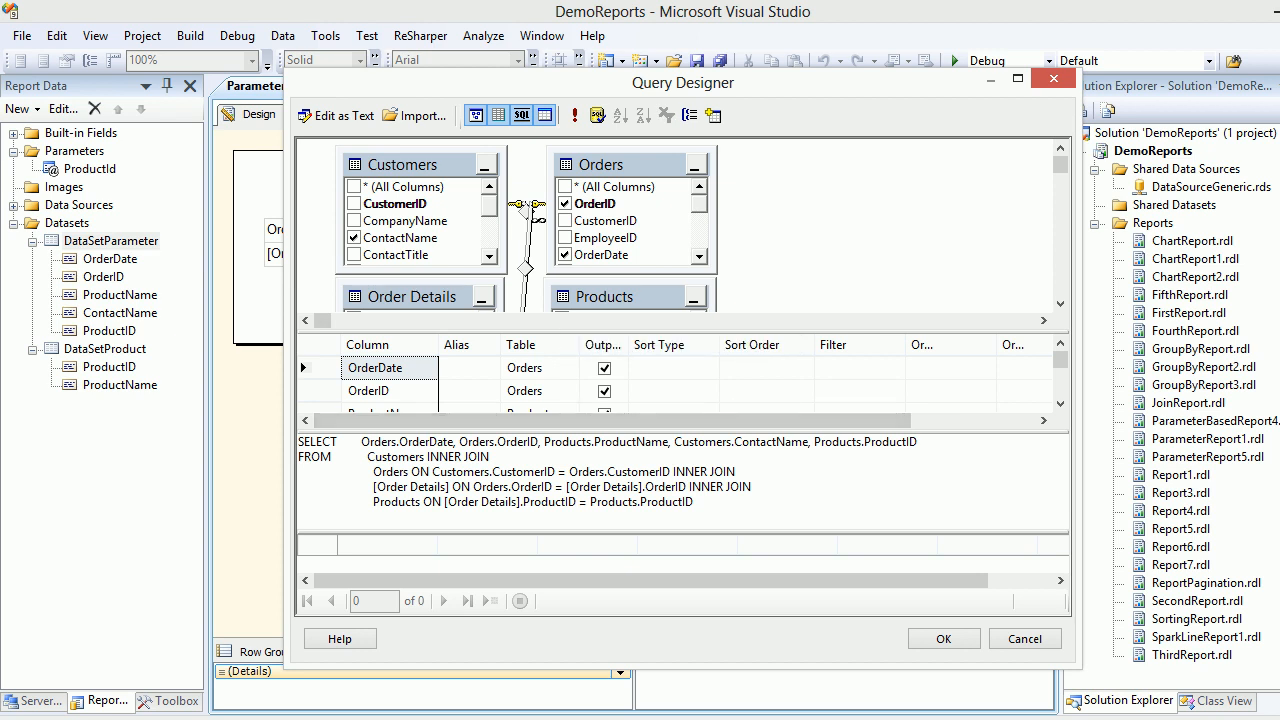
{"action": "left_click", "coordinate": [1017, 79]}
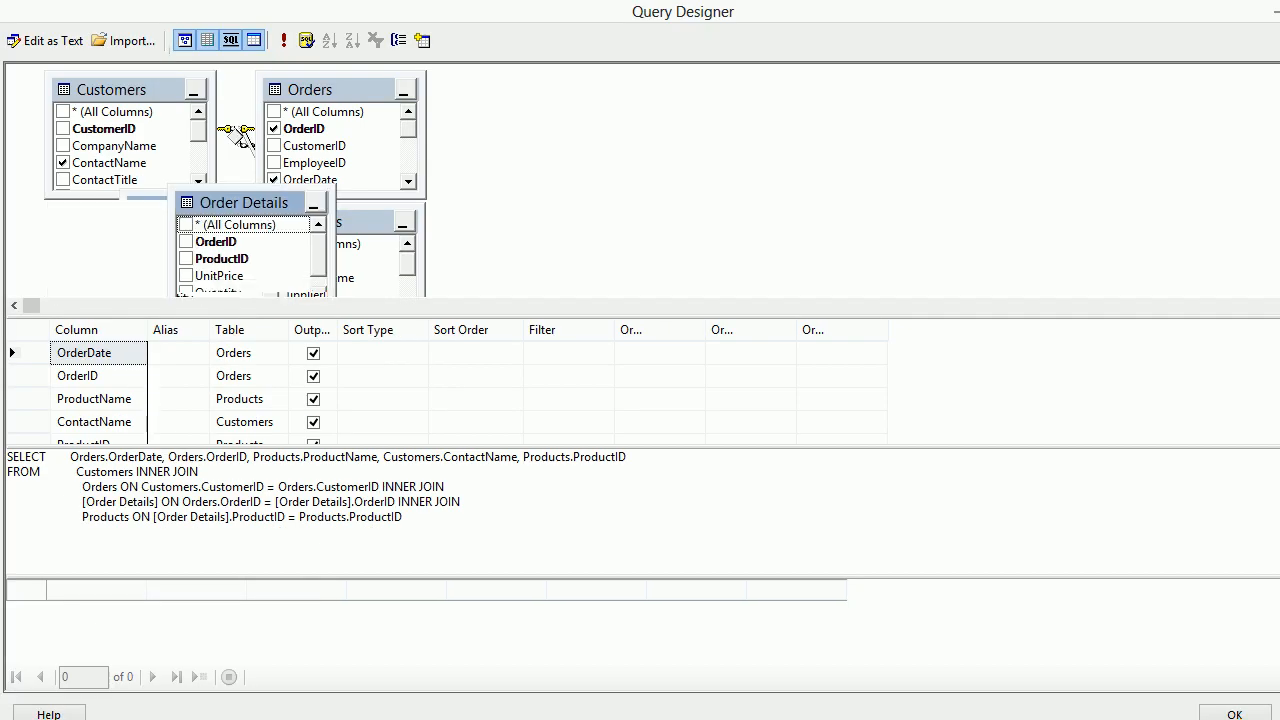
{"action": "left_click_drag", "start_coordinate": [243, 202], "coordinate": [630, 109]}
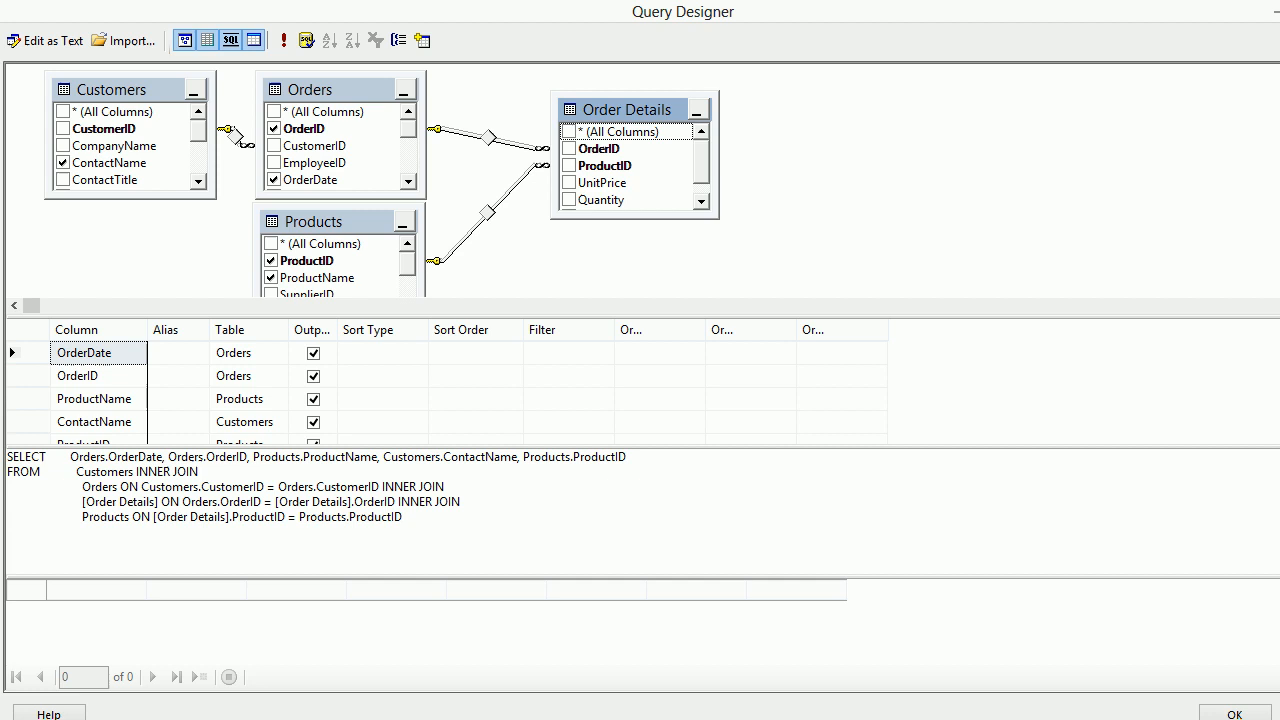
{"action": "left_click_drag", "start_coordinate": [313, 221], "coordinate": [854, 115]}
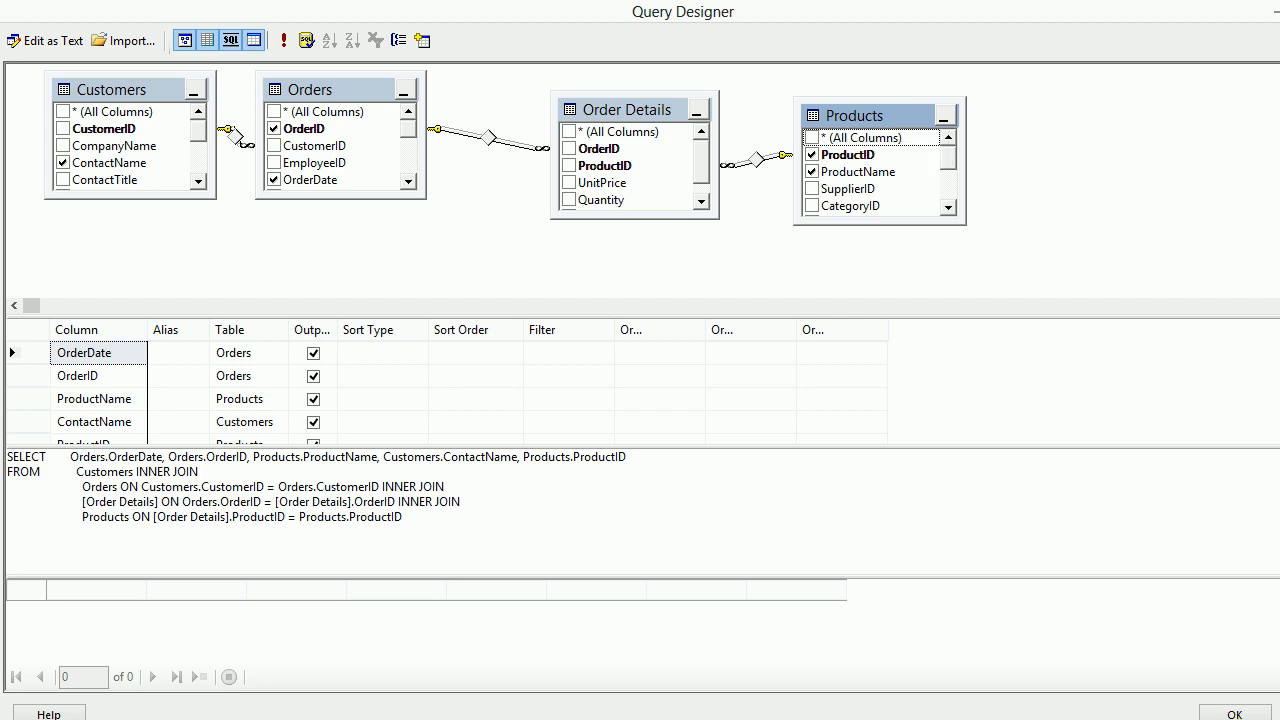
{"action": "left_click", "coordinate": [1235, 714]}
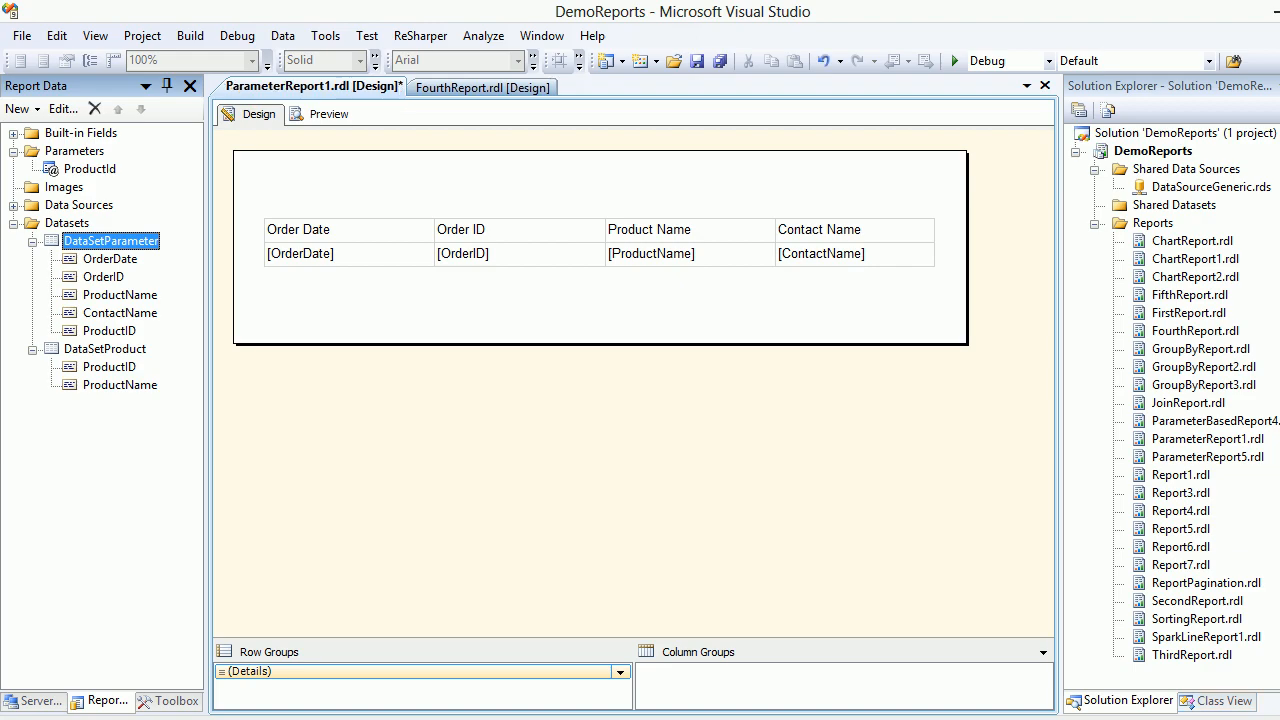
- Preview ParameterReport1 for Alice Mutton, then change the chosen product to Aniseed Syrup
{"action": "left_click", "coordinate": [327, 113]}
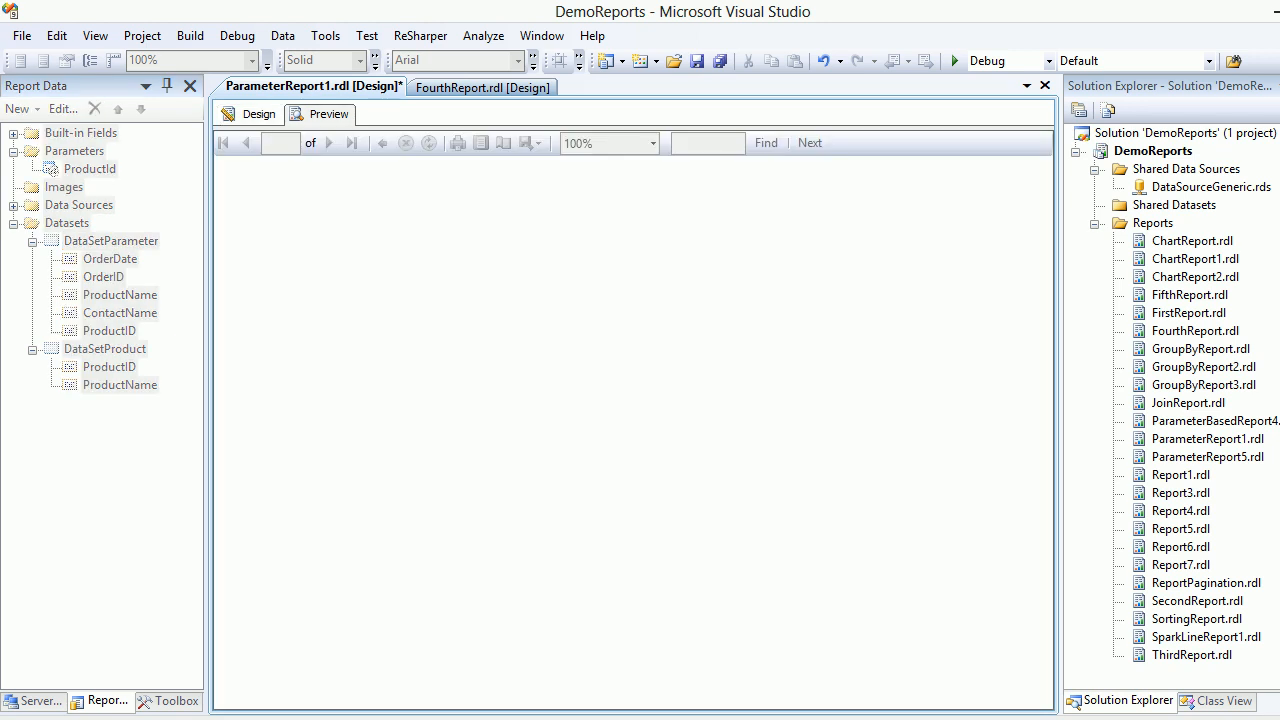
{"action": "left_click", "coordinate": [327, 113]}
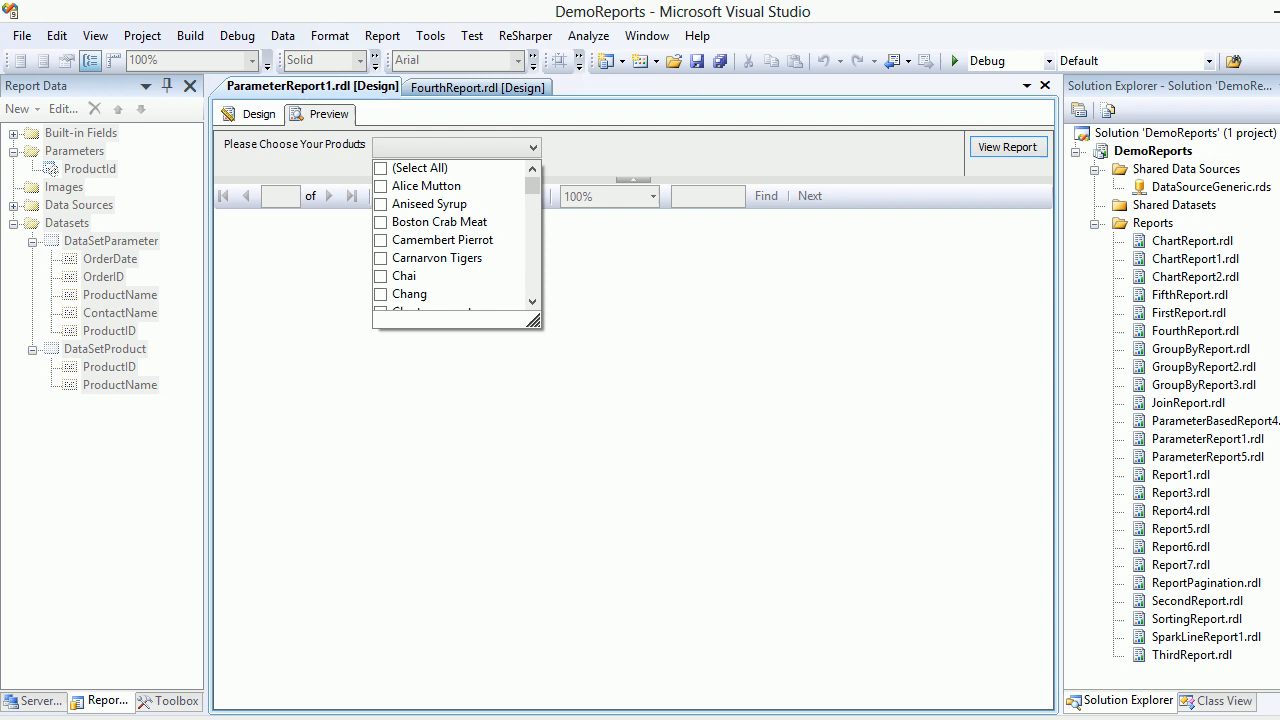
{"action": "left_click", "coordinate": [380, 186]}
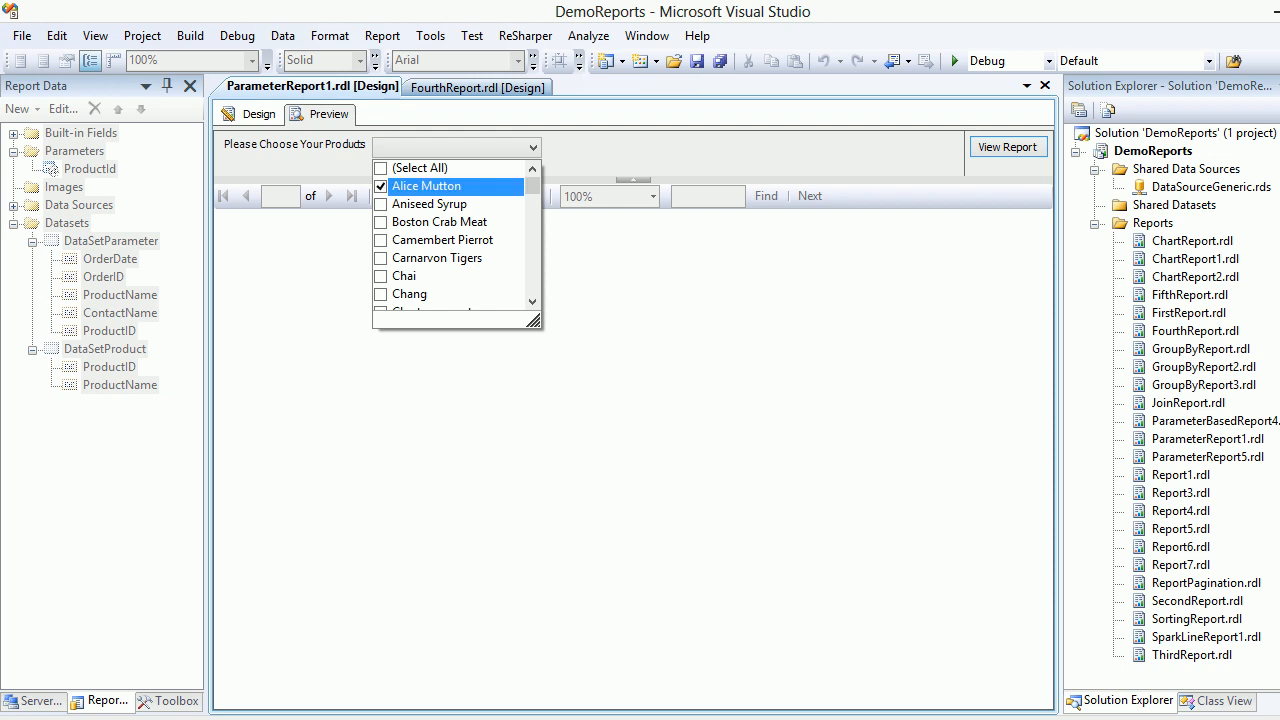
{"action": "left_click", "coordinate": [1007, 147]}
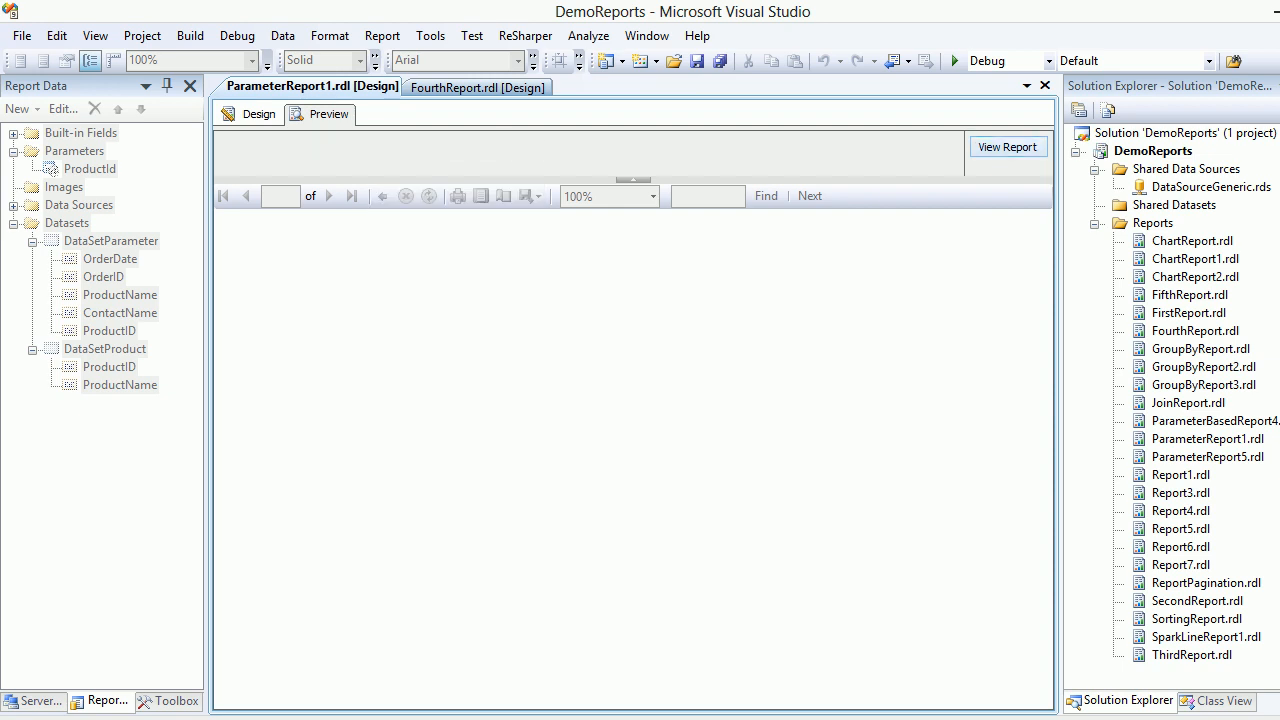
{"action": "left_click", "coordinate": [1007, 147]}
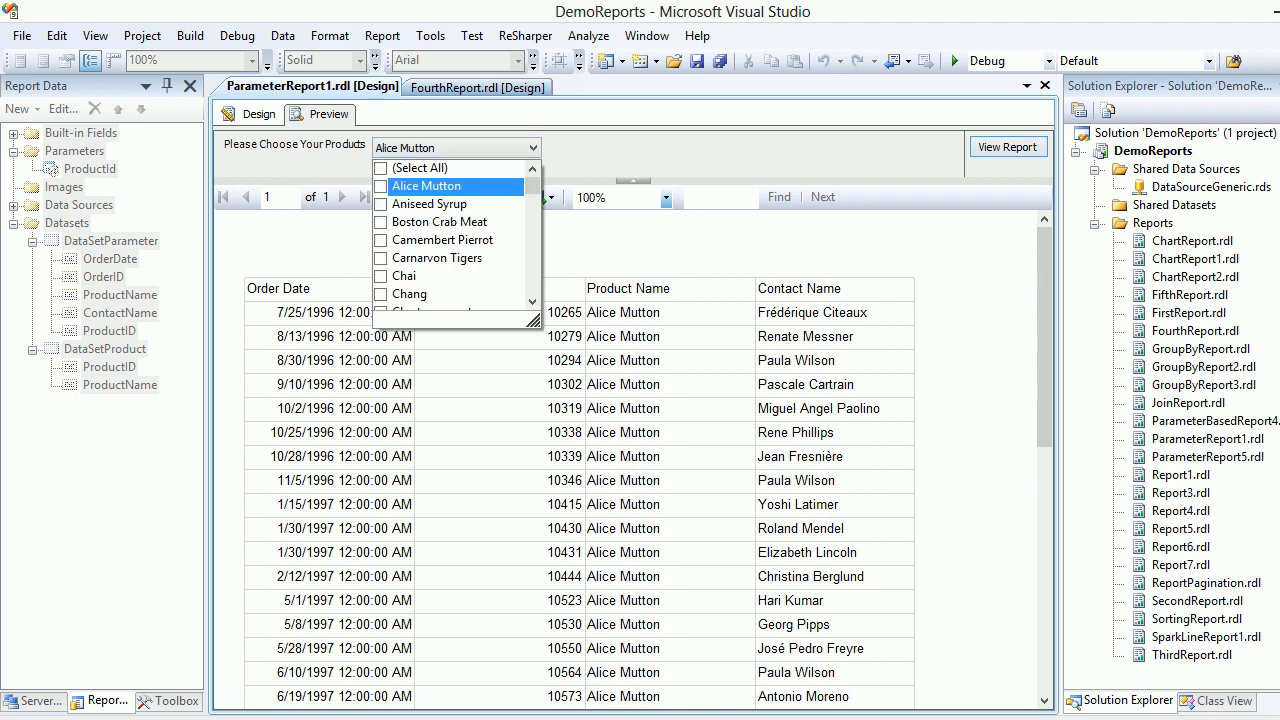
{"action": "left_click", "coordinate": [381, 204]}
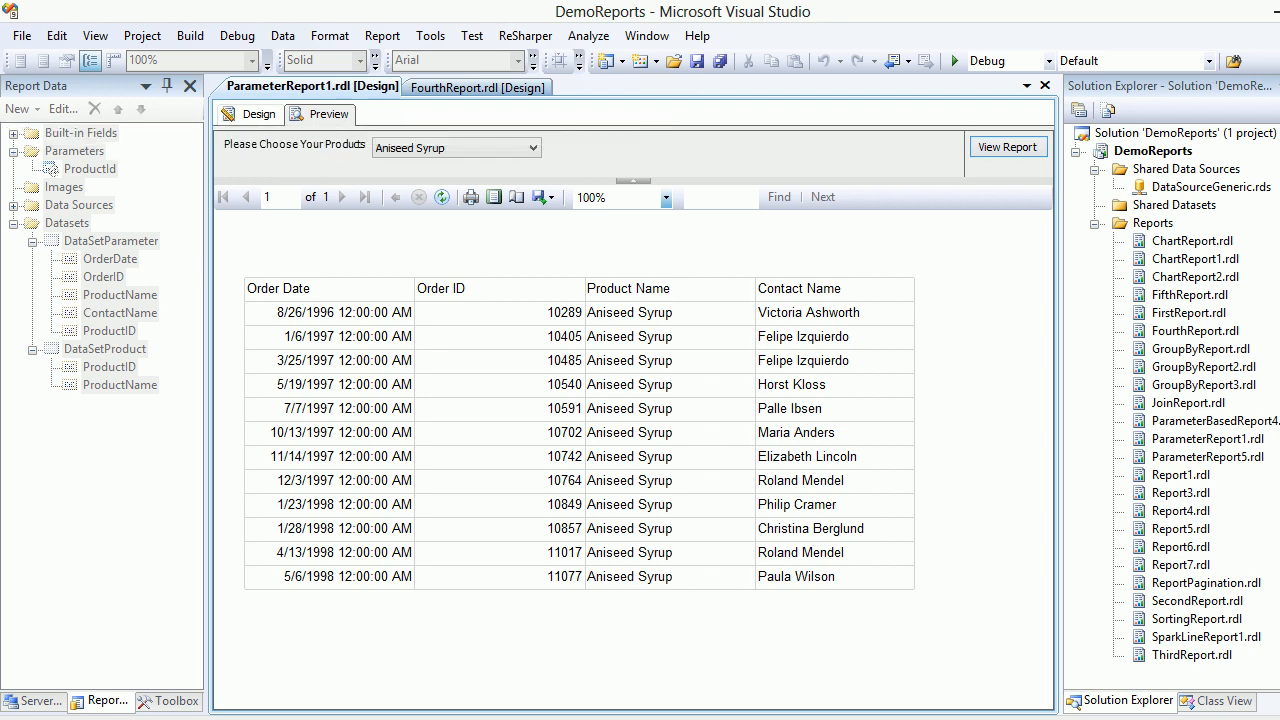
{"action": "mouse_move", "coordinate": [258, 113]}
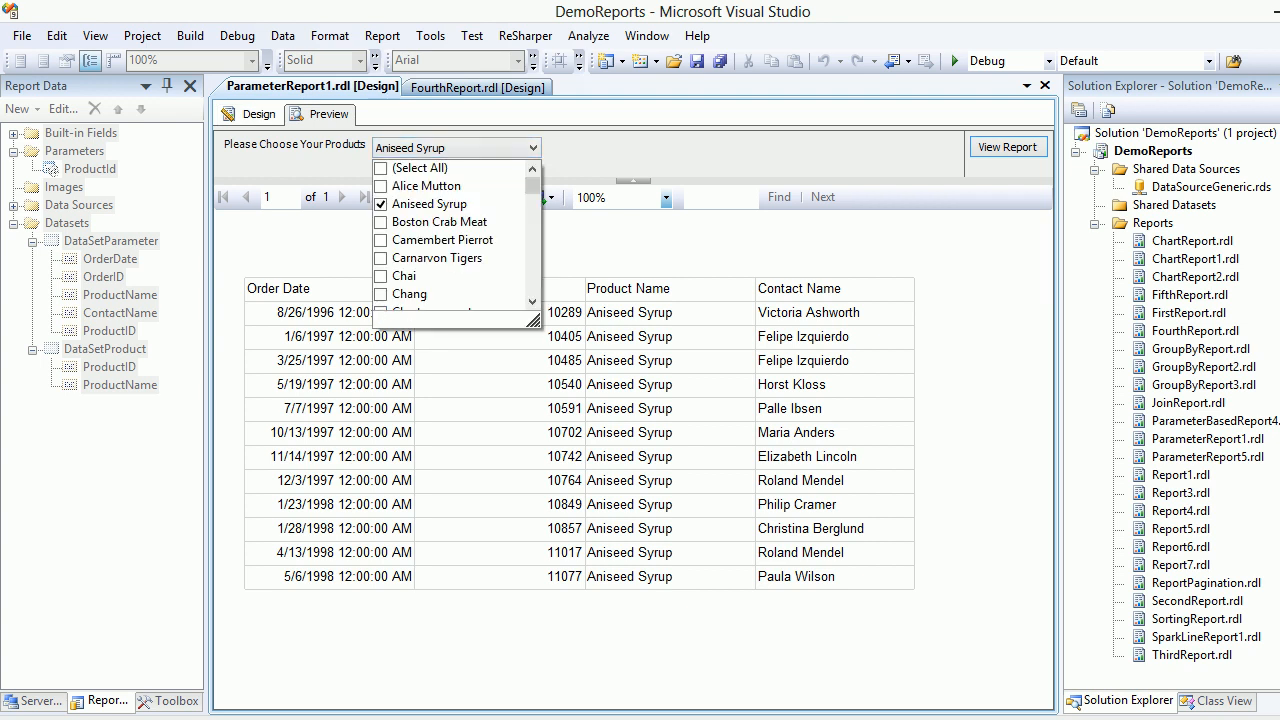
{"action": "left_click", "coordinate": [456, 147]}
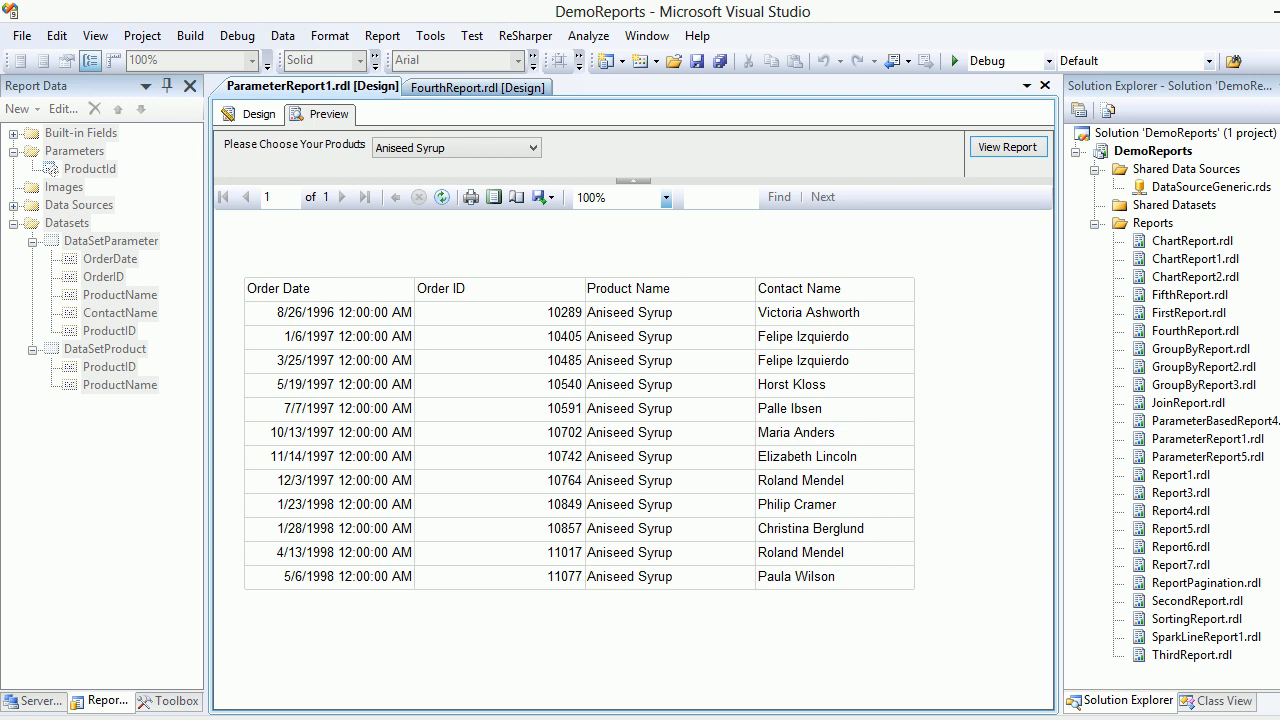
{"action": "mouse_move", "coordinate": [478, 87]}
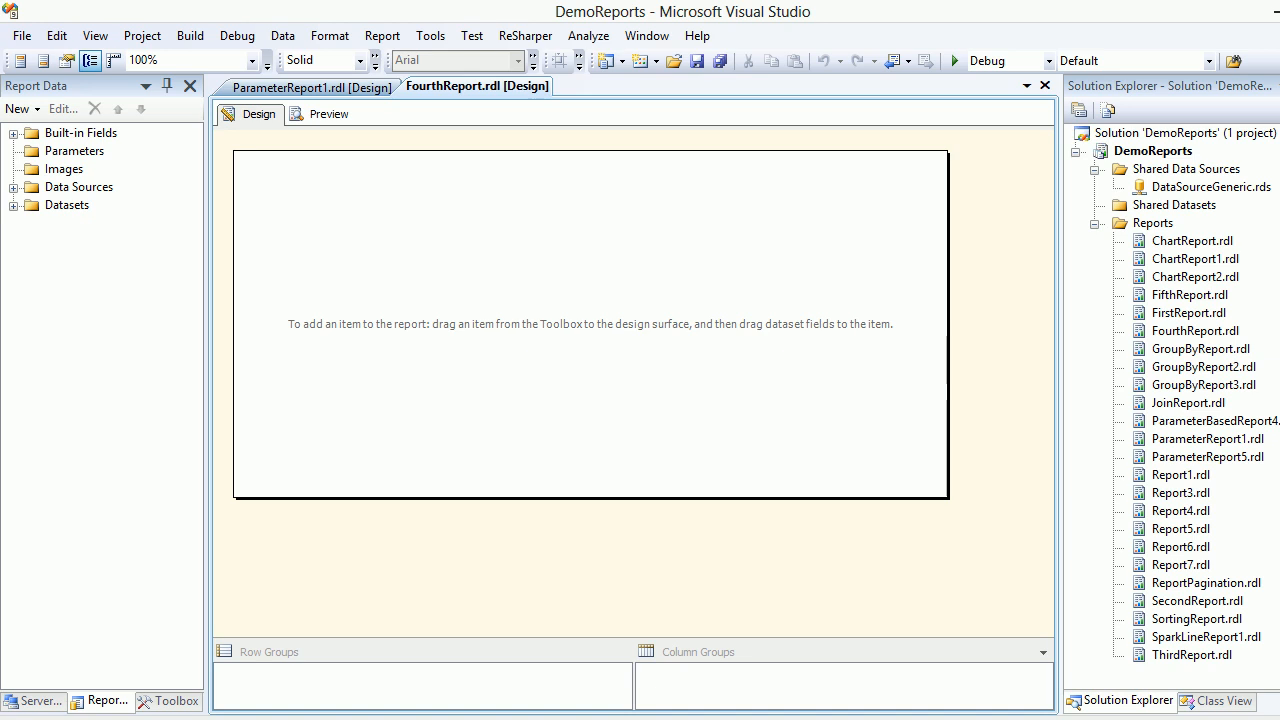
- Compare ParameterReport1's design and ProductId parameter with FourthReport, ending on FourthReport
{"action": "left_click", "coordinate": [311, 87]}
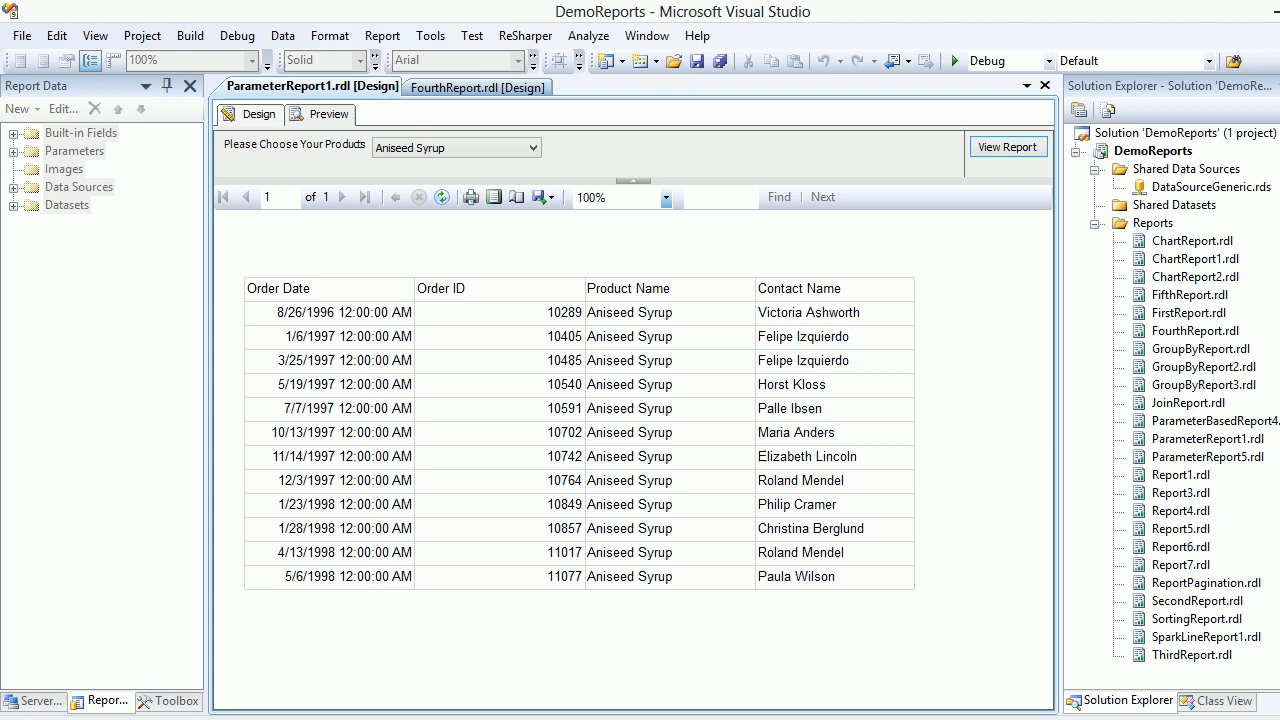
{"action": "left_click", "coordinate": [477, 86]}
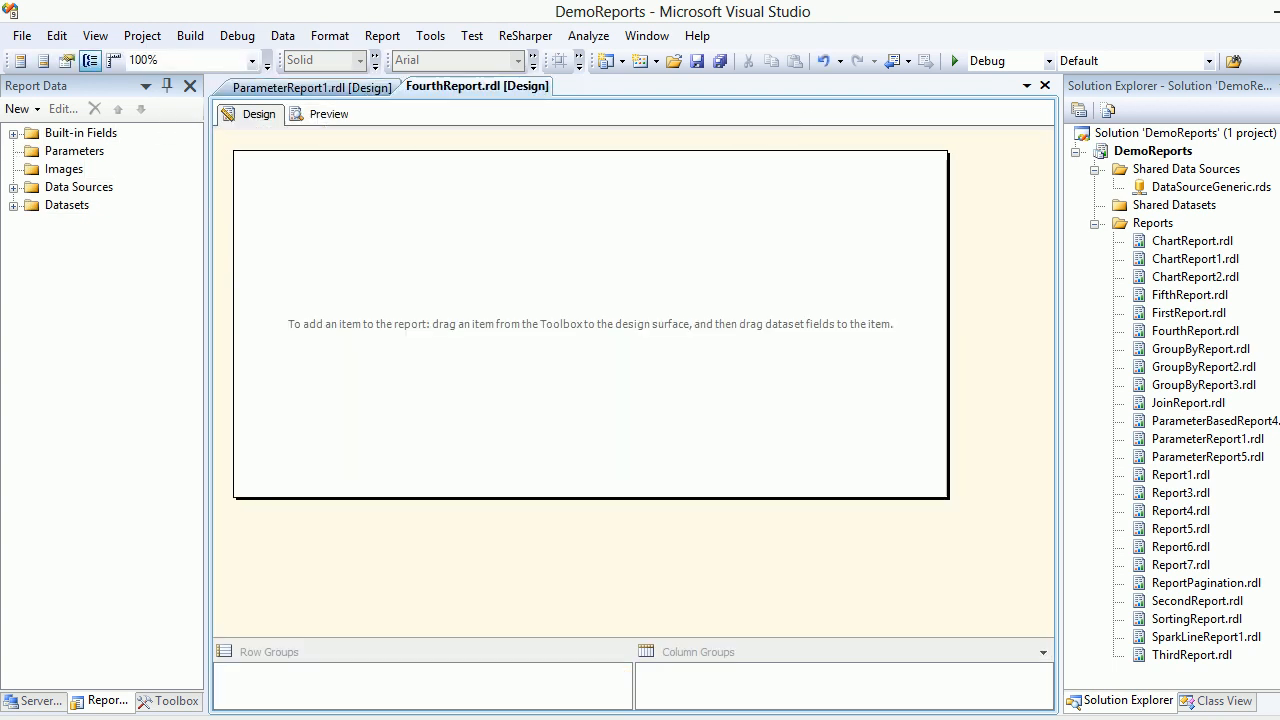
{"action": "mouse_move", "coordinate": [328, 113]}
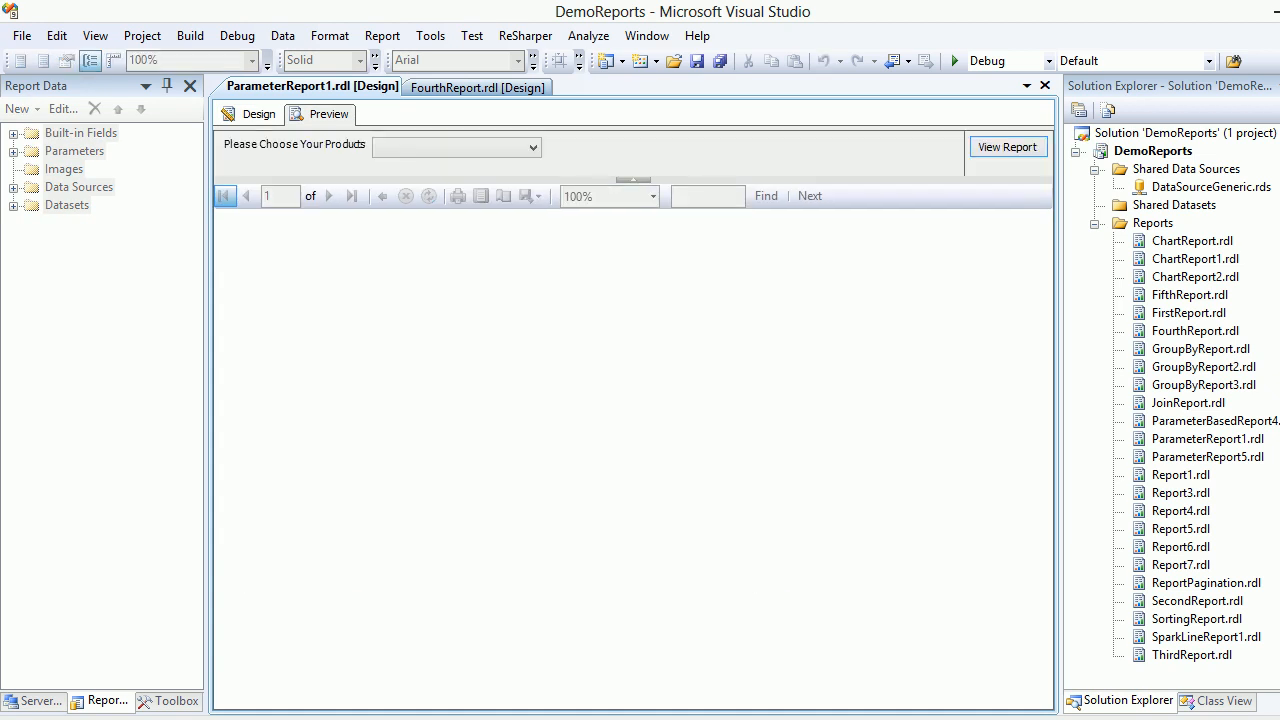
{"action": "left_click", "coordinate": [258, 113]}
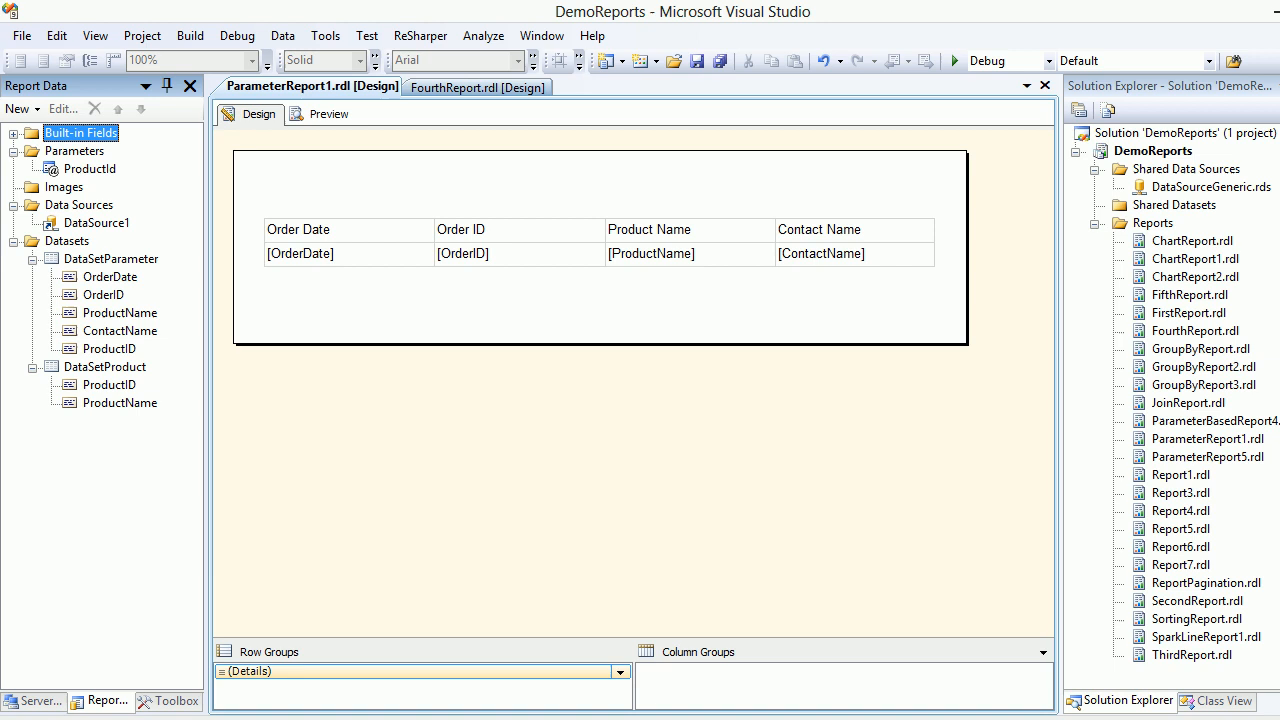
{"action": "left_click", "coordinate": [90, 168]}
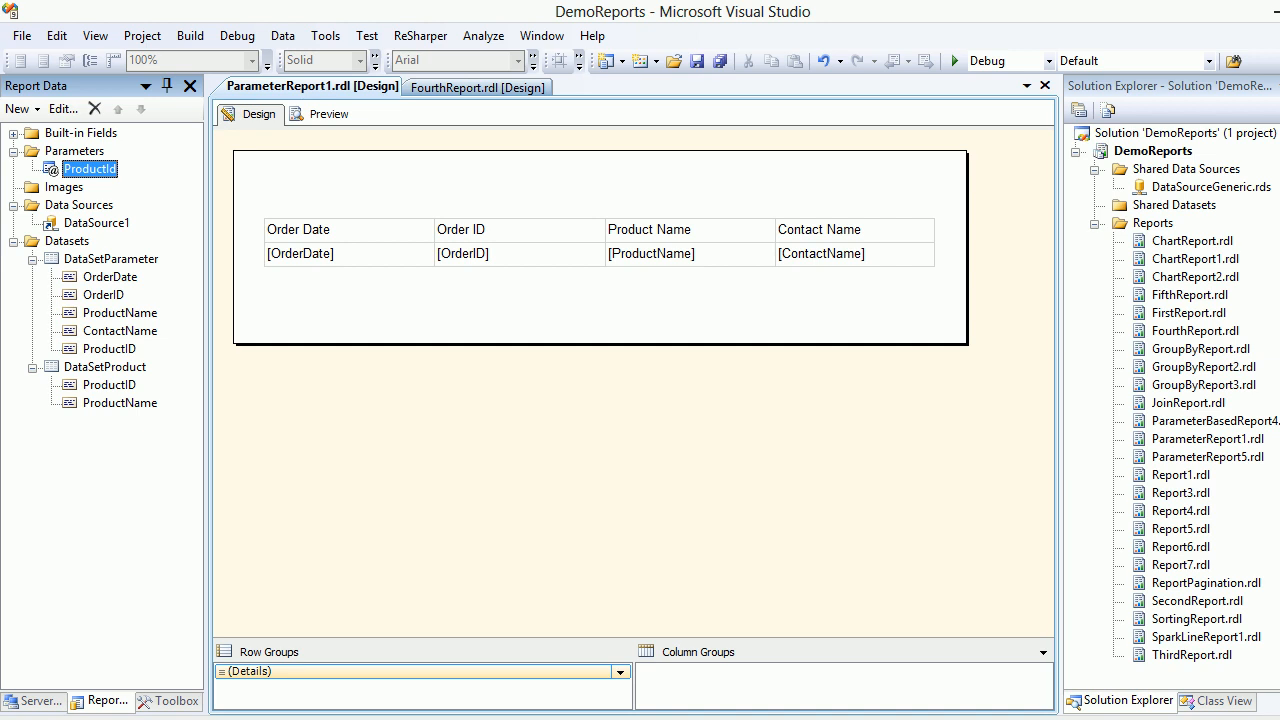
{"action": "left_click", "coordinate": [477, 86]}
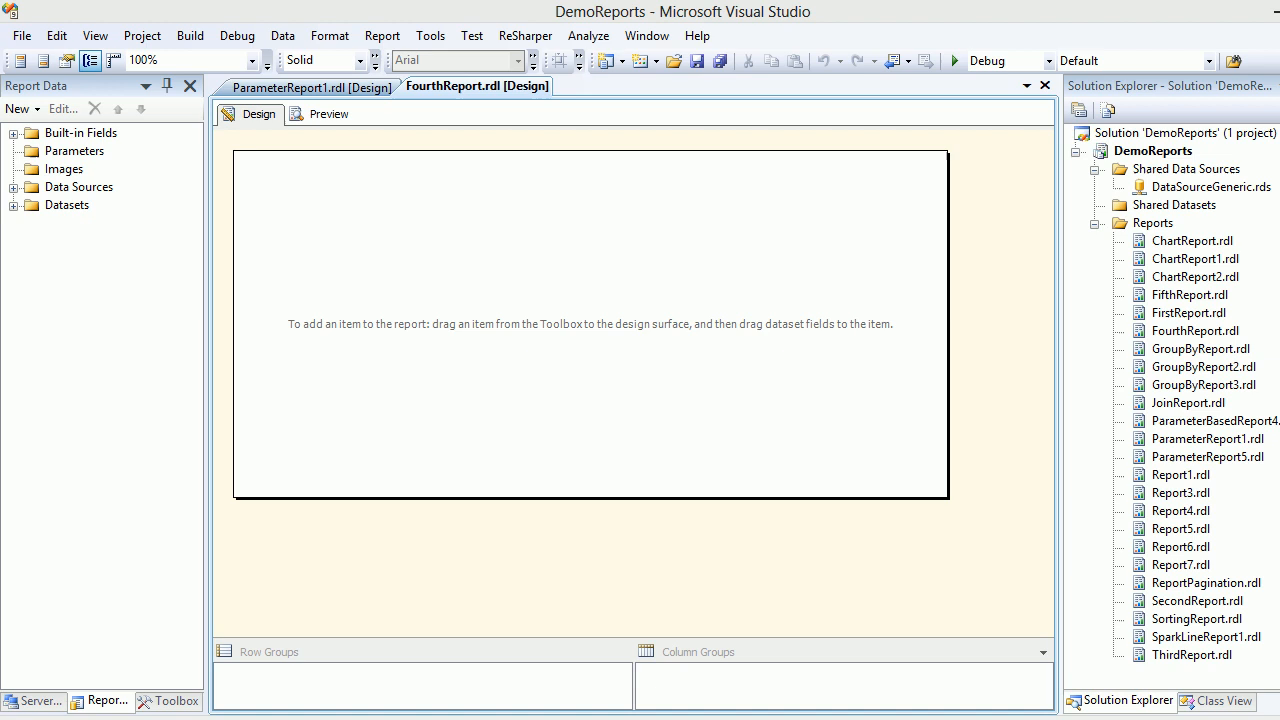
{"action": "left_click", "coordinate": [312, 86]}
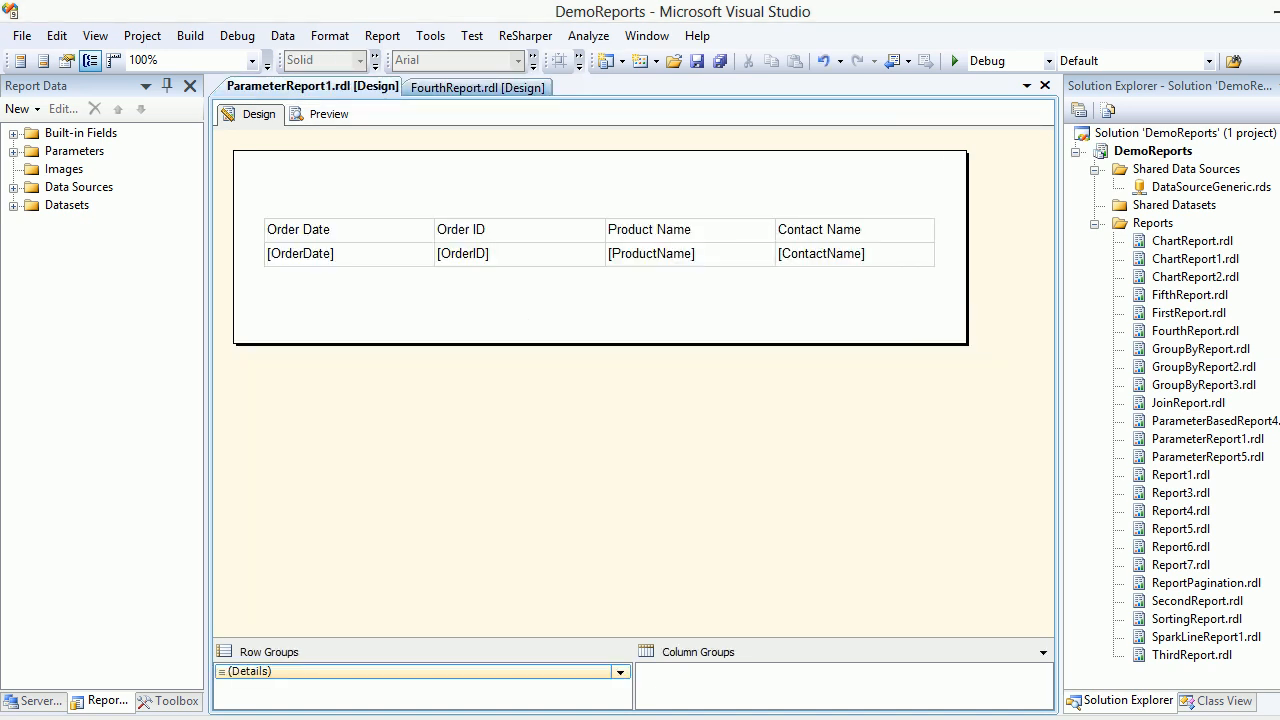
{"action": "left_click", "coordinate": [477, 86]}
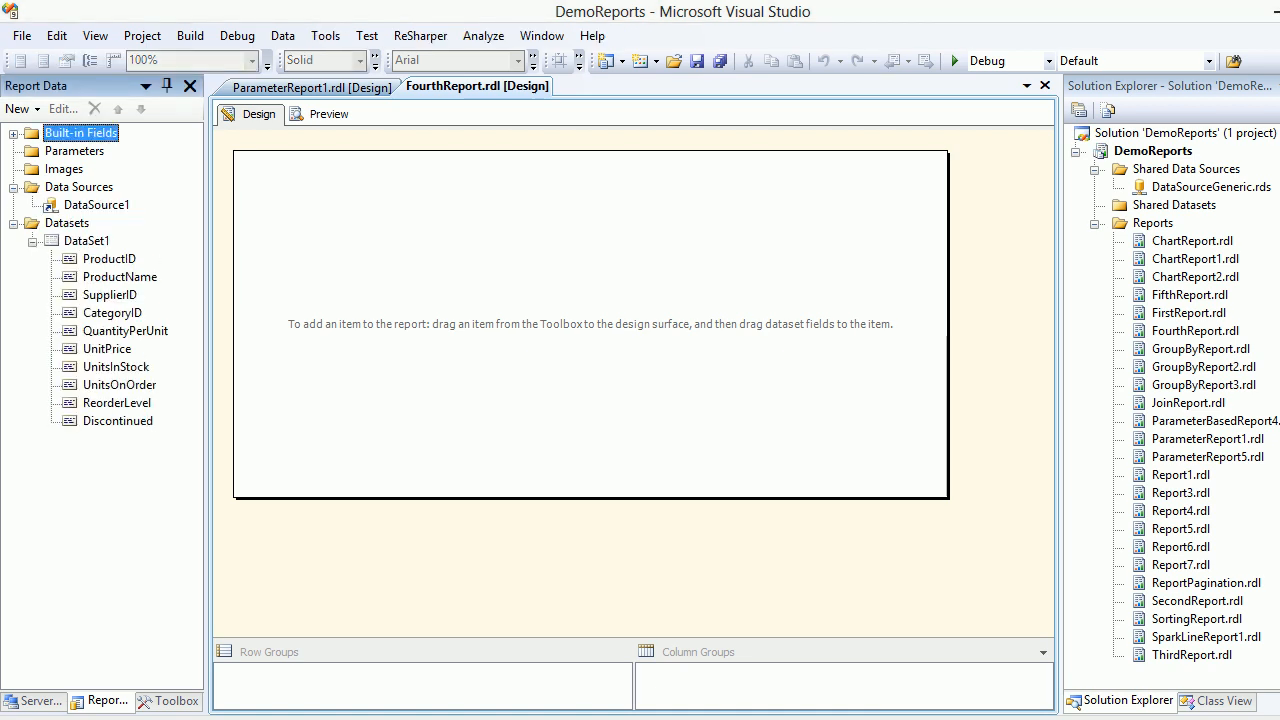
- Open and close FourthReport's DataSet1 query from the Report Data pane
{"action": "left_click", "coordinate": [79, 187]}
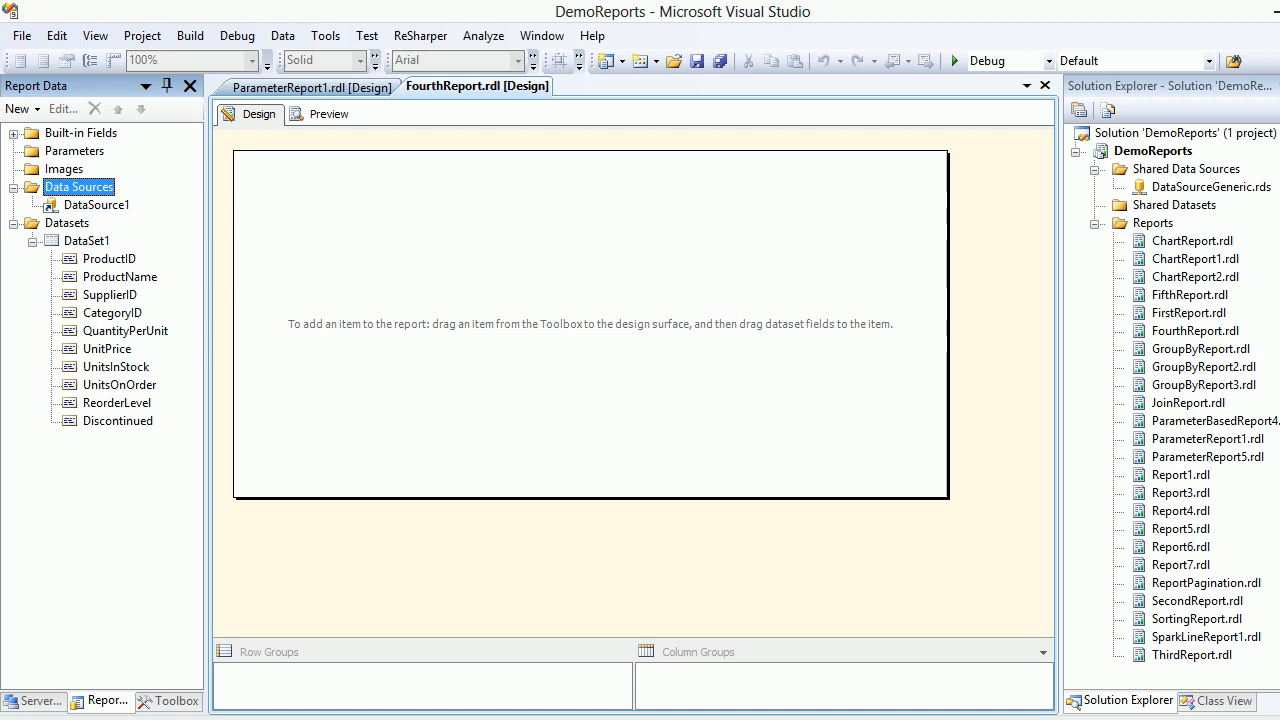
{"action": "left_click", "coordinate": [86, 240]}
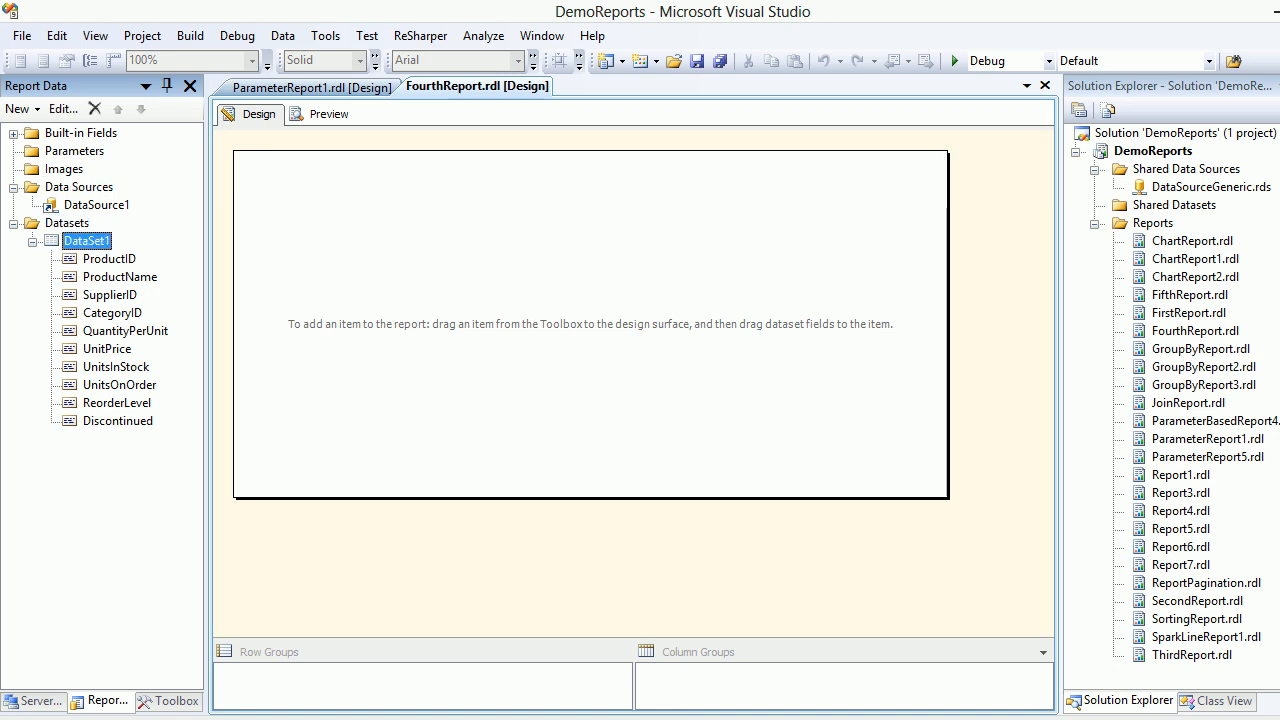
{"action": "right_click", "coordinate": [86, 240]}
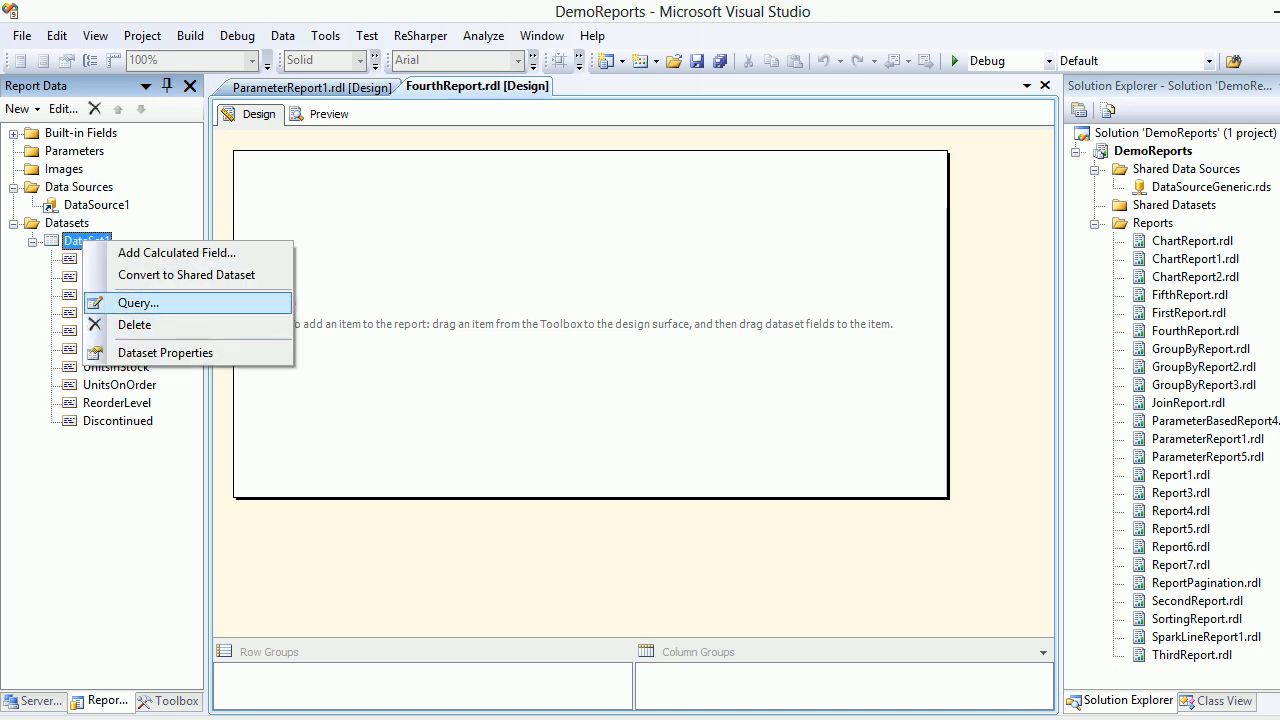
{"action": "left_click", "coordinate": [138, 303]}
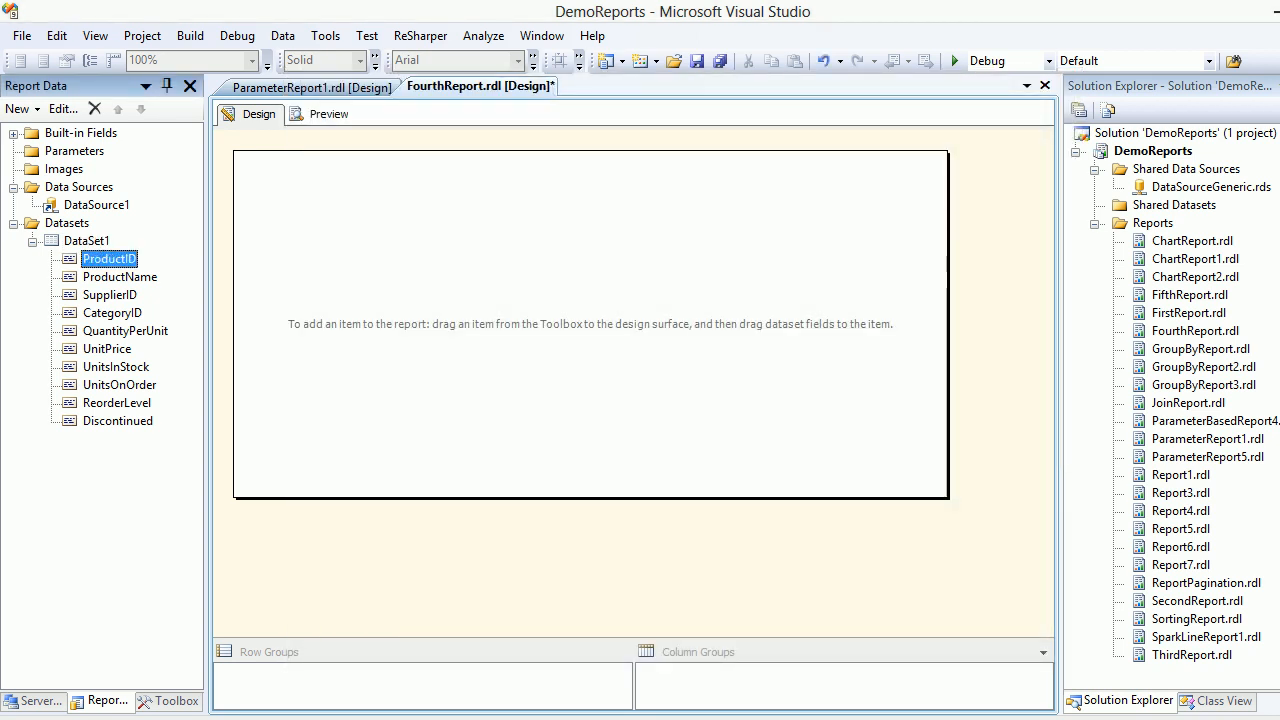
- Insert a table of ProductName, UnitPrice and UnitsOnOrder with a light green header row
{"action": "left_click", "coordinate": [119, 277]}
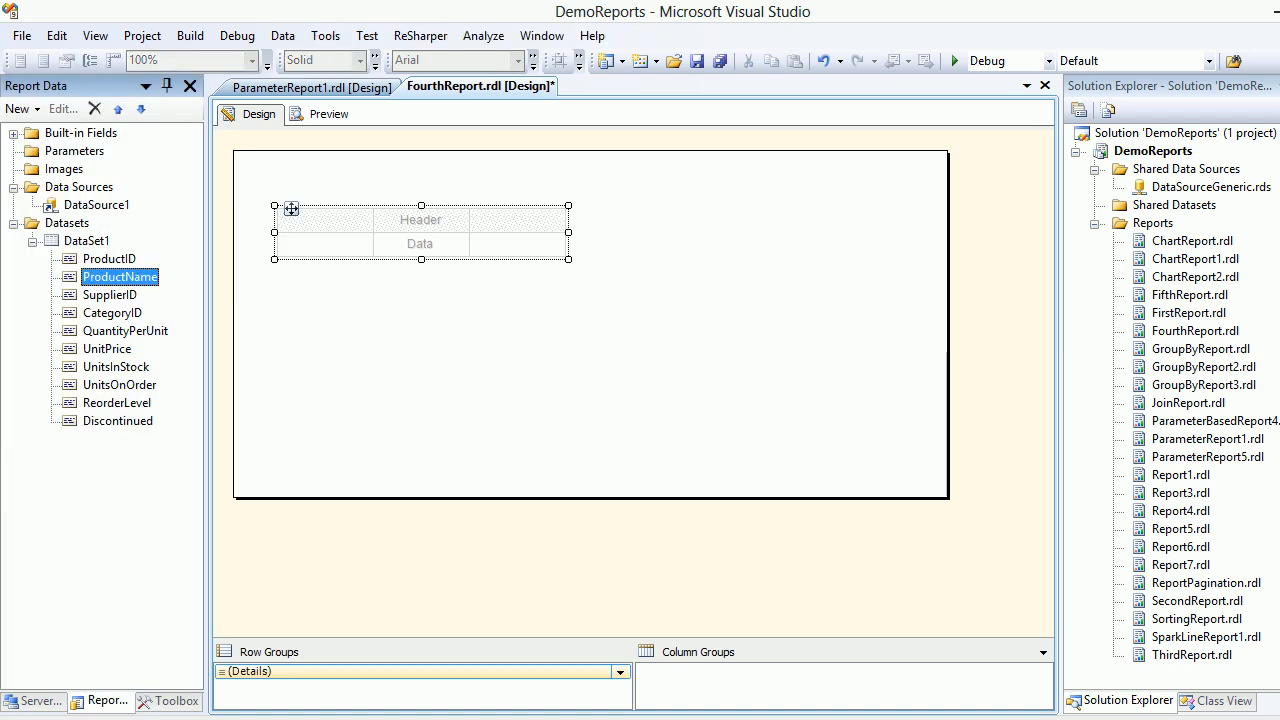
{"action": "left_click", "coordinate": [109, 258]}
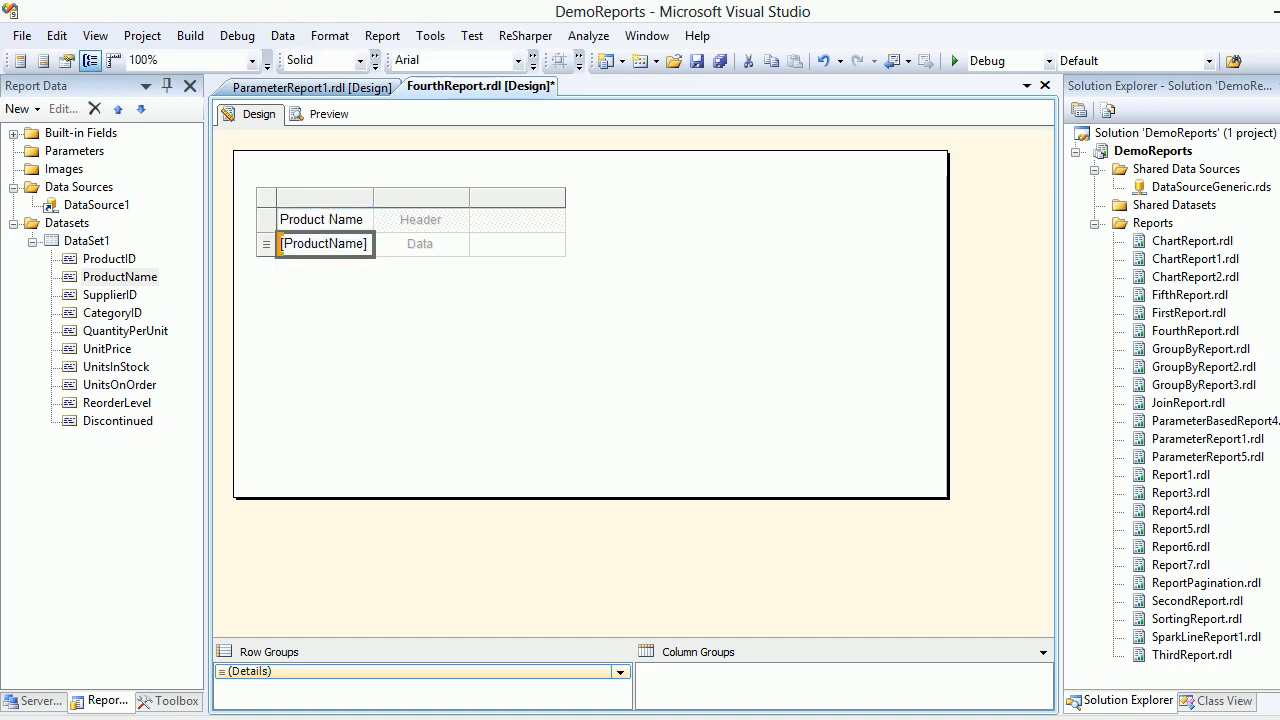
{"action": "left_click", "coordinate": [420, 219]}
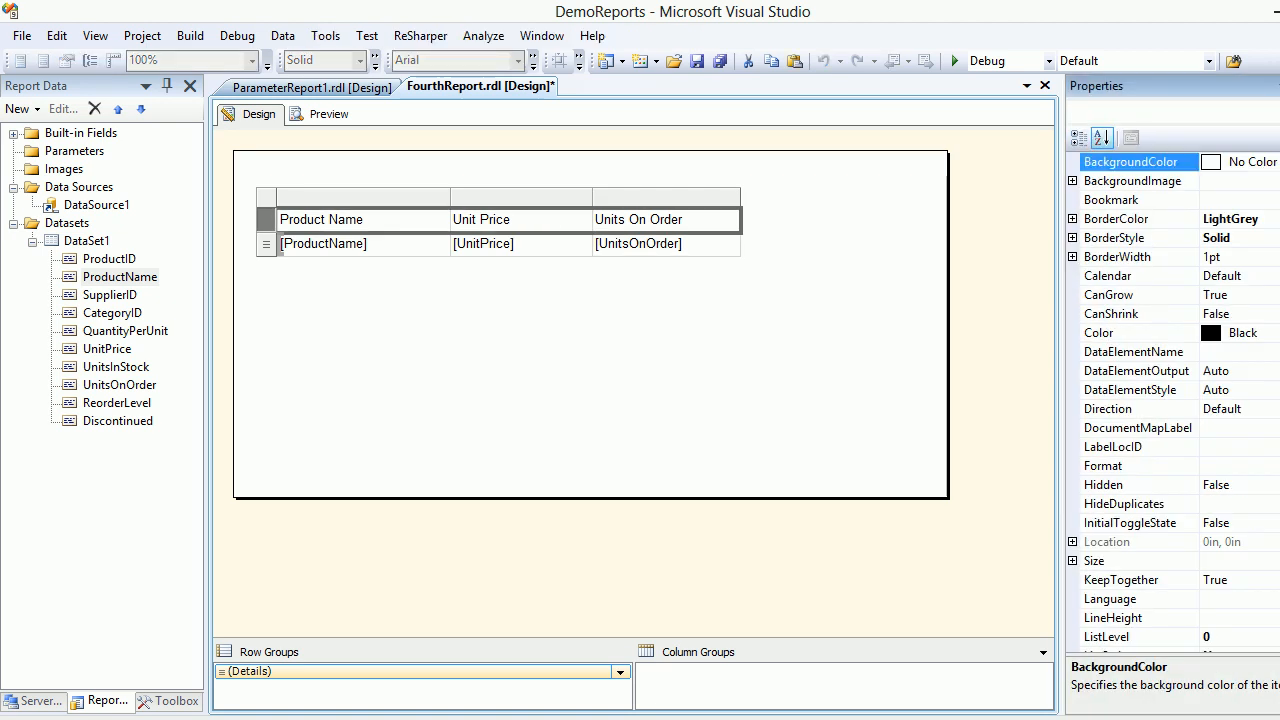
{"action": "left_click", "coordinate": [1240, 161]}
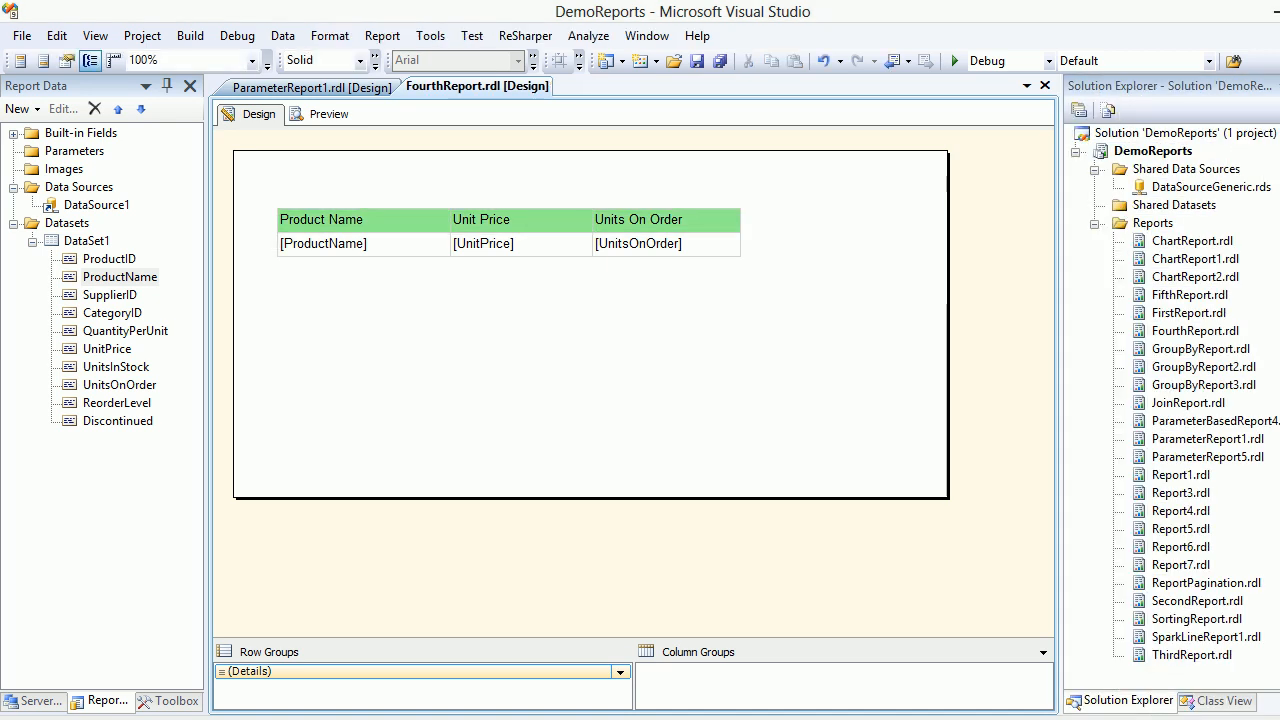
- Preview FourthReport, return to Design, then preview again to render rows from Chai onward
{"action": "left_click", "coordinate": [327, 113]}
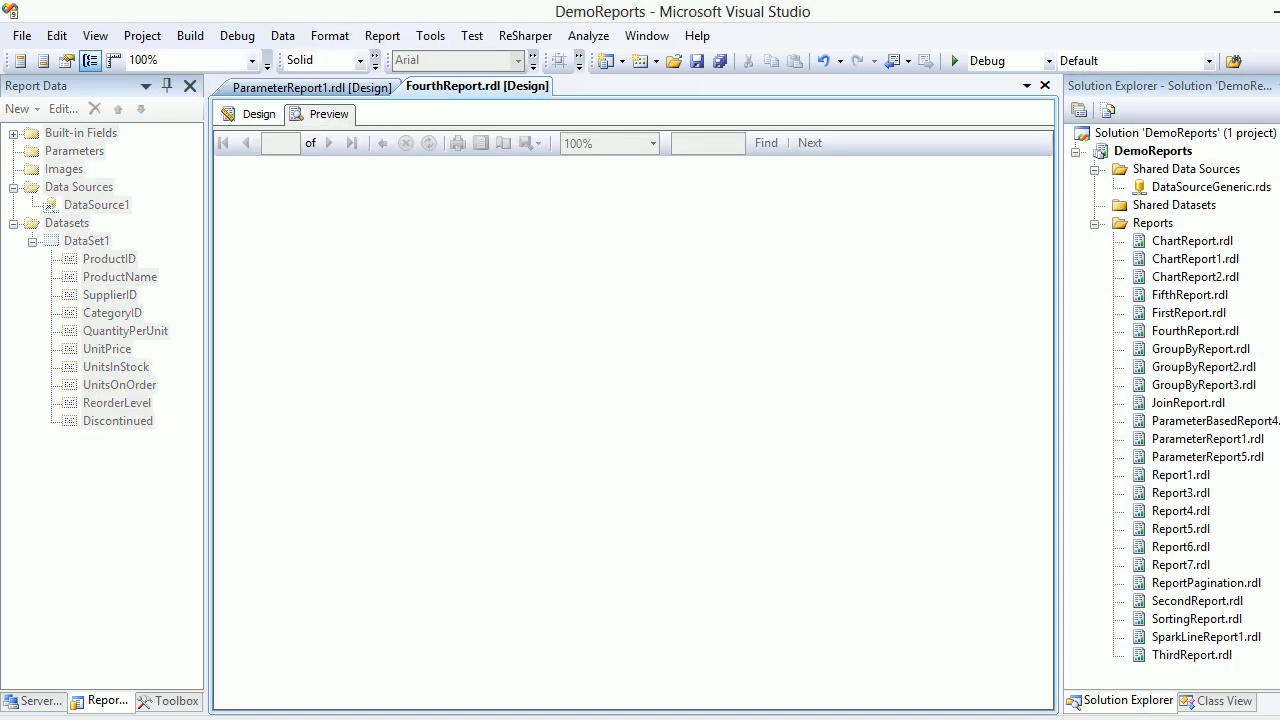
{"action": "left_click", "coordinate": [328, 113]}
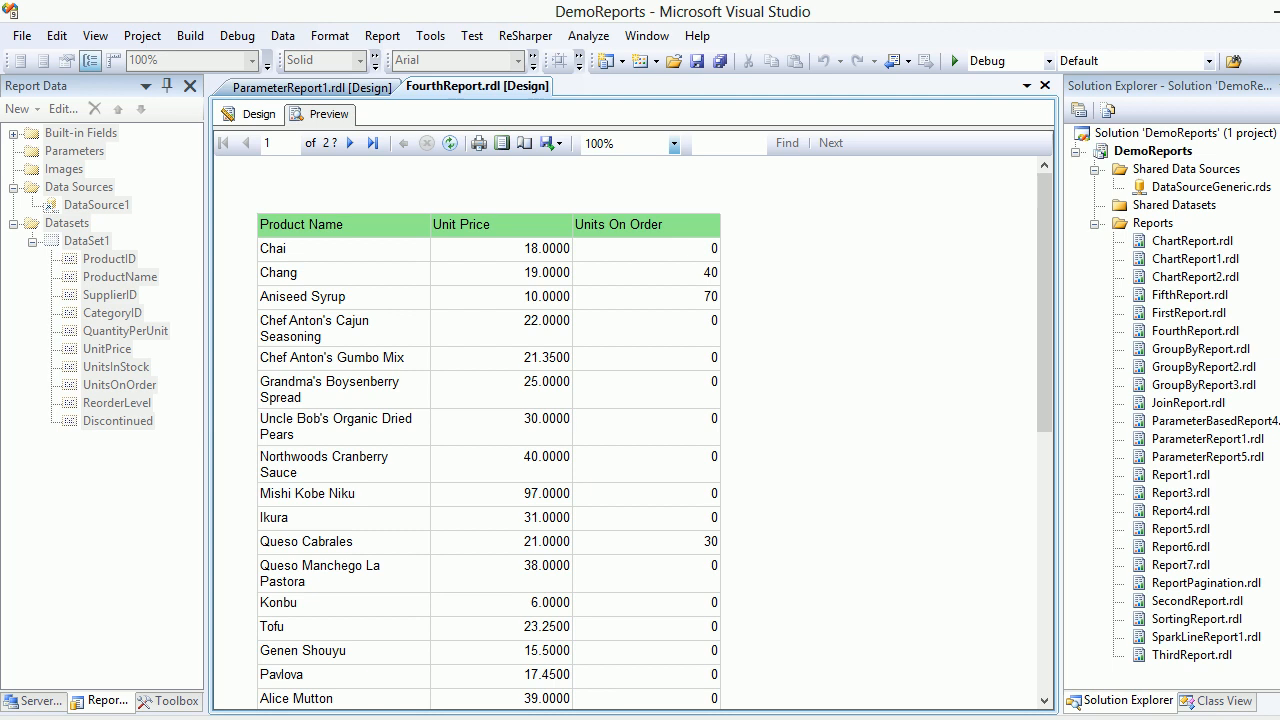
{"action": "mouse_move", "coordinate": [245, 143]}
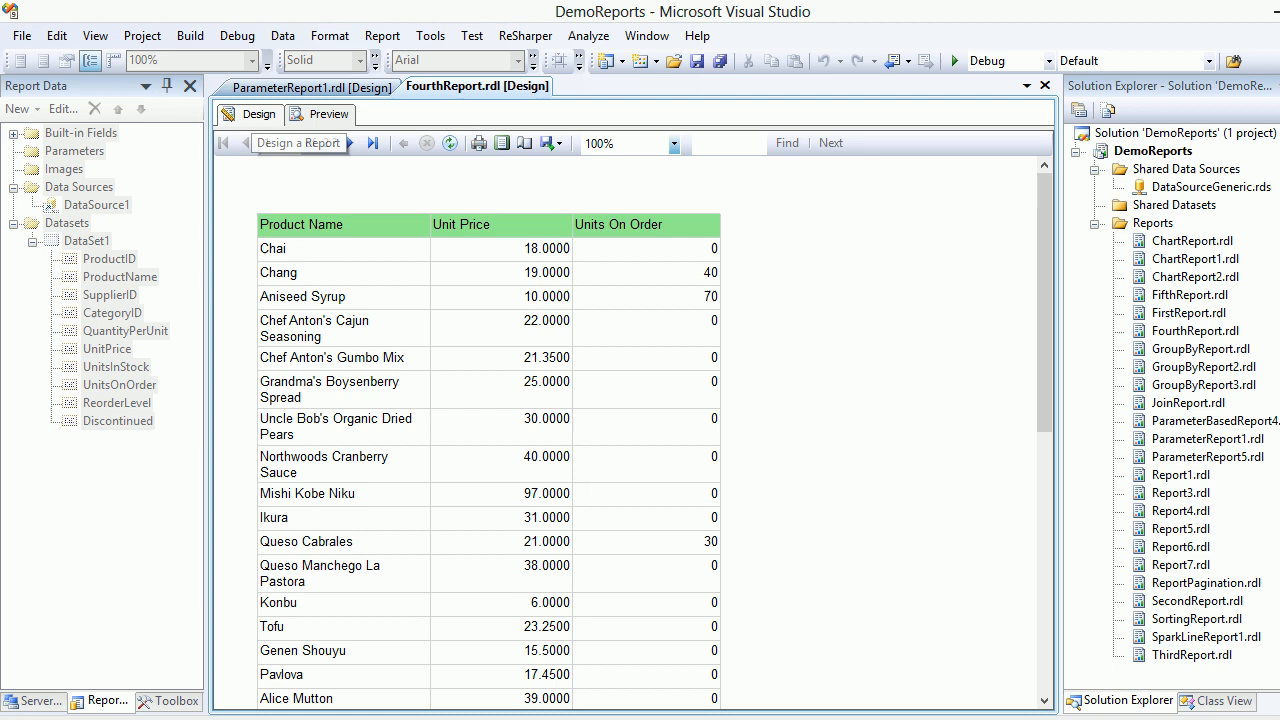
{"action": "left_click", "coordinate": [248, 114]}
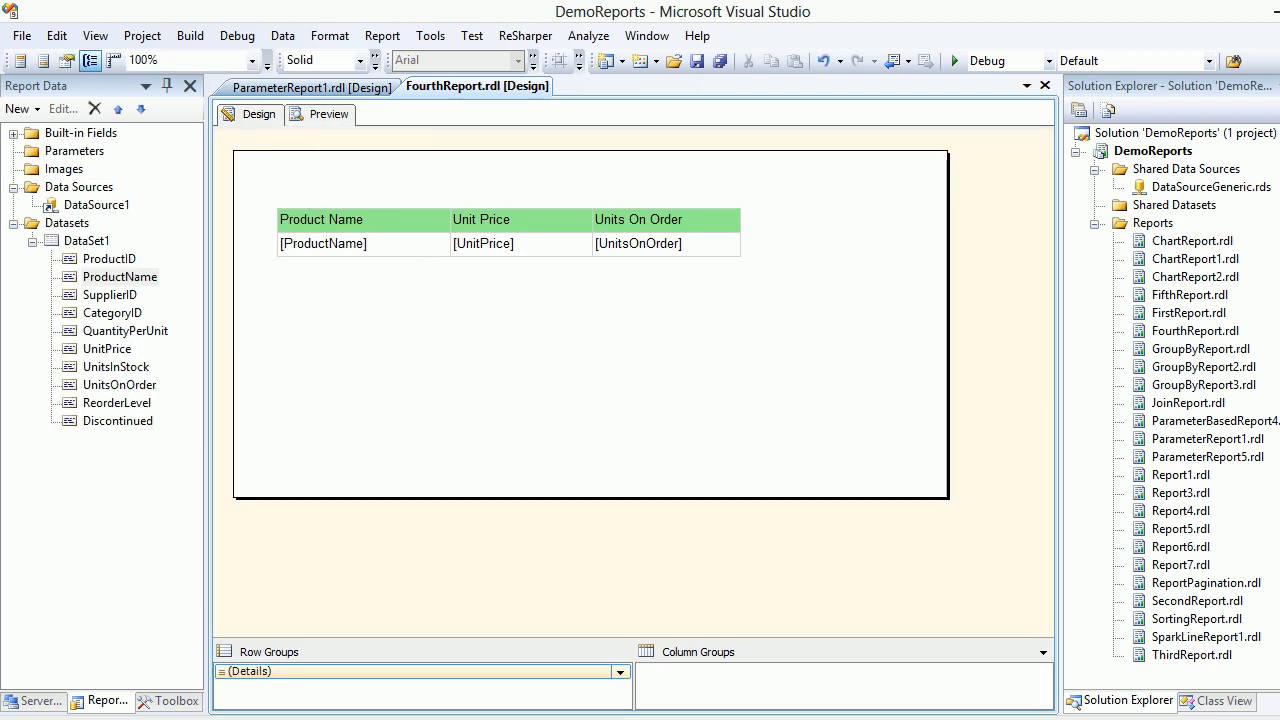
{"action": "left_click", "coordinate": [328, 114]}
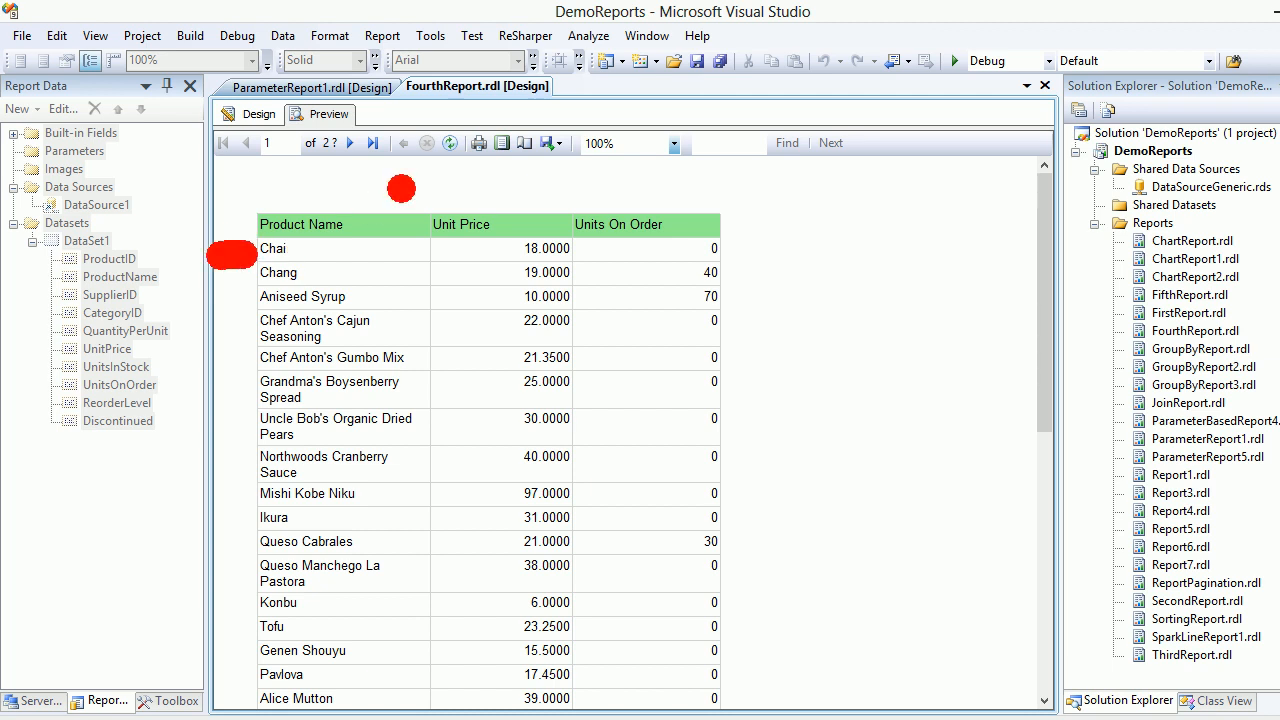
- Preview ParameterReport1 and open its Please Choose Your Products list
{"action": "left_click", "coordinate": [308, 87]}
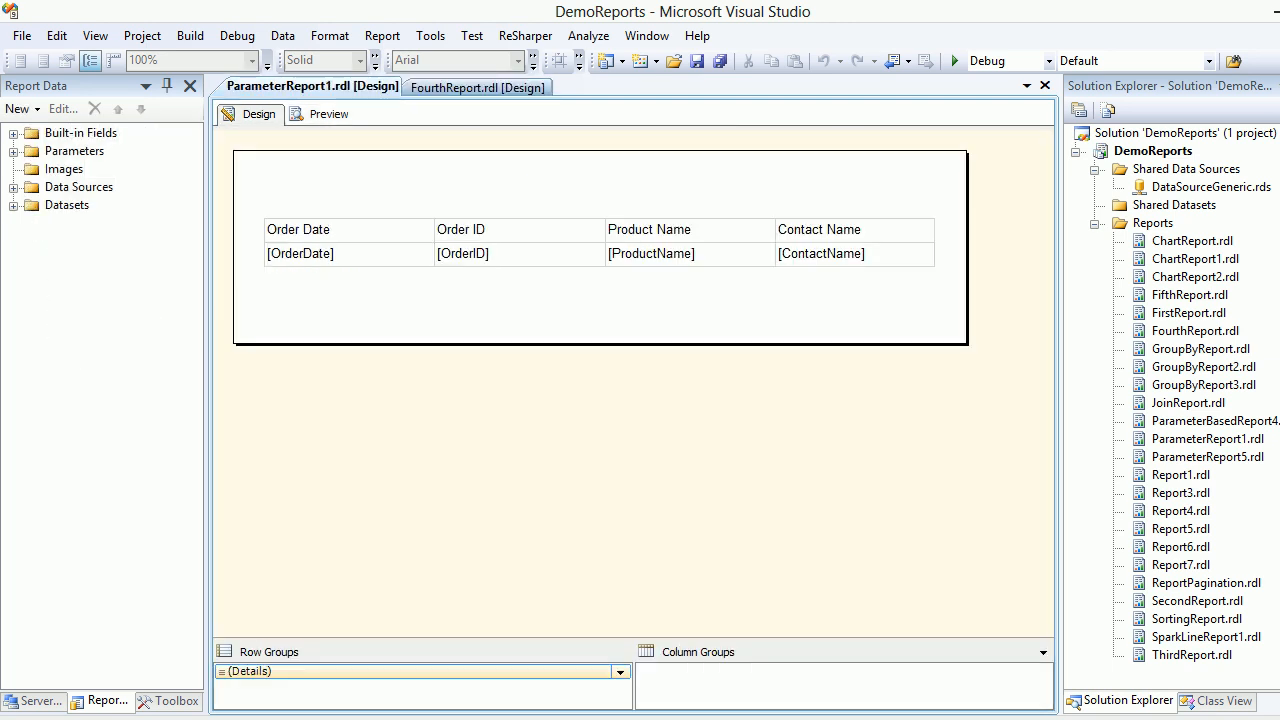
{"action": "left_click", "coordinate": [328, 113]}
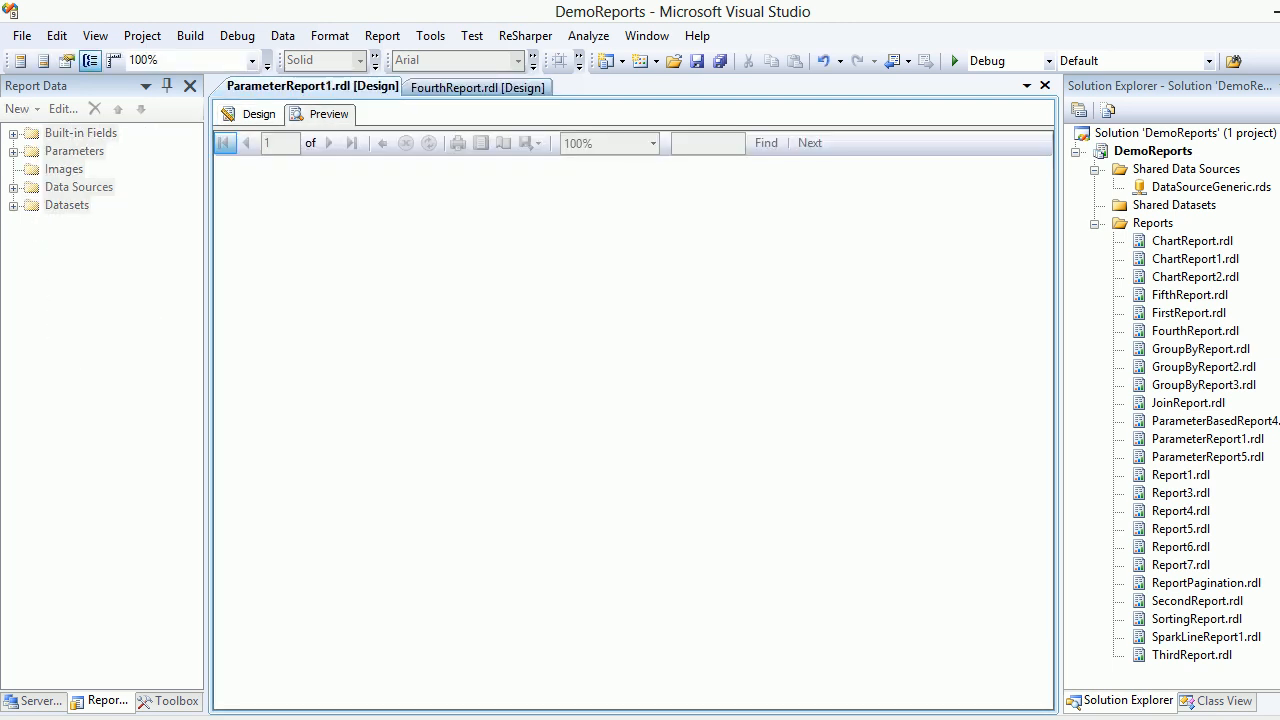
{"action": "left_click", "coordinate": [328, 114]}
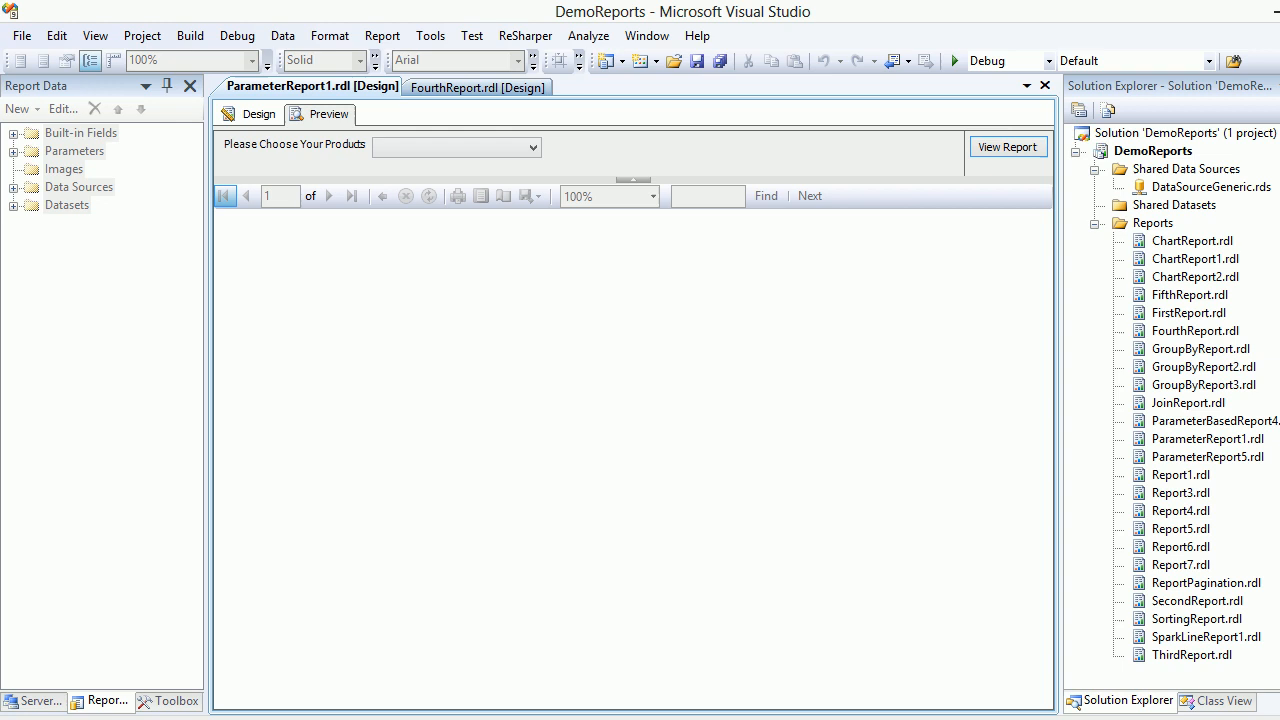
{"action": "left_click", "coordinate": [533, 147]}
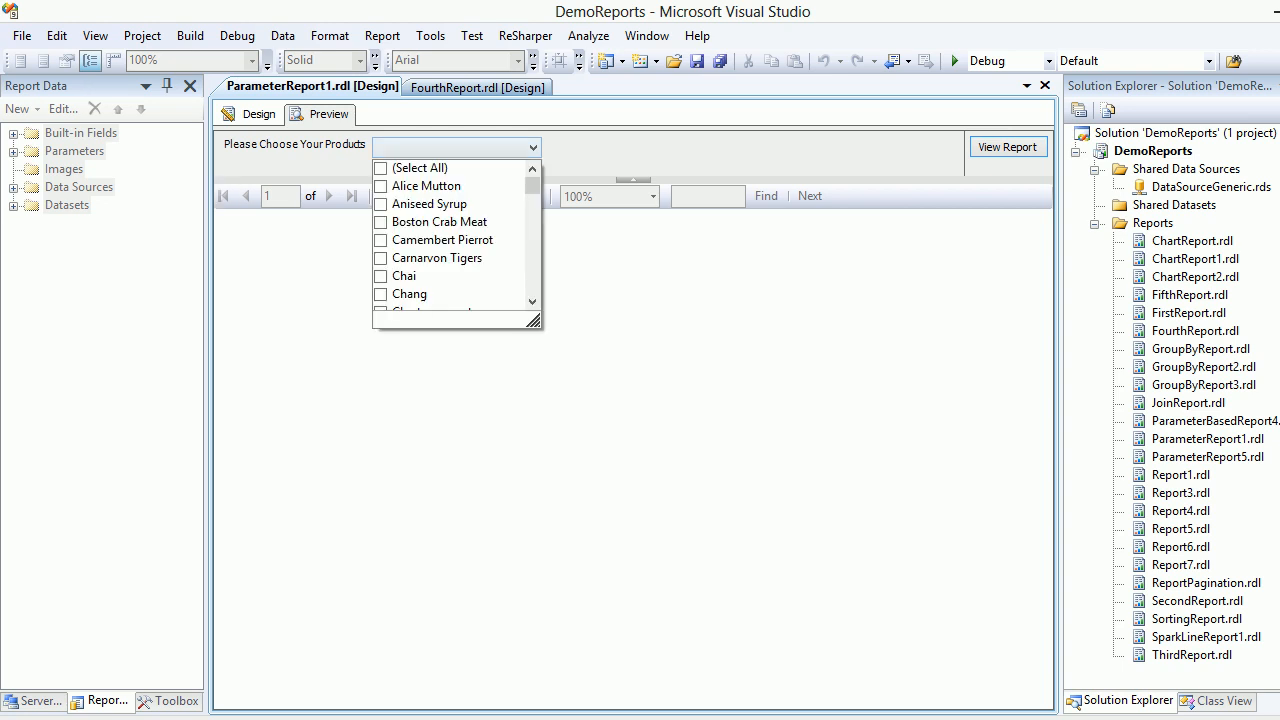
- Return ParameterReport1 to Design, then show FourthReport's design layout
{"action": "left_click", "coordinate": [258, 113]}
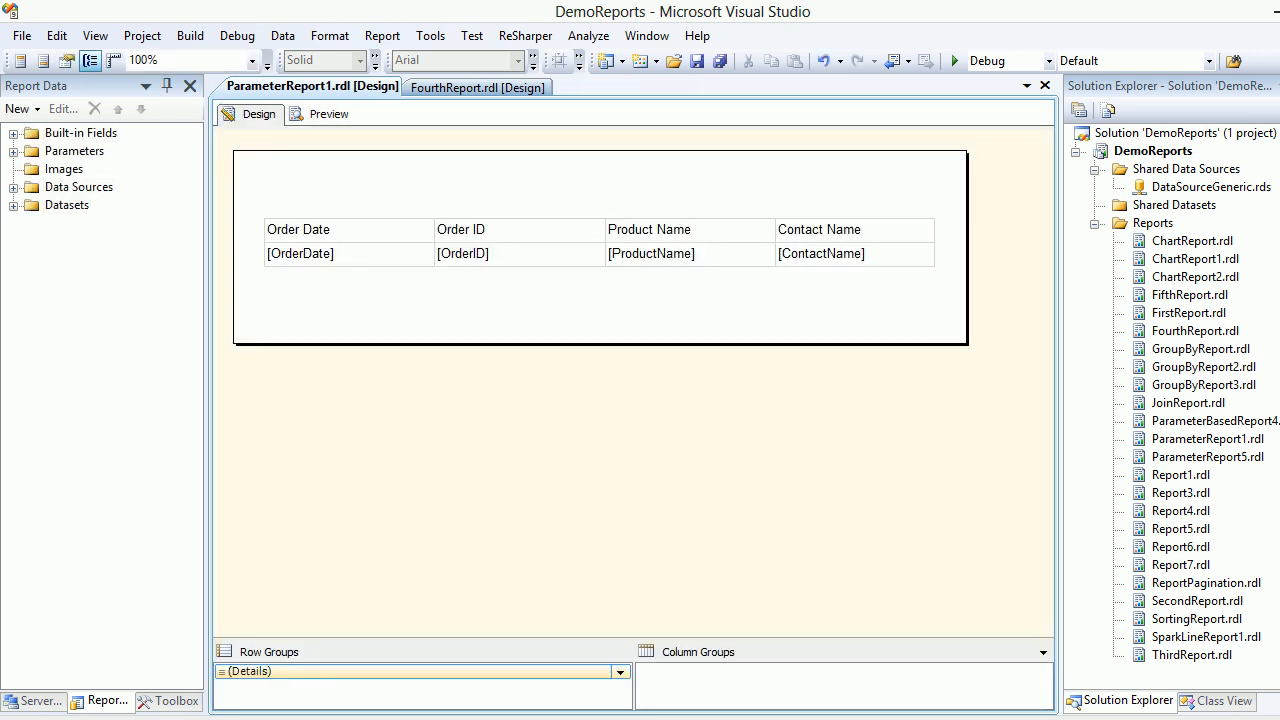
{"action": "left_click", "coordinate": [328, 114]}
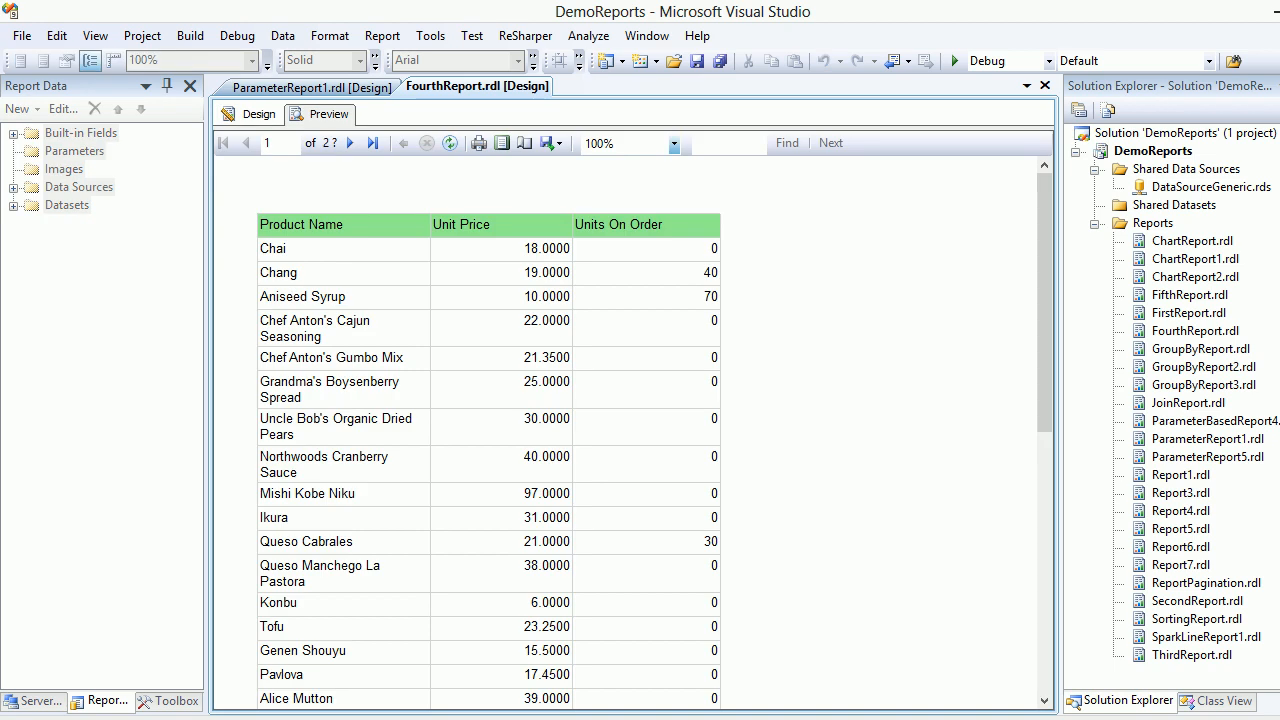
{"action": "left_click", "coordinate": [250, 113]}
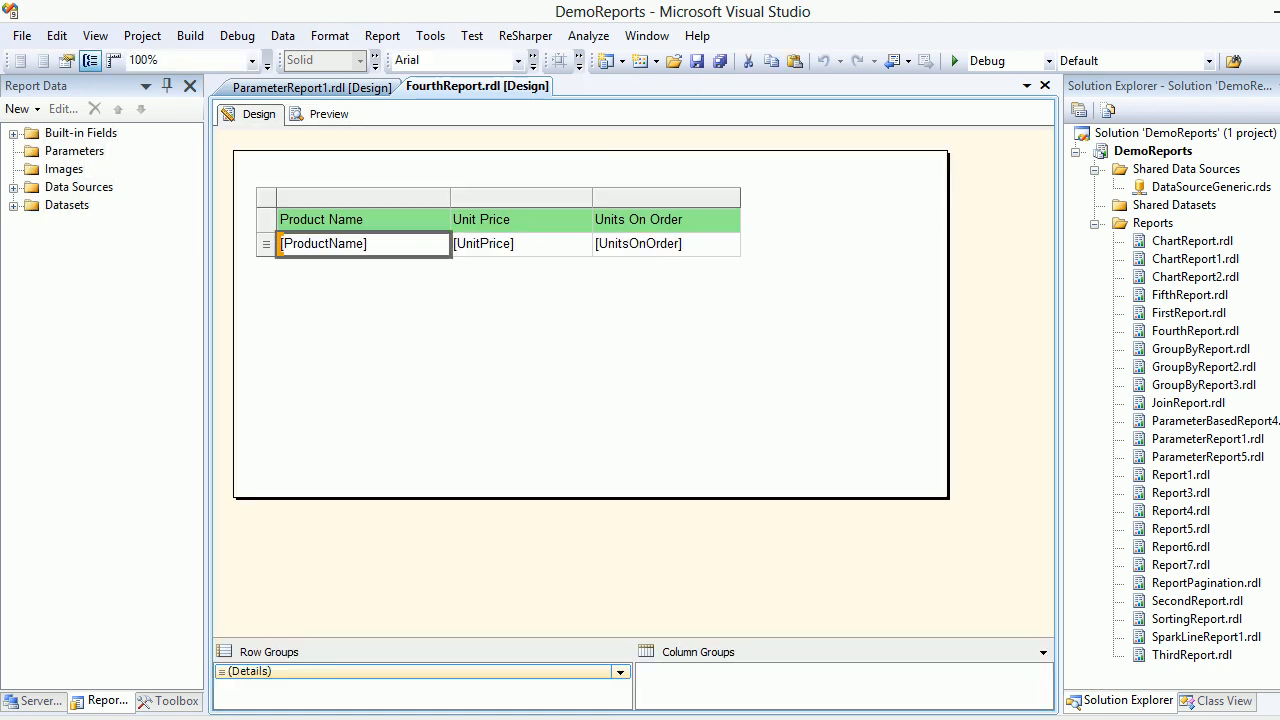
- Open Text Box Properties for the [ProductName] cell on its Action page
{"action": "right_click", "coordinate": [323, 243]}
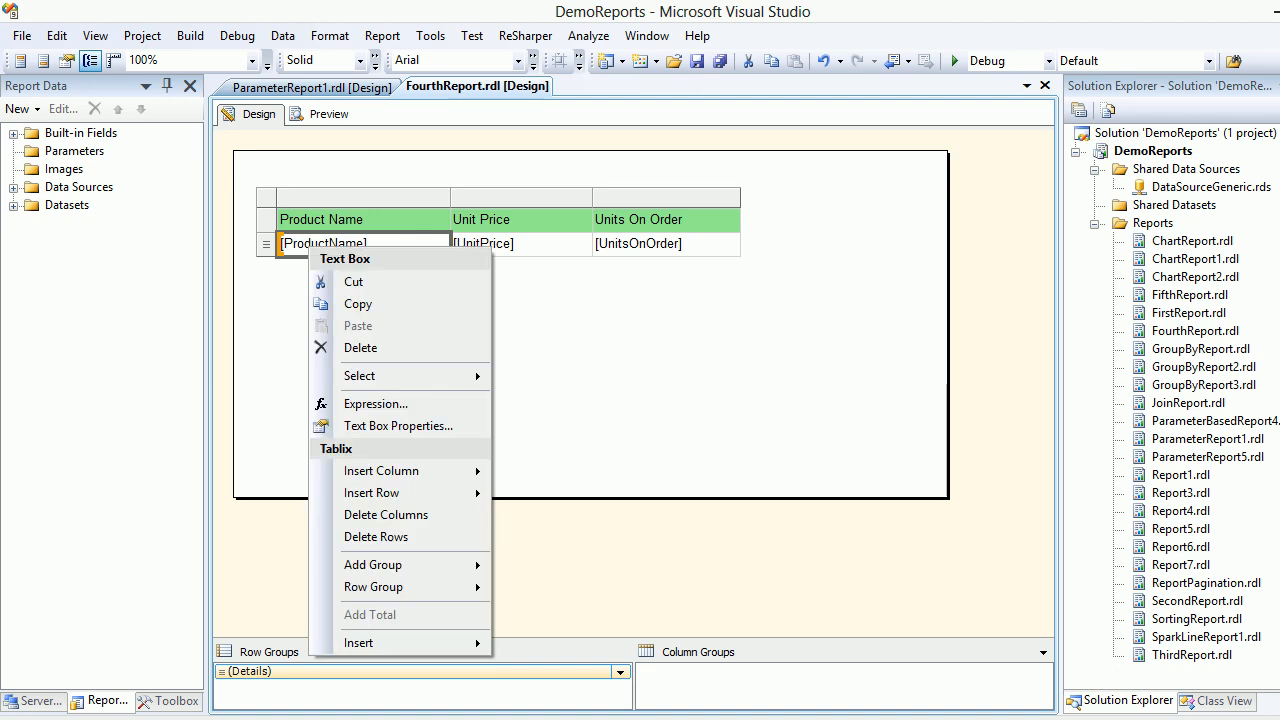
{"action": "mouse_move", "coordinate": [398, 426]}
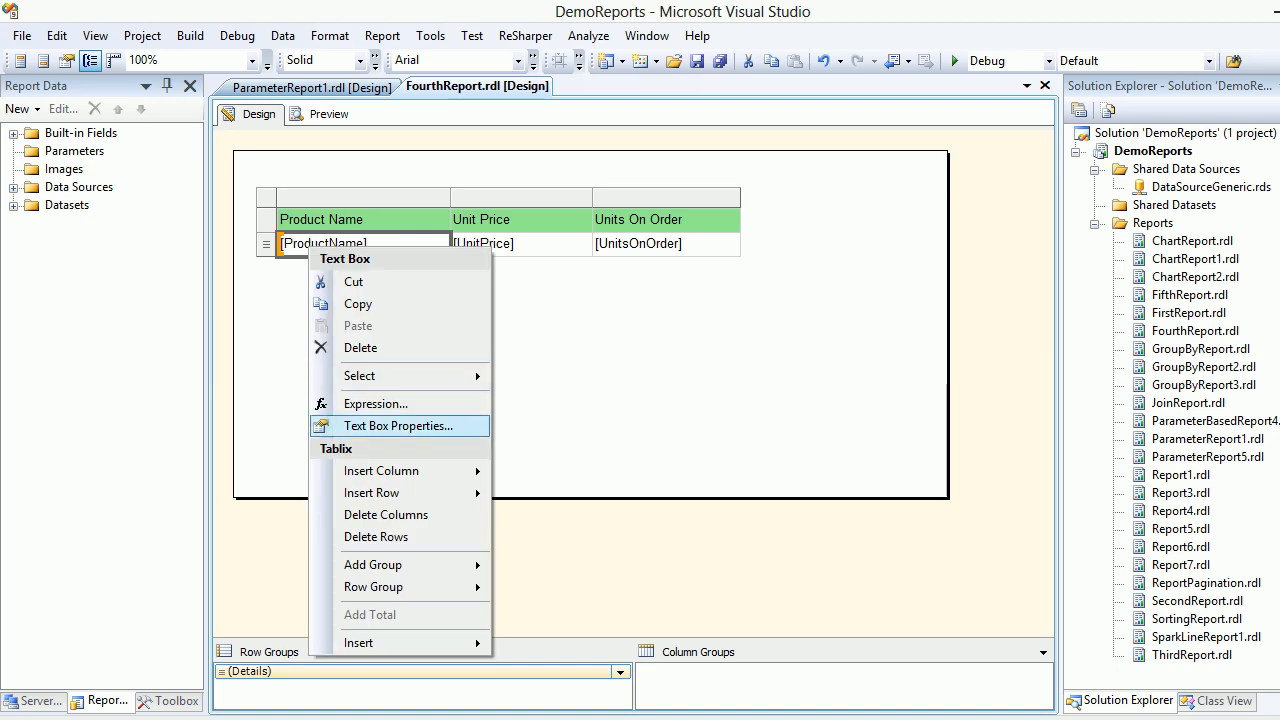
{"action": "left_click", "coordinate": [398, 426]}
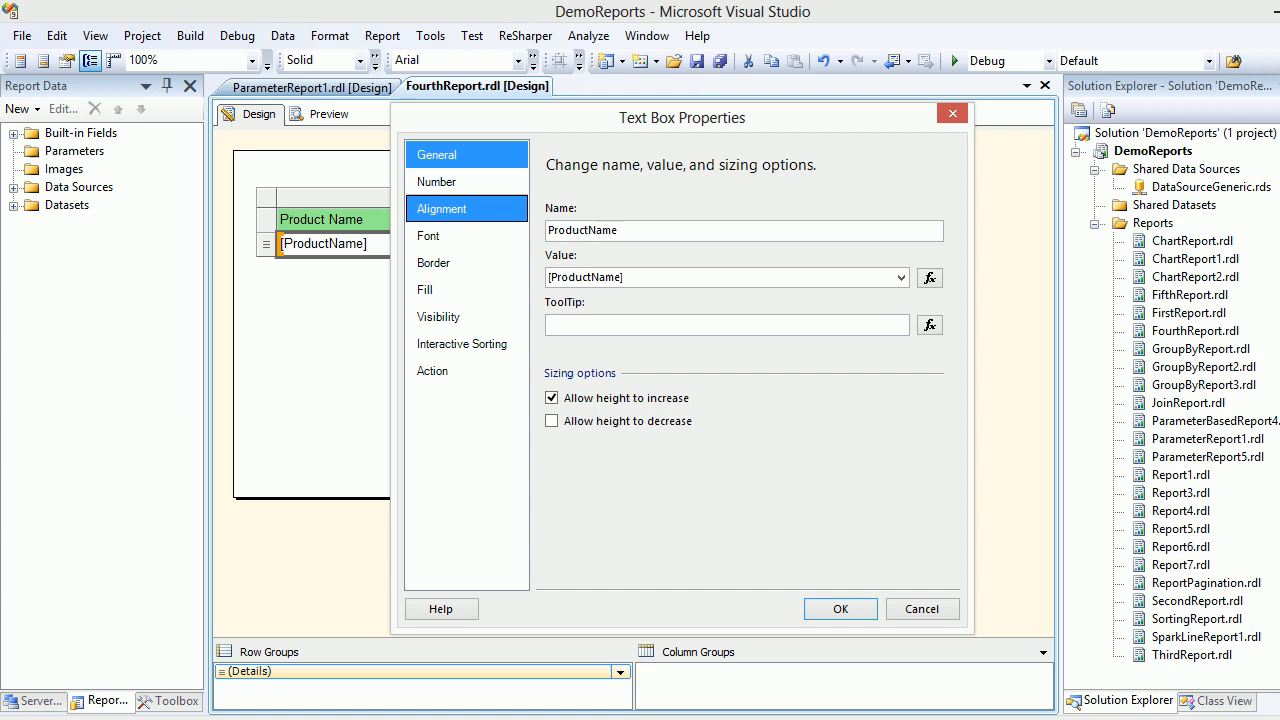
{"action": "left_click", "coordinate": [463, 343]}
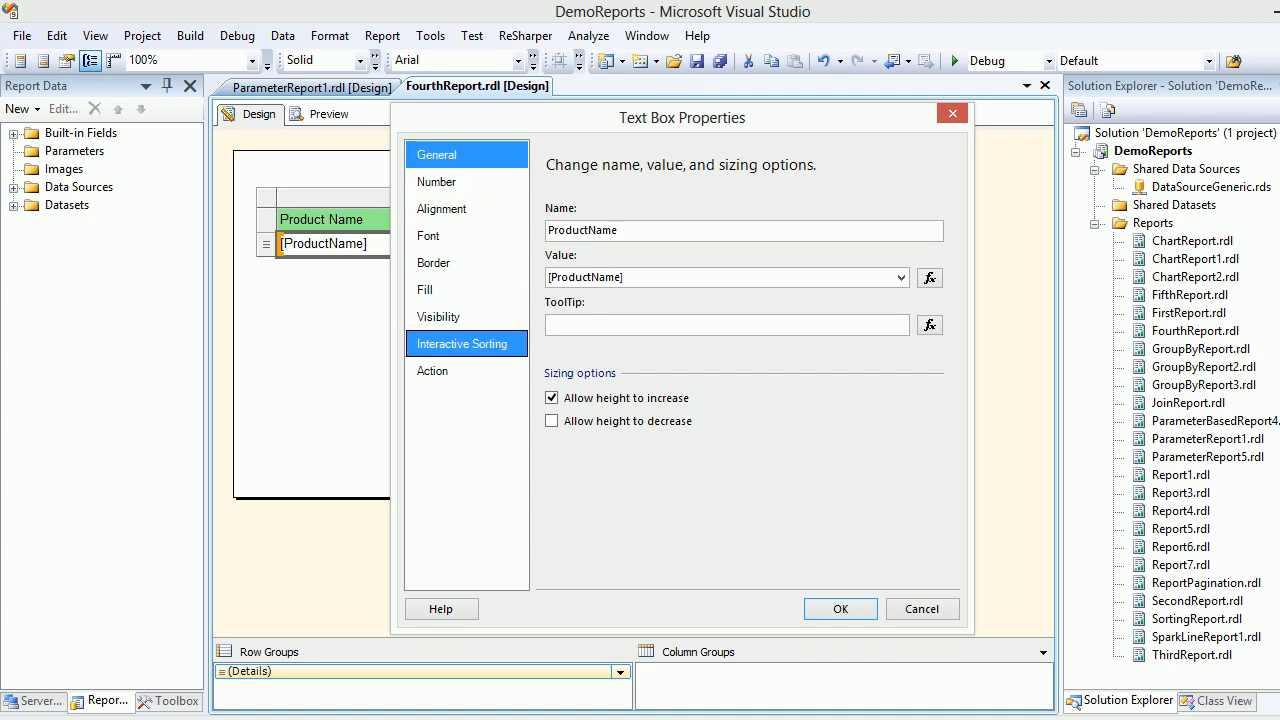
{"action": "left_click", "coordinate": [432, 371]}
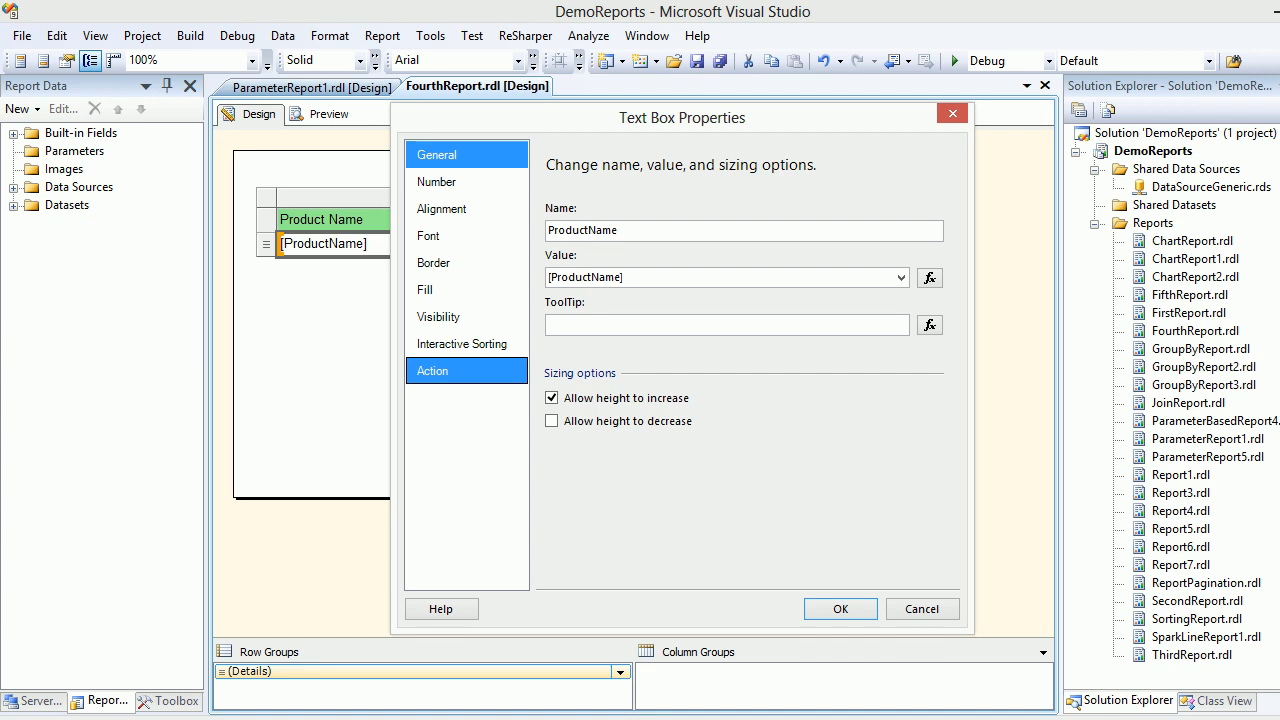
{"action": "left_click", "coordinate": [432, 371]}
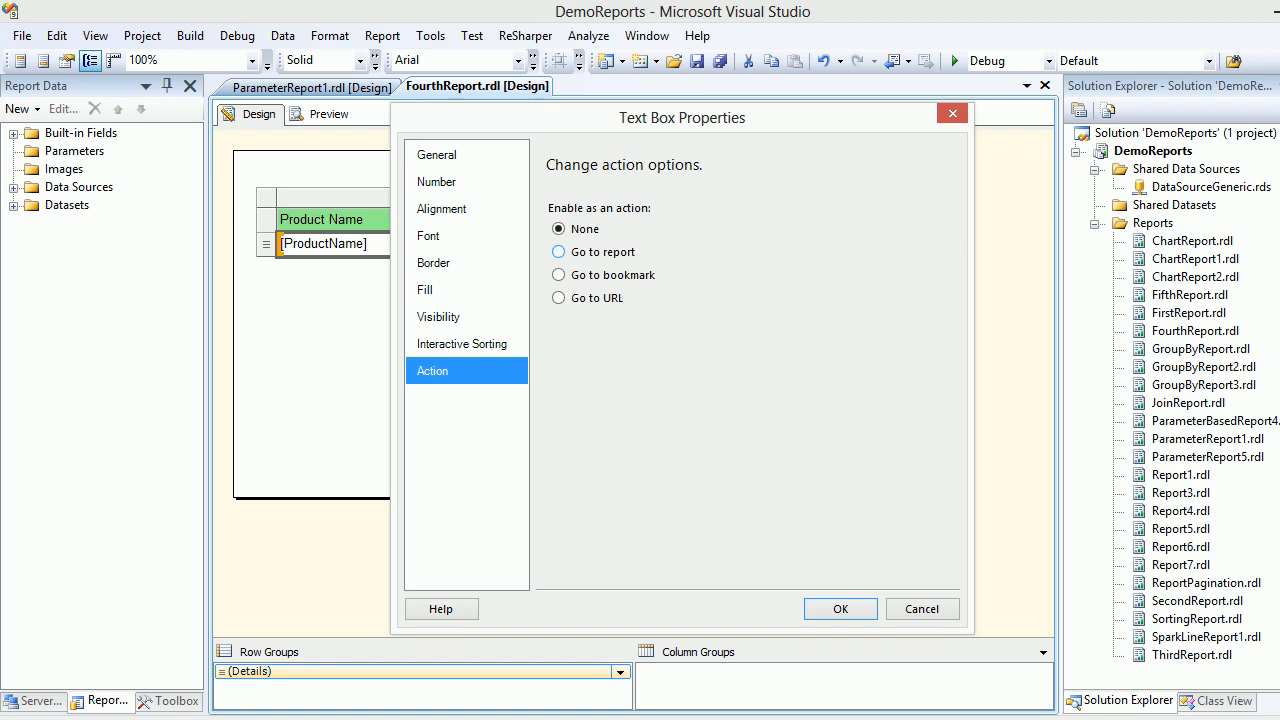
- Set the ProductName action to Go to report ParameterReport1 and add a parameter row
{"action": "left_click", "coordinate": [558, 251]}
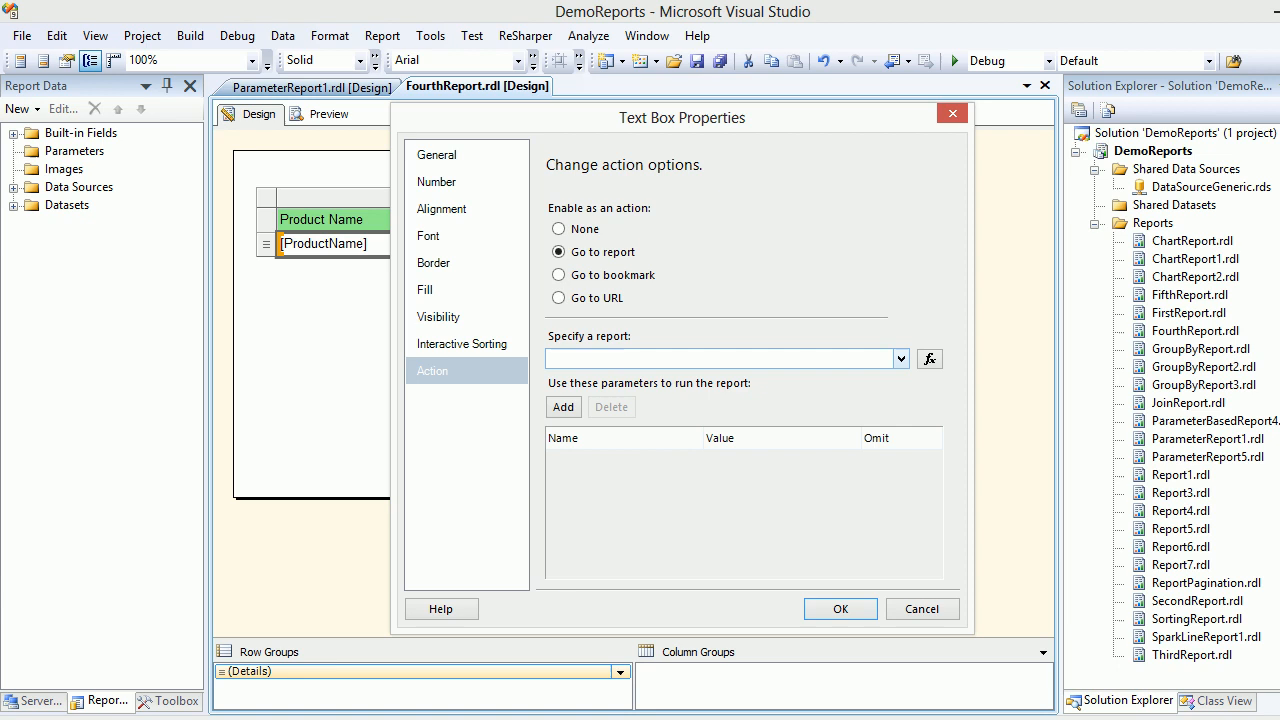
{"action": "left_click", "coordinate": [899, 358]}
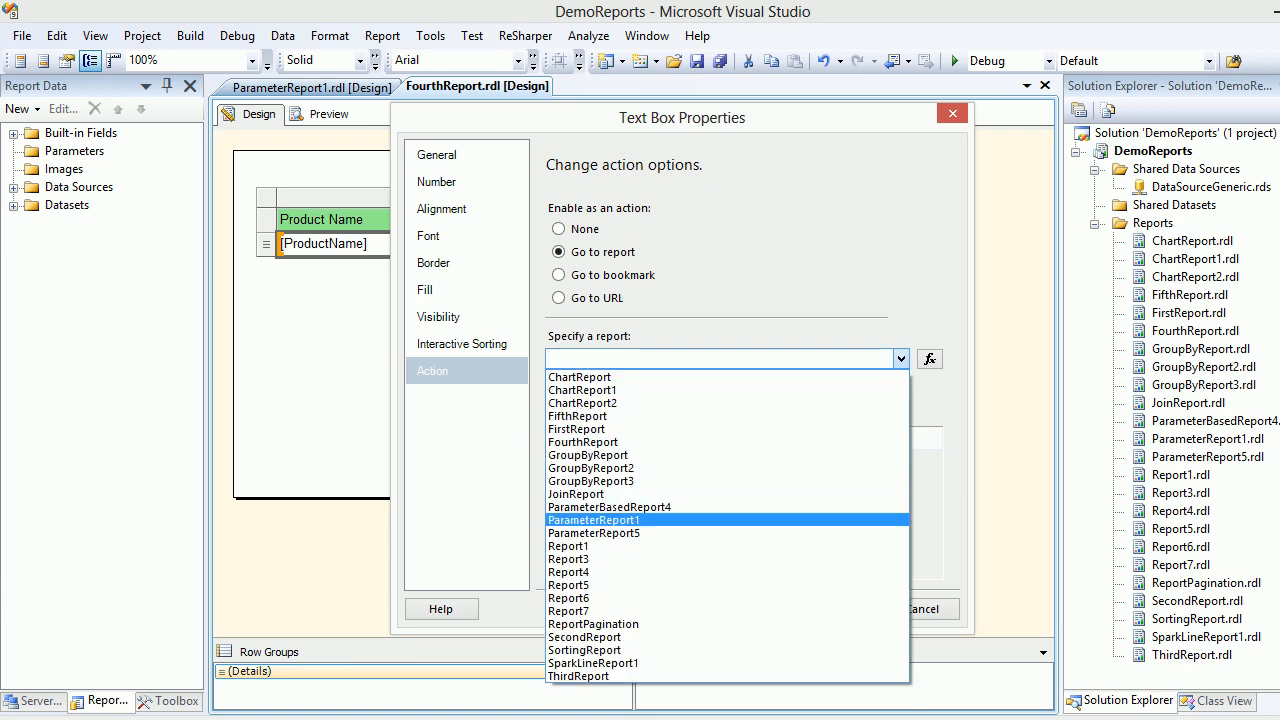
{"action": "left_click", "coordinate": [592, 519]}
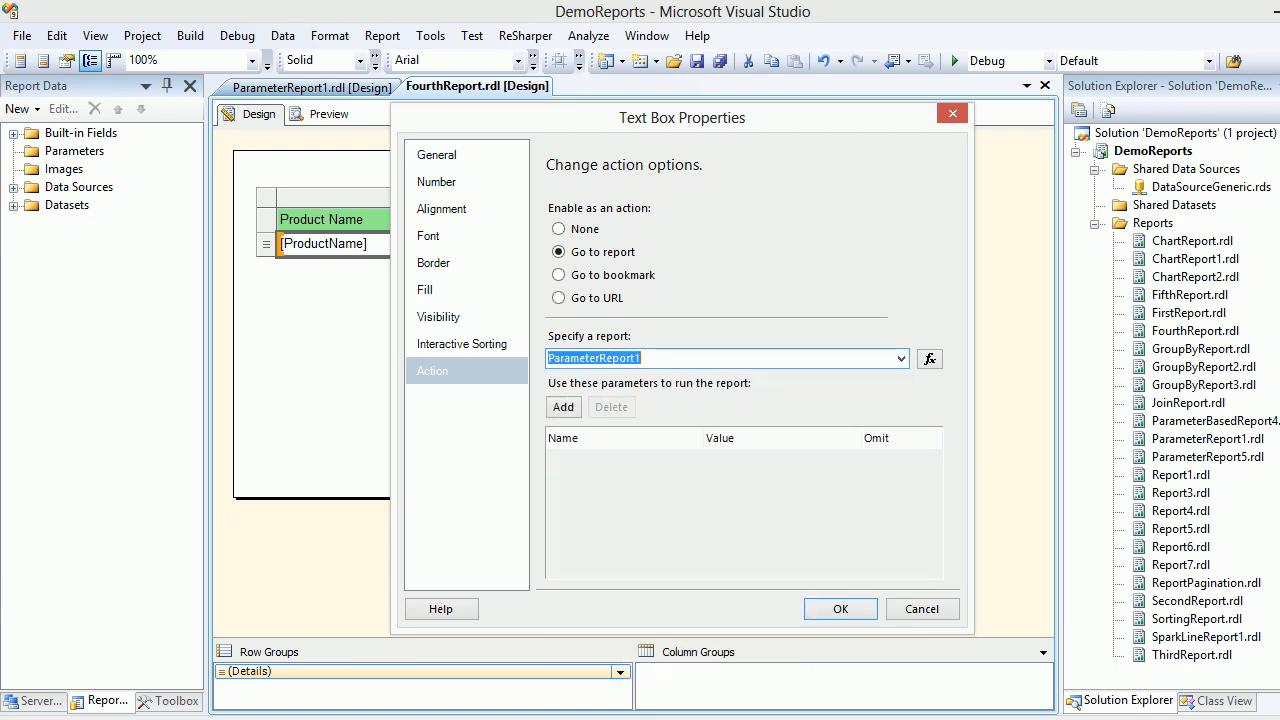
{"action": "left_click", "coordinate": [563, 407]}
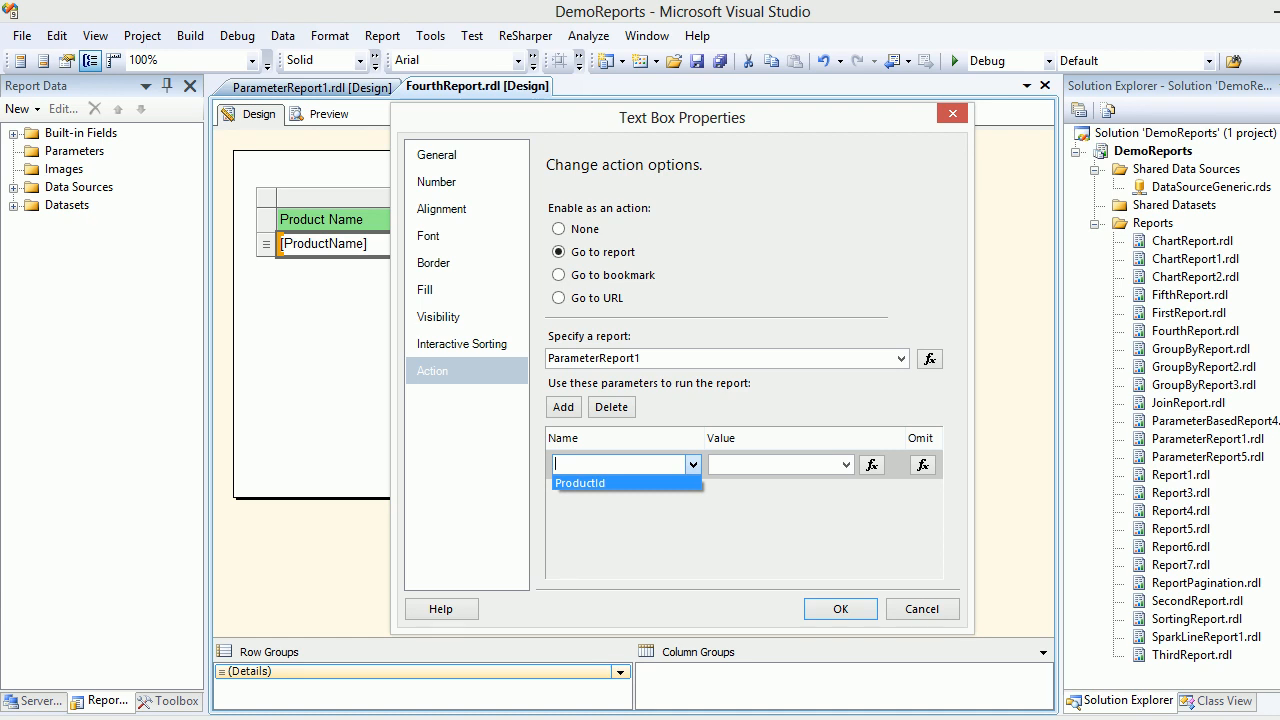
- Add parameter ProductId with value [ProductID] and accept the Go to report action
{"action": "left_click", "coordinate": [579, 483]}
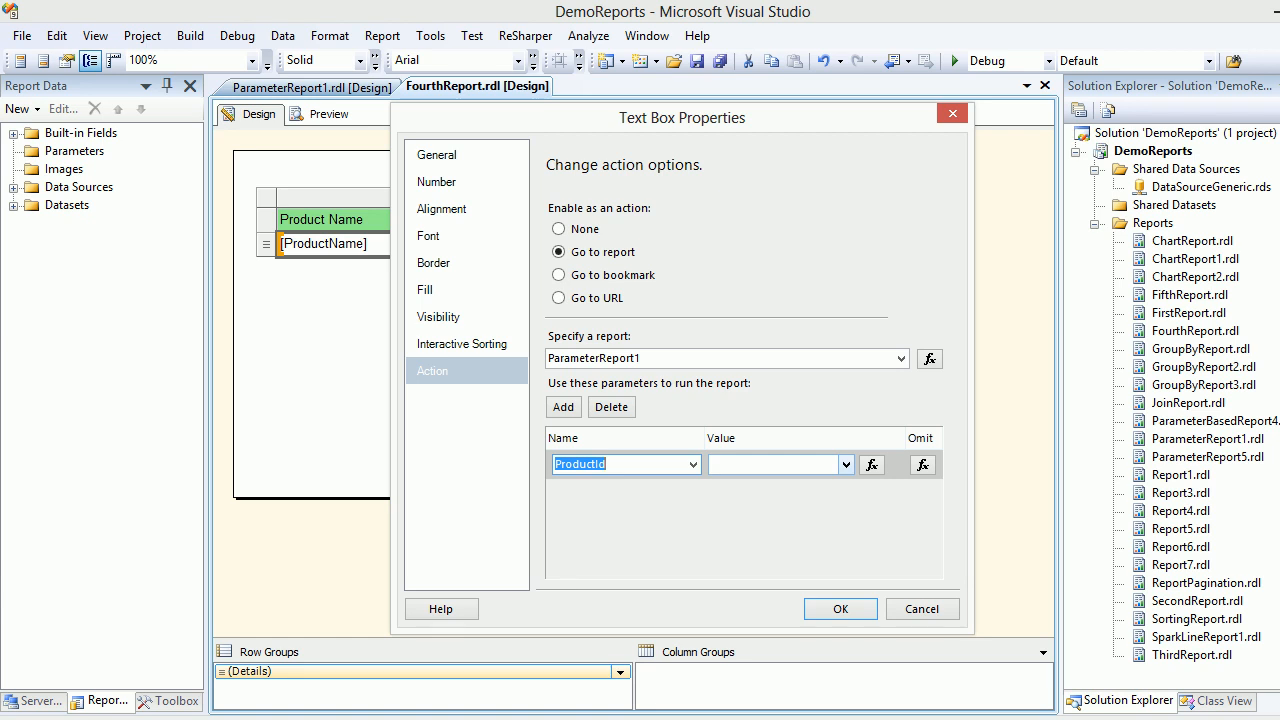
{"action": "left_click", "coordinate": [845, 464]}
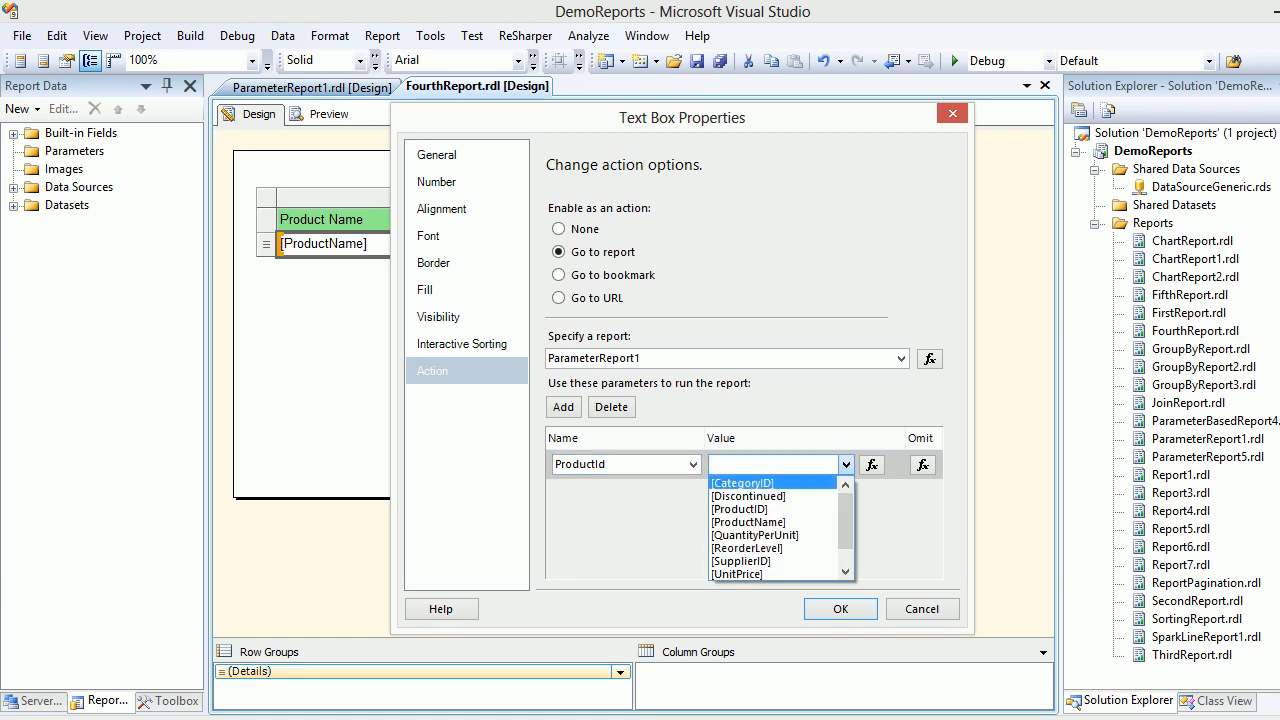
{"action": "left_click", "coordinate": [740, 509]}
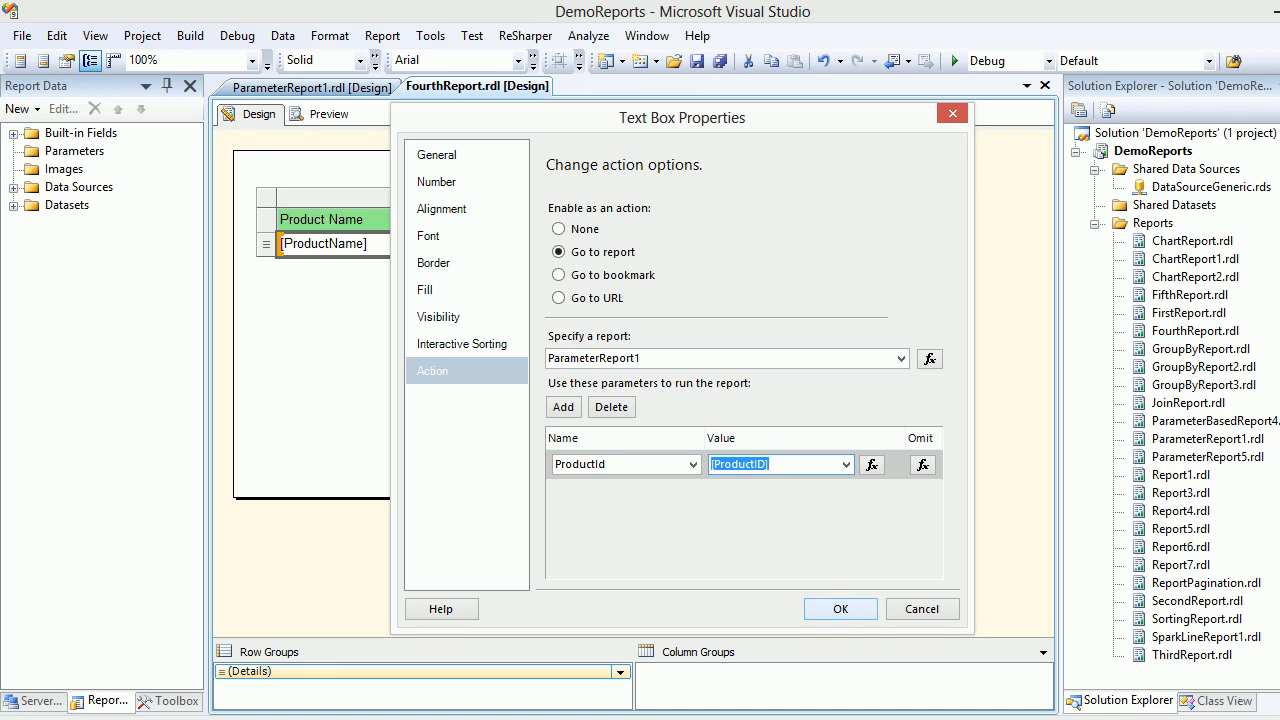
{"action": "left_click", "coordinate": [840, 609]}
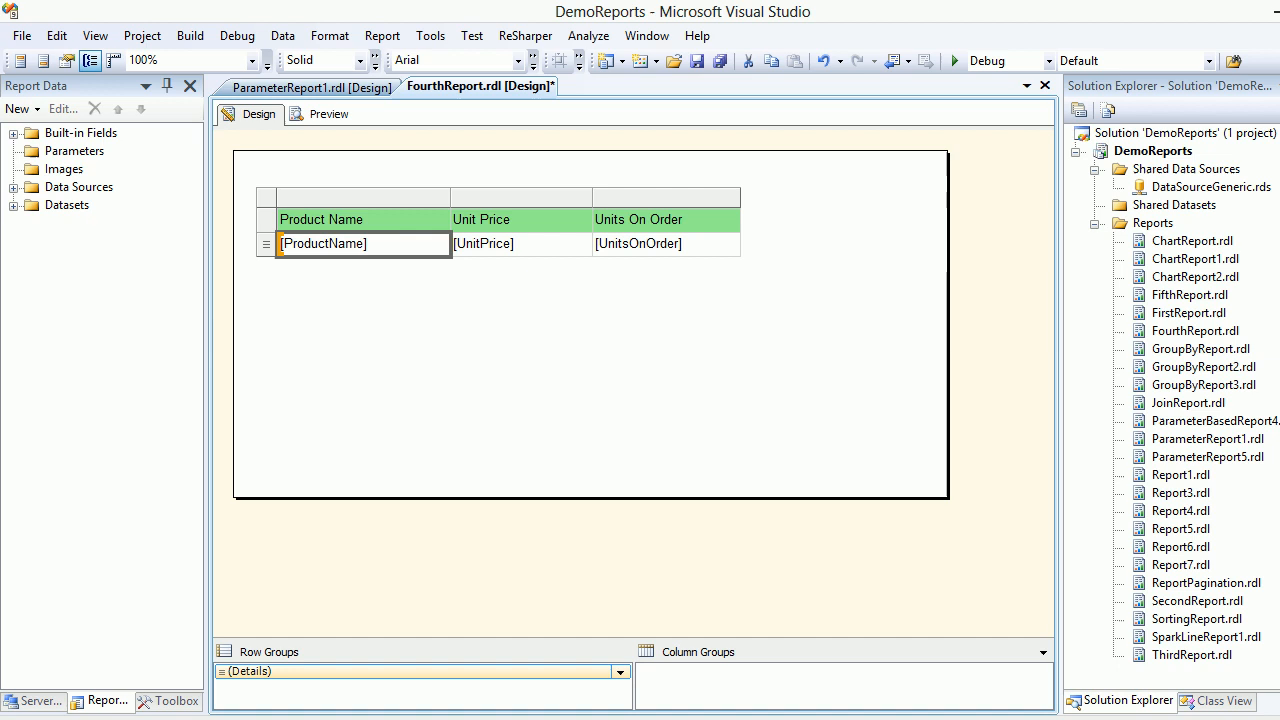
{"action": "left_click", "coordinate": [18, 205]}
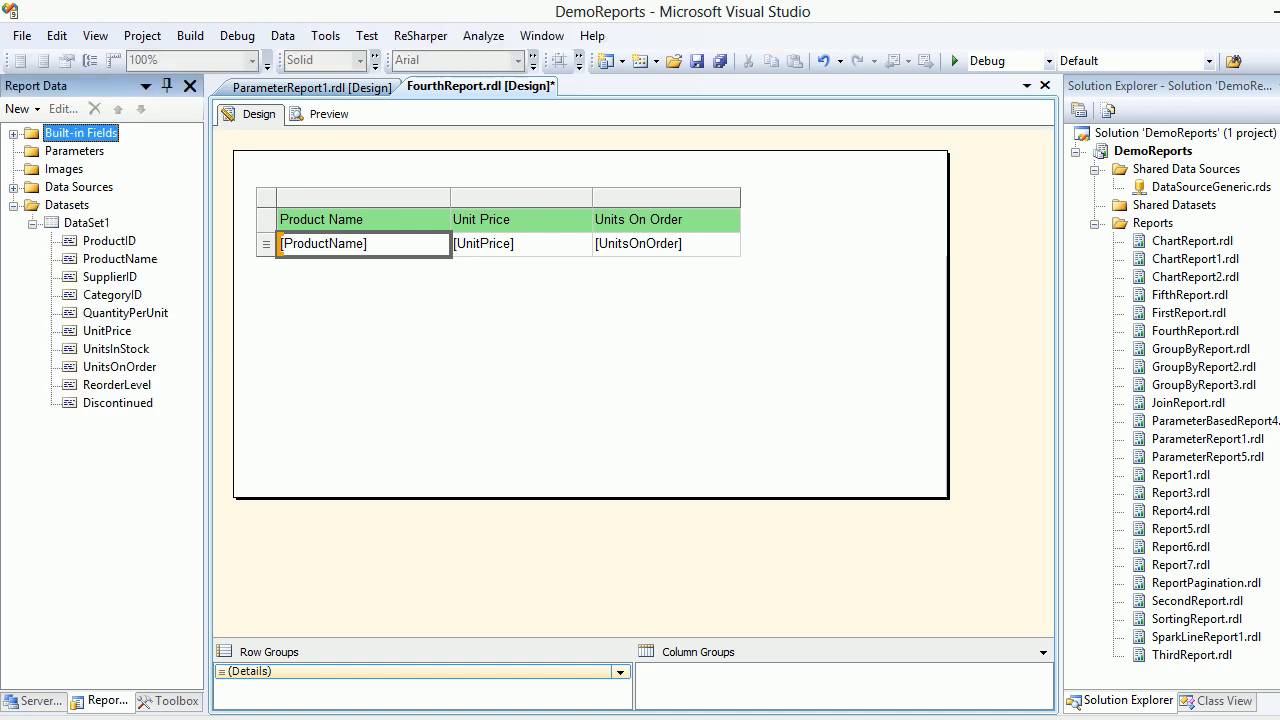
{"action": "left_click", "coordinate": [109, 241]}
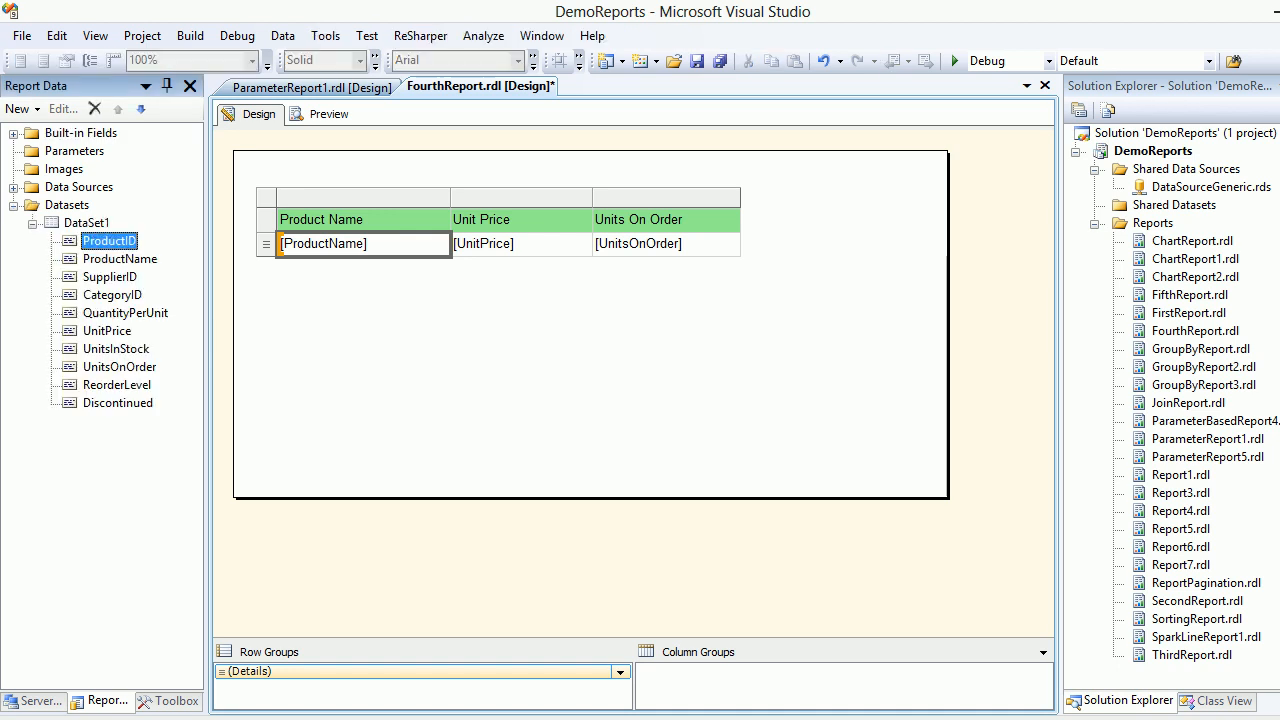
{"action": "double_click", "coordinate": [323, 244]}
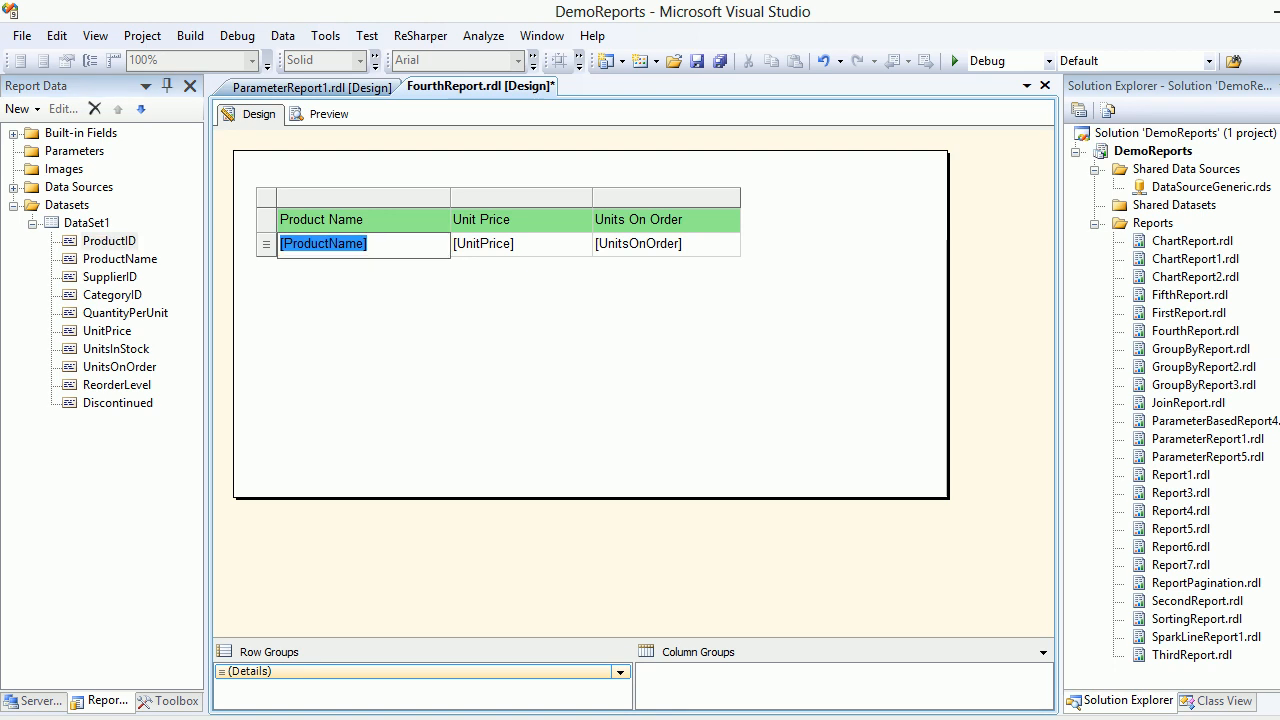
{"action": "left_click", "coordinate": [110, 240]}
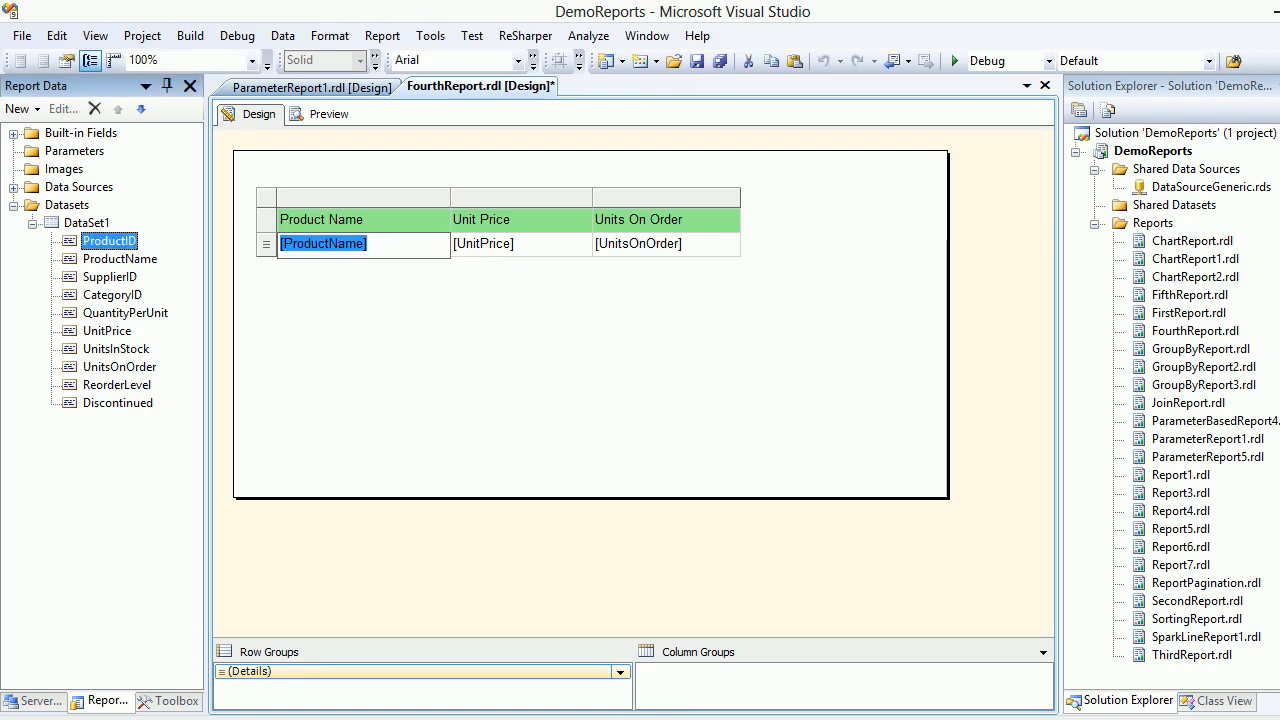
{"action": "left_click", "coordinate": [310, 87]}
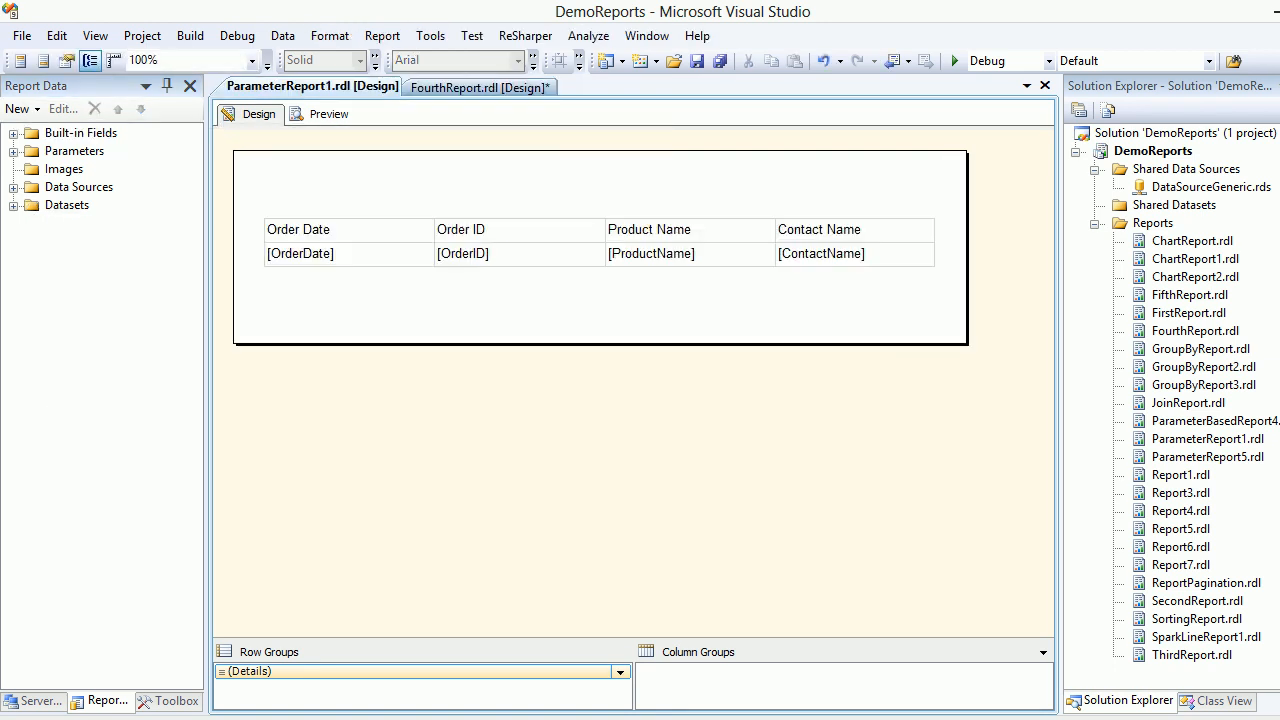
{"action": "left_click", "coordinate": [480, 87]}
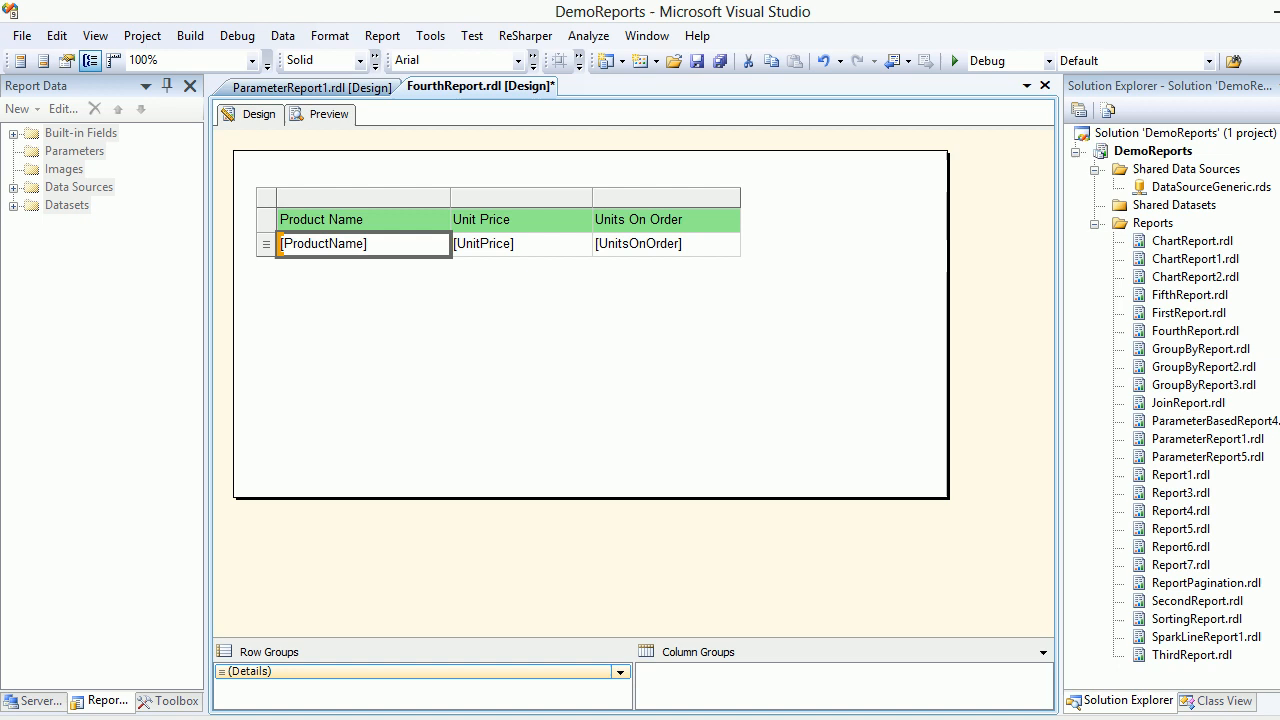
- Preview FourthReport, go back to the product list, and open Aniseed Syrup's orders
{"action": "left_click", "coordinate": [328, 114]}
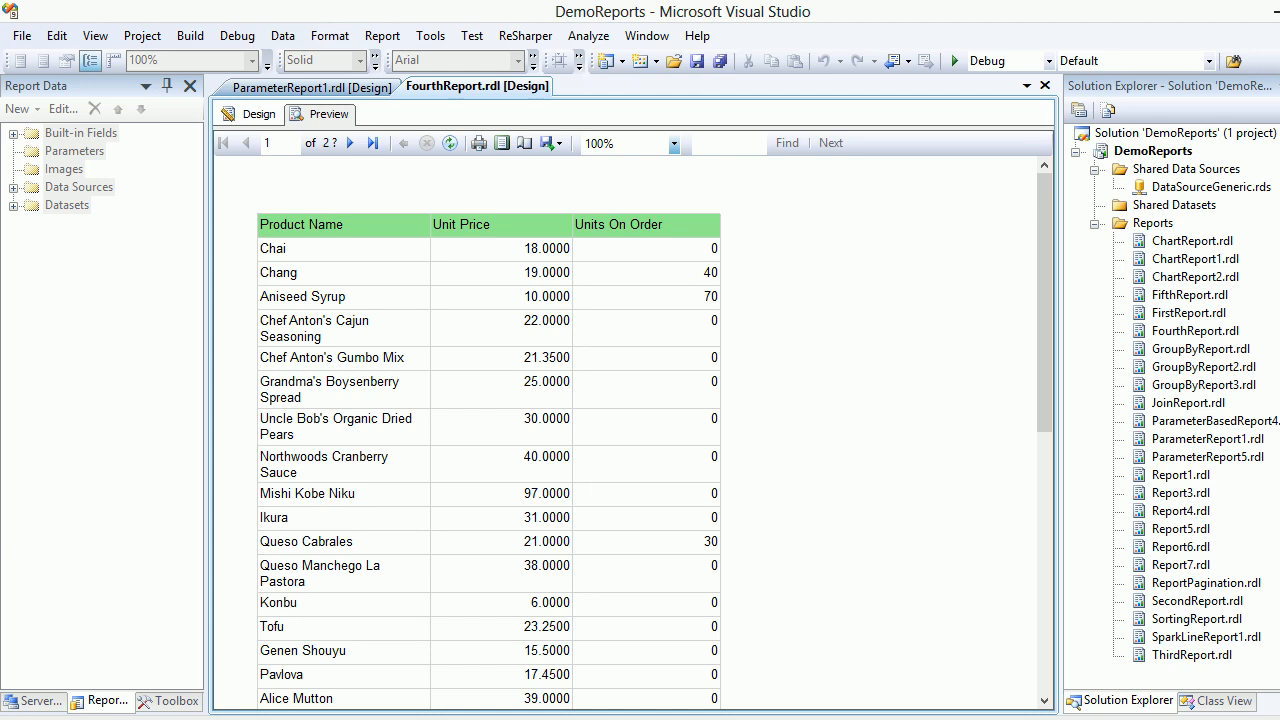
{"action": "scroll", "scroll_direction": "down", "scroll_amount": 3}
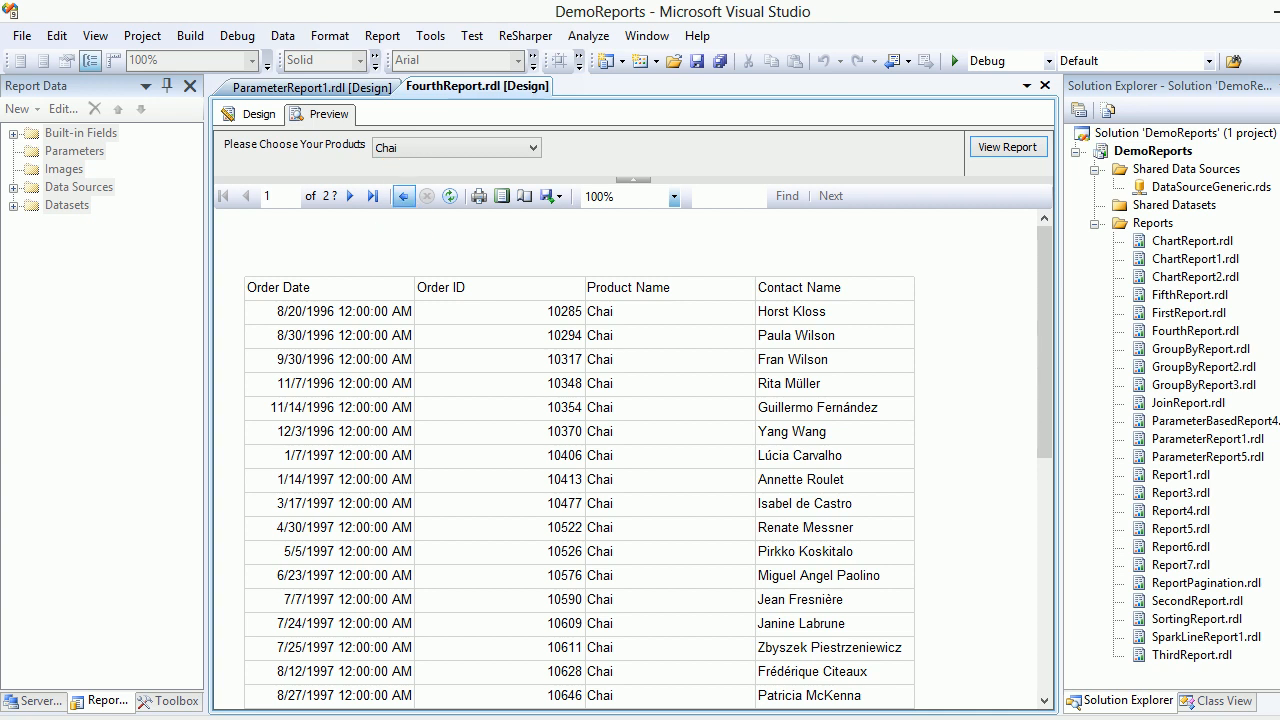
{"action": "left_click", "coordinate": [1008, 147]}
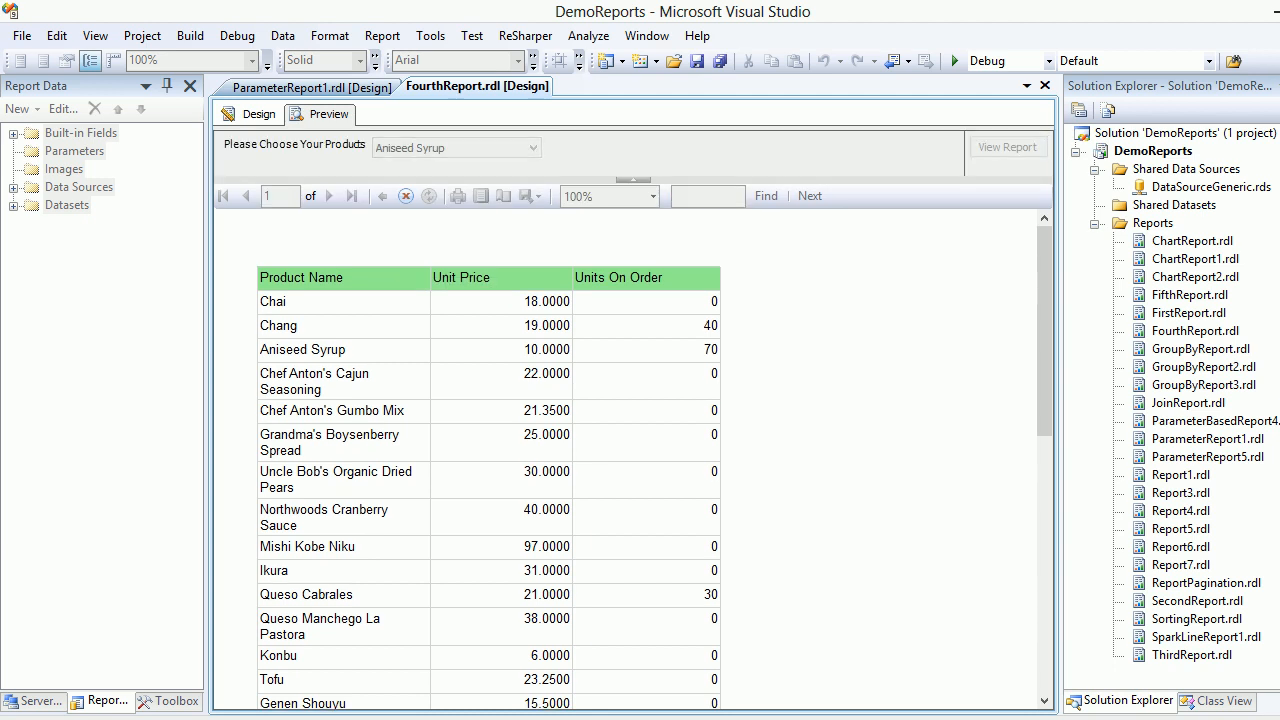
{"action": "left_click", "coordinate": [1007, 146]}
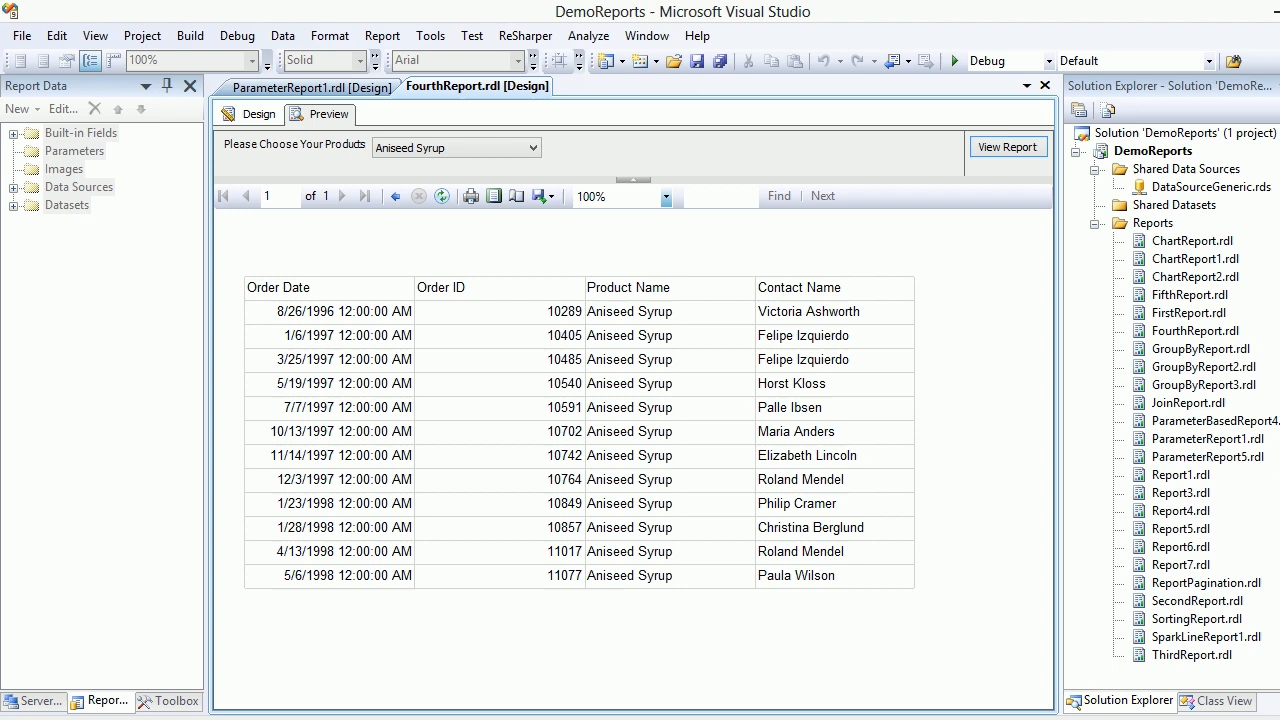
{"action": "mouse_move", "coordinate": [258, 113]}
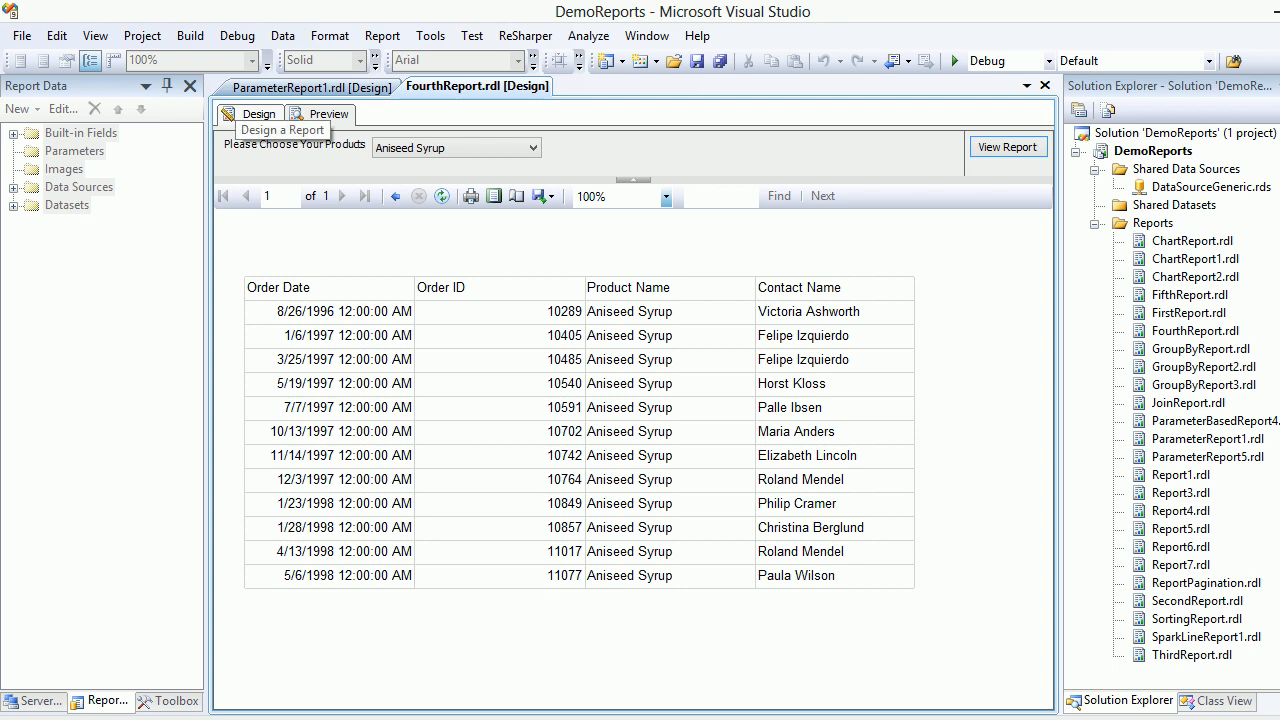
- In Design view, review the ProductName cell's Action settings in Text Box Properties and accept them
{"action": "left_click", "coordinate": [250, 113]}
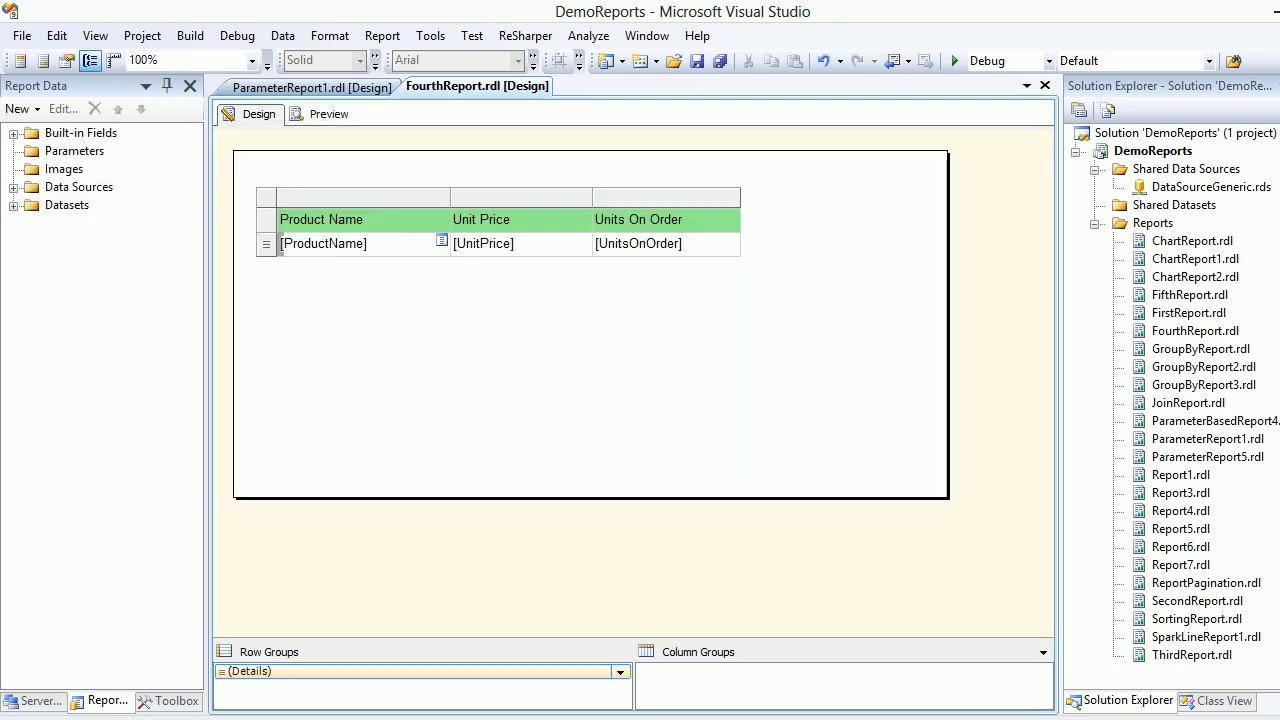
{"action": "left_click", "coordinate": [355, 243]}
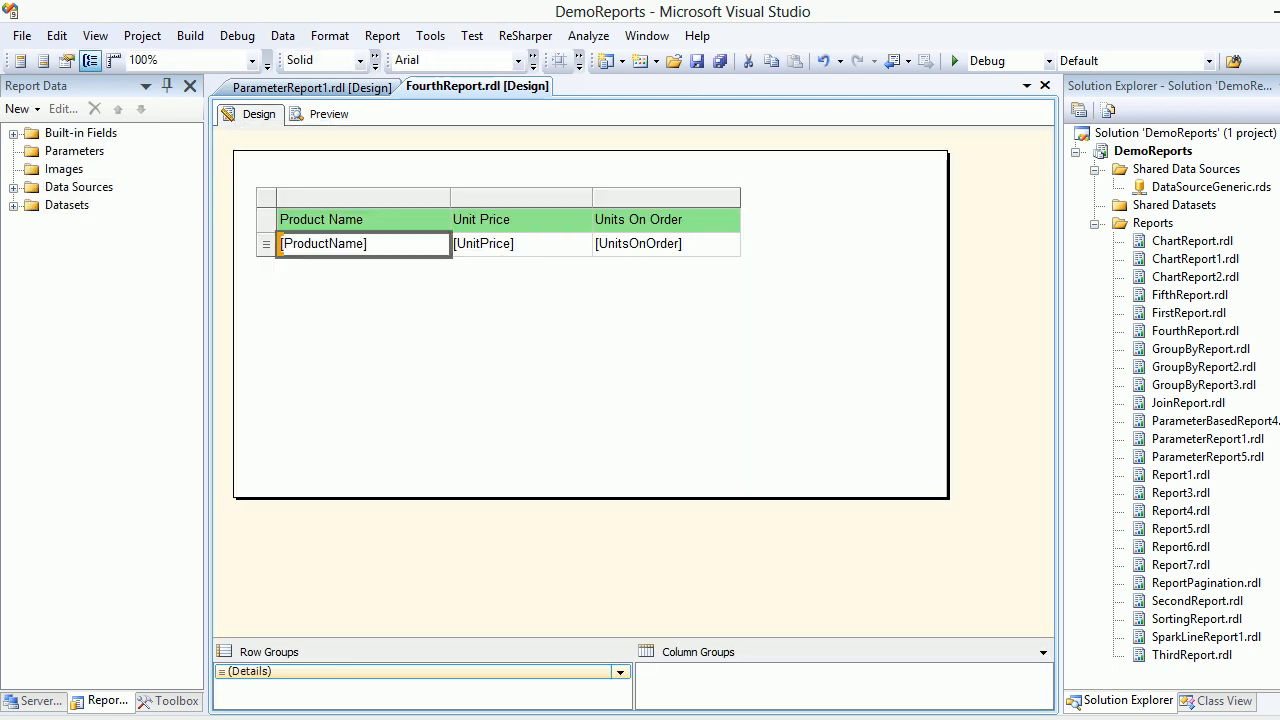
{"action": "right_click", "coordinate": [323, 243]}
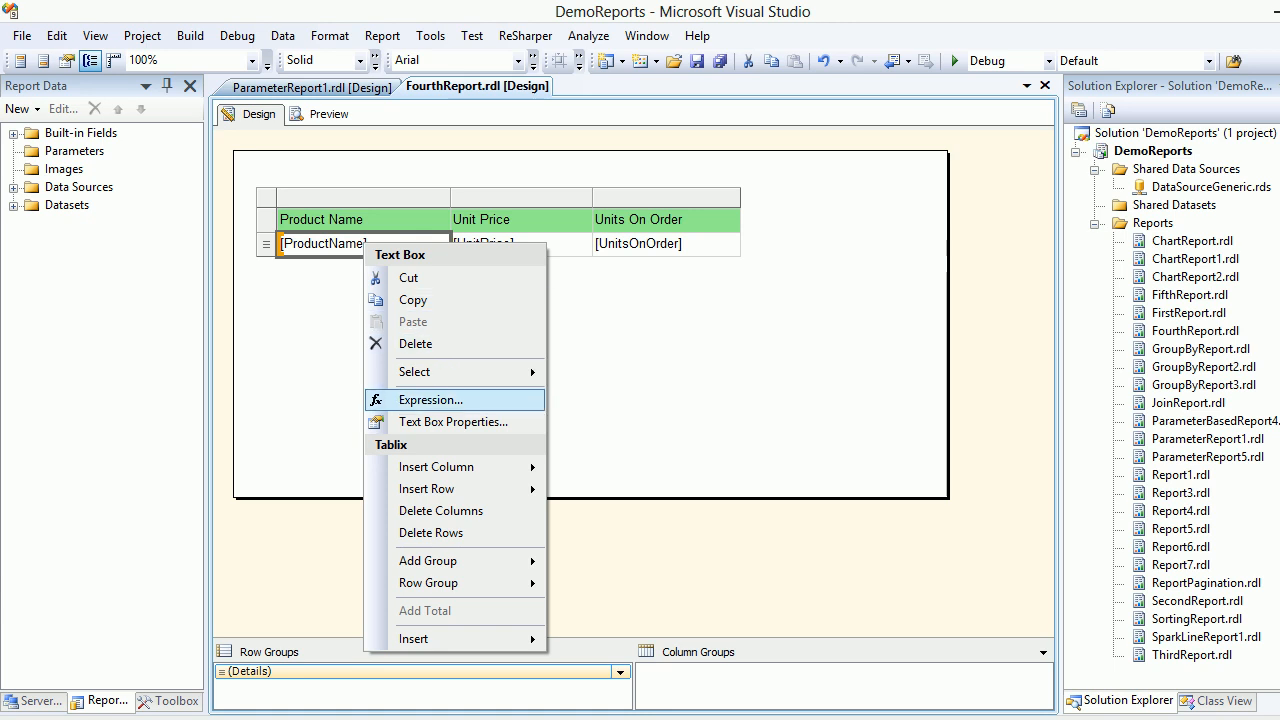
{"action": "left_click", "coordinate": [452, 421]}
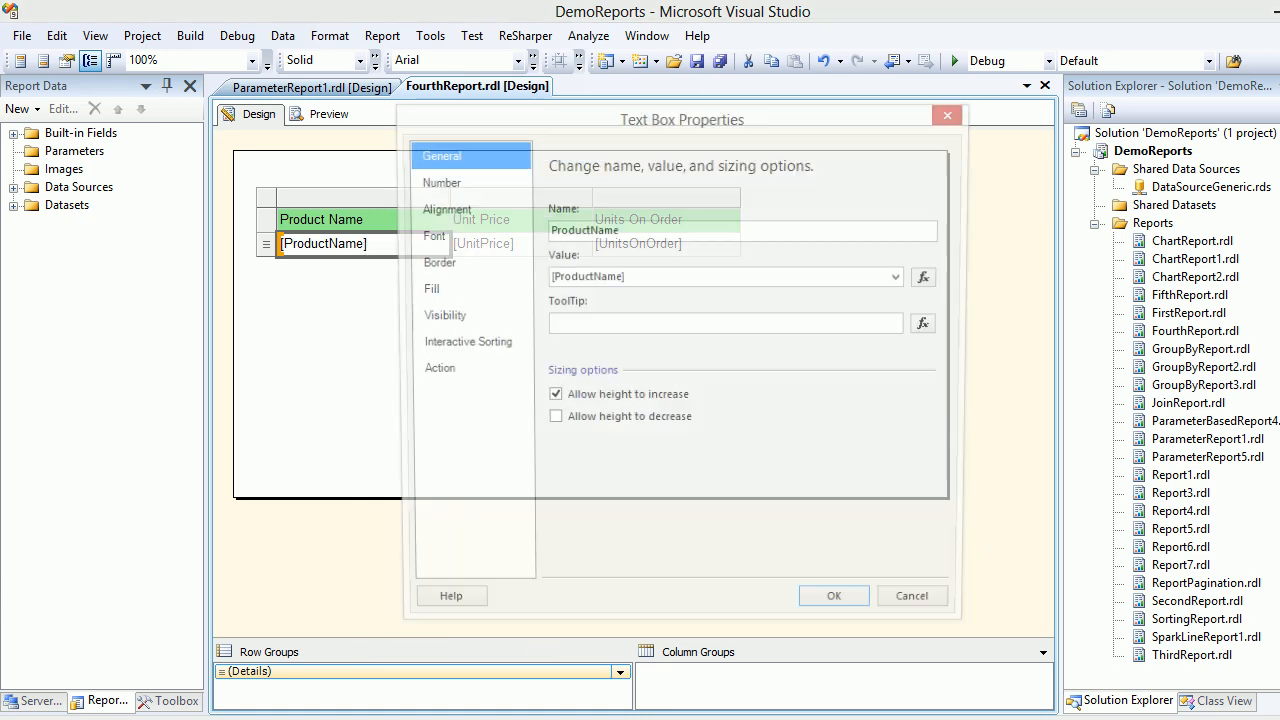
{"action": "left_click", "coordinate": [432, 370]}
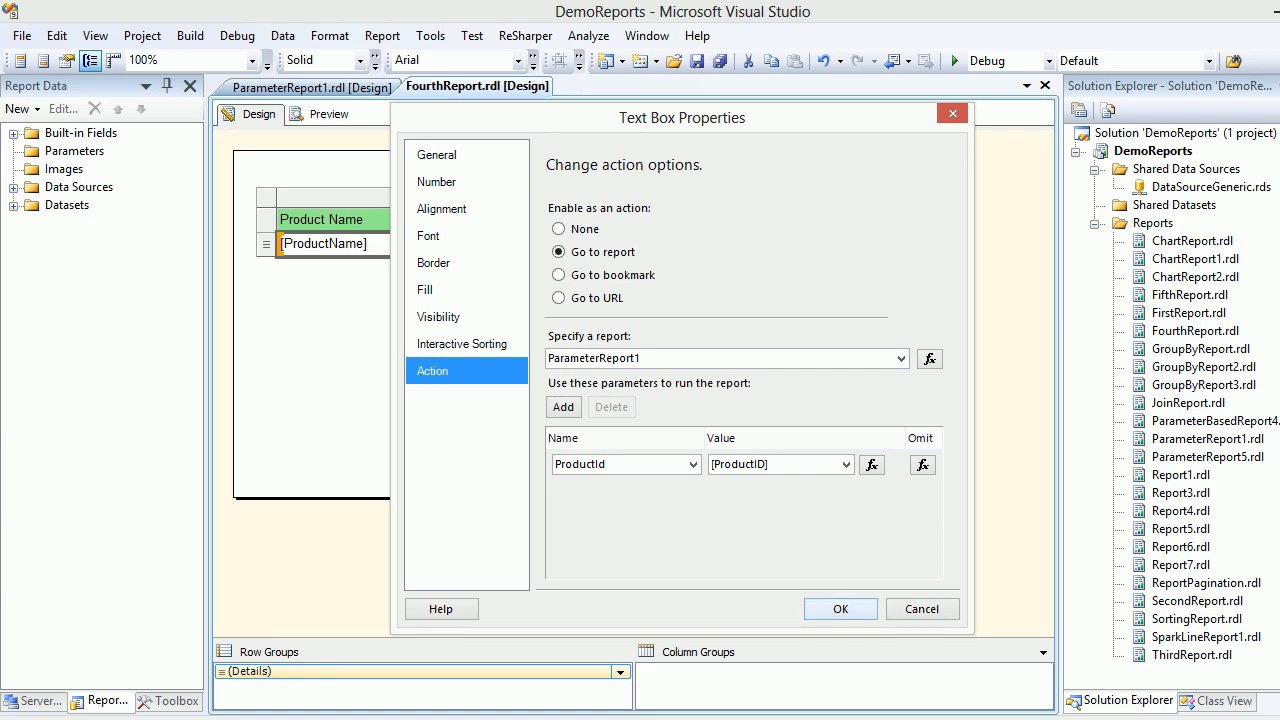
{"action": "left_click", "coordinate": [840, 609]}
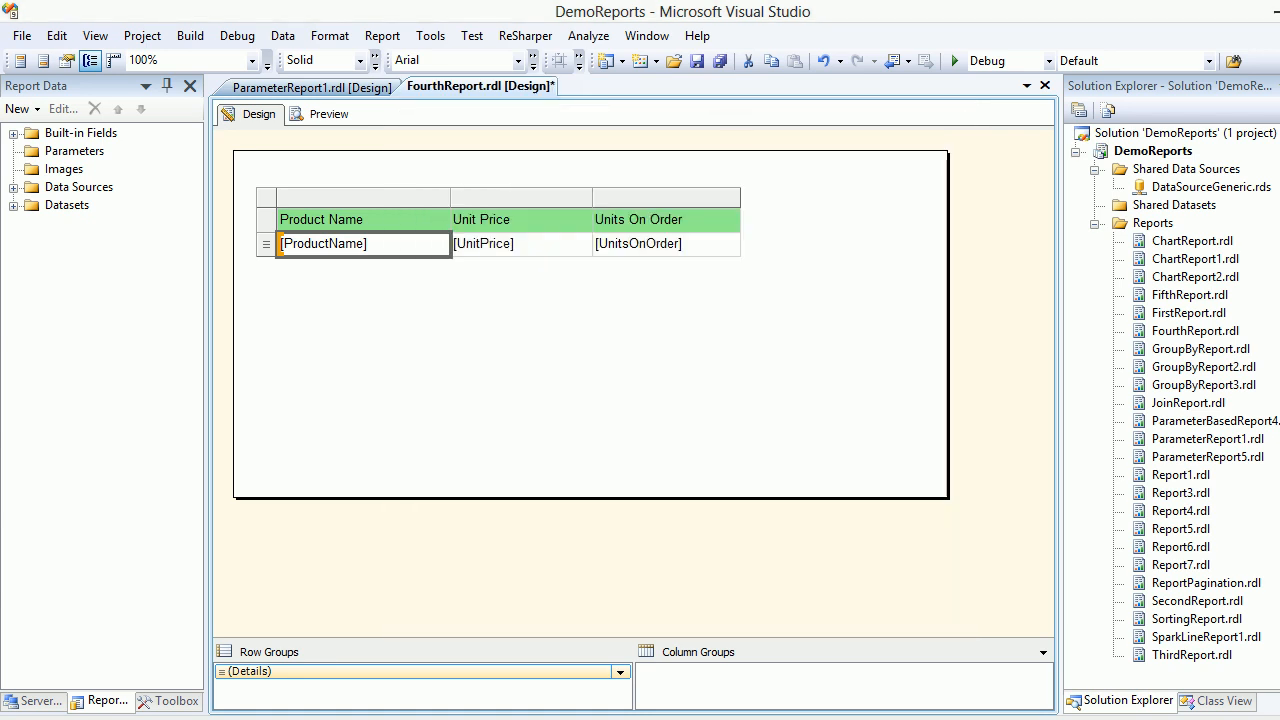
- Preview ParameterReport1 for Chai to list its orders, then return to FourthReport's preview
{"action": "left_click", "coordinate": [328, 113]}
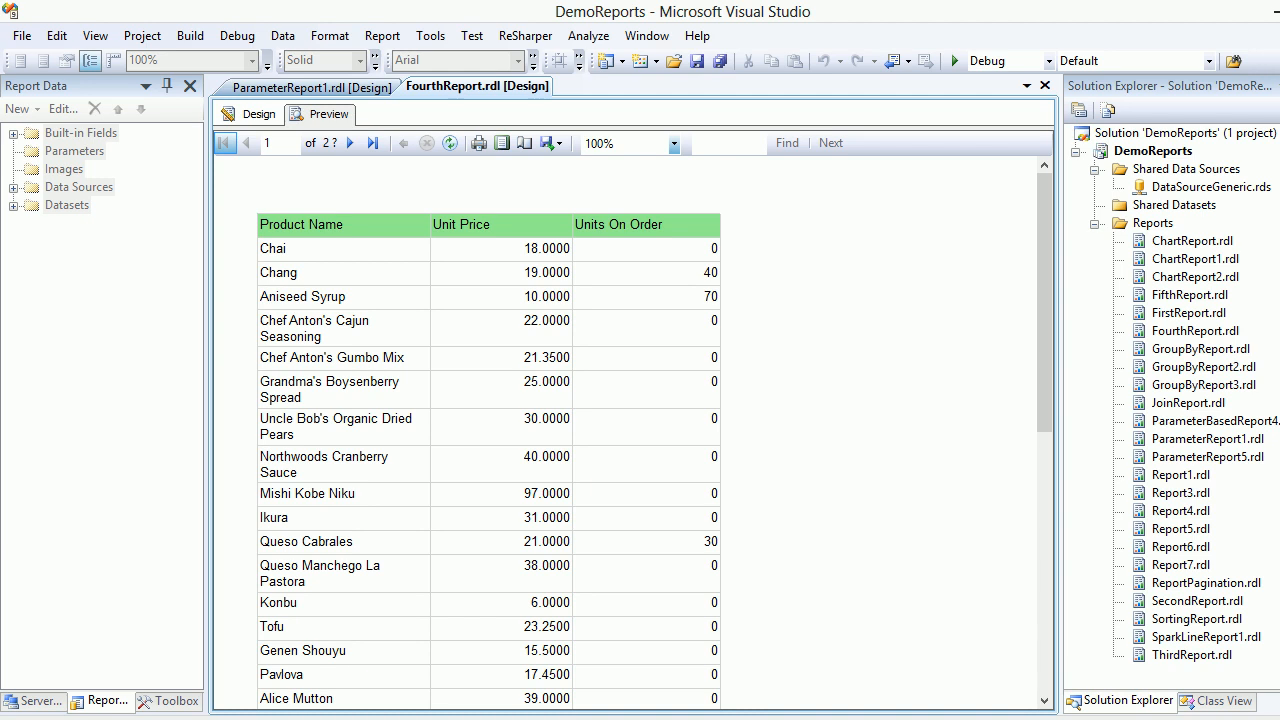
{"action": "left_click", "coordinate": [311, 86]}
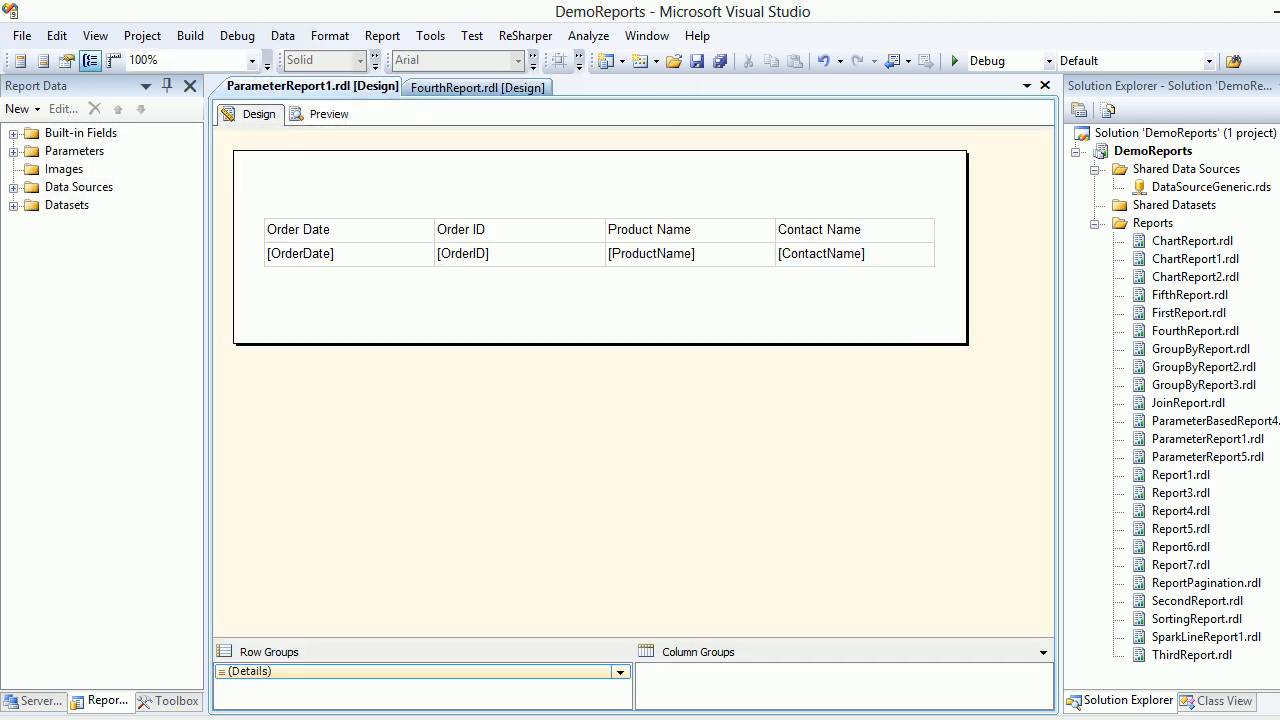
{"action": "left_click", "coordinate": [328, 113]}
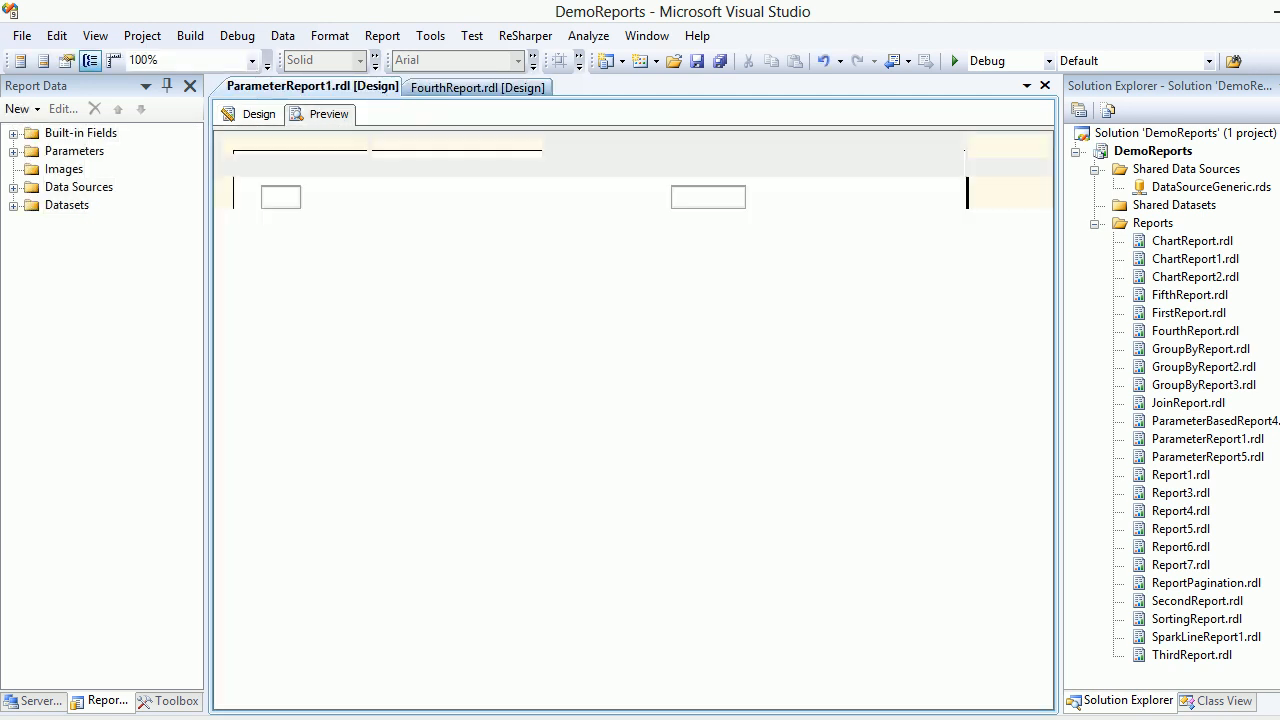
{"action": "left_click", "coordinate": [533, 147]}
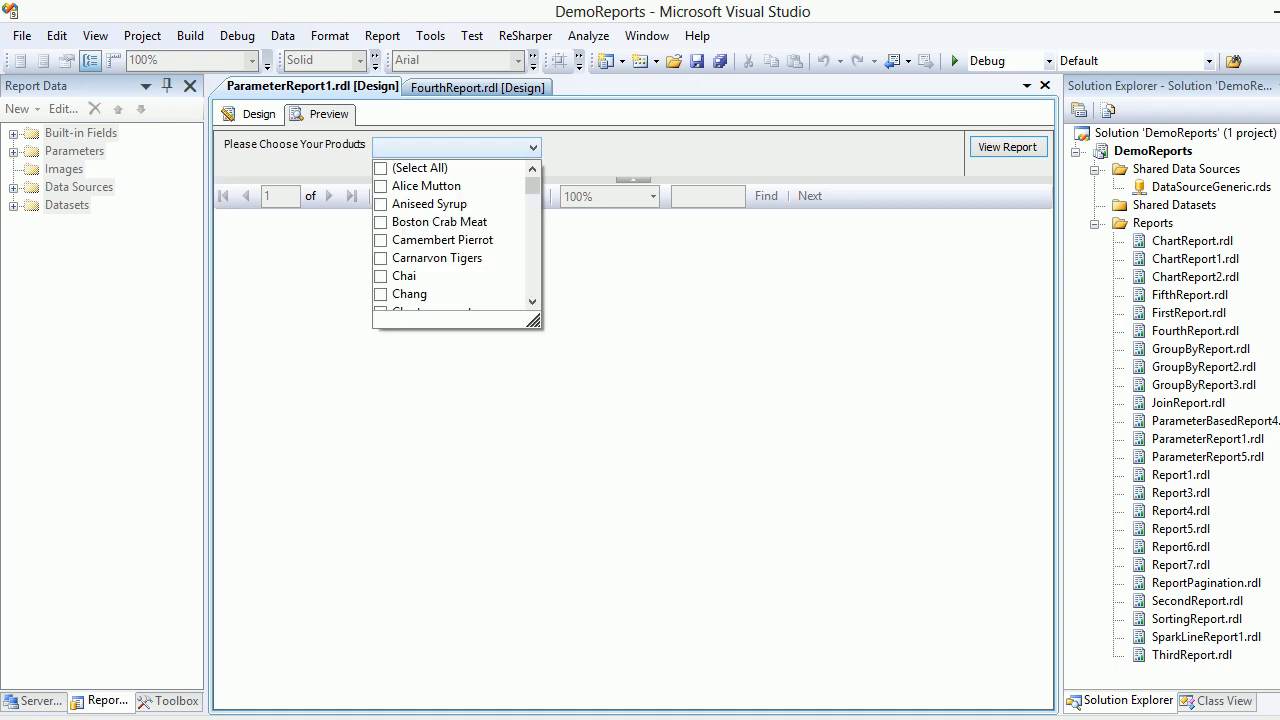
{"action": "left_click", "coordinate": [381, 276]}
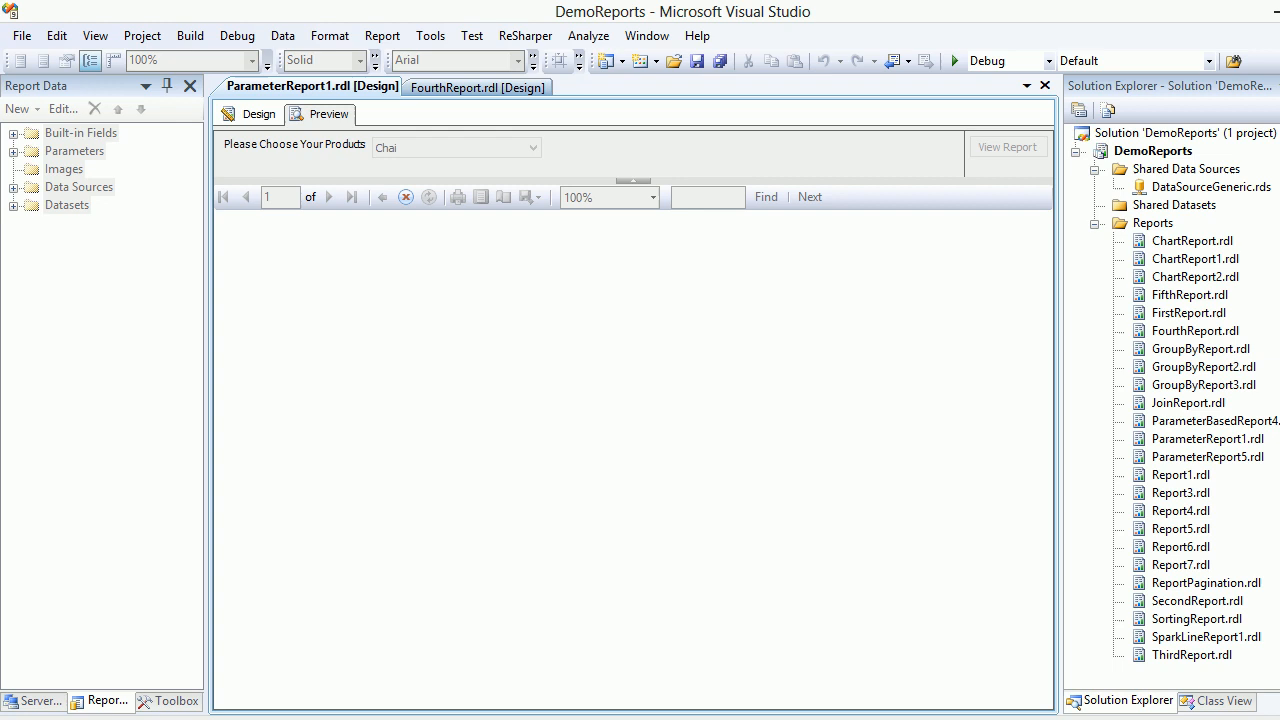
{"action": "left_click", "coordinate": [1007, 146]}
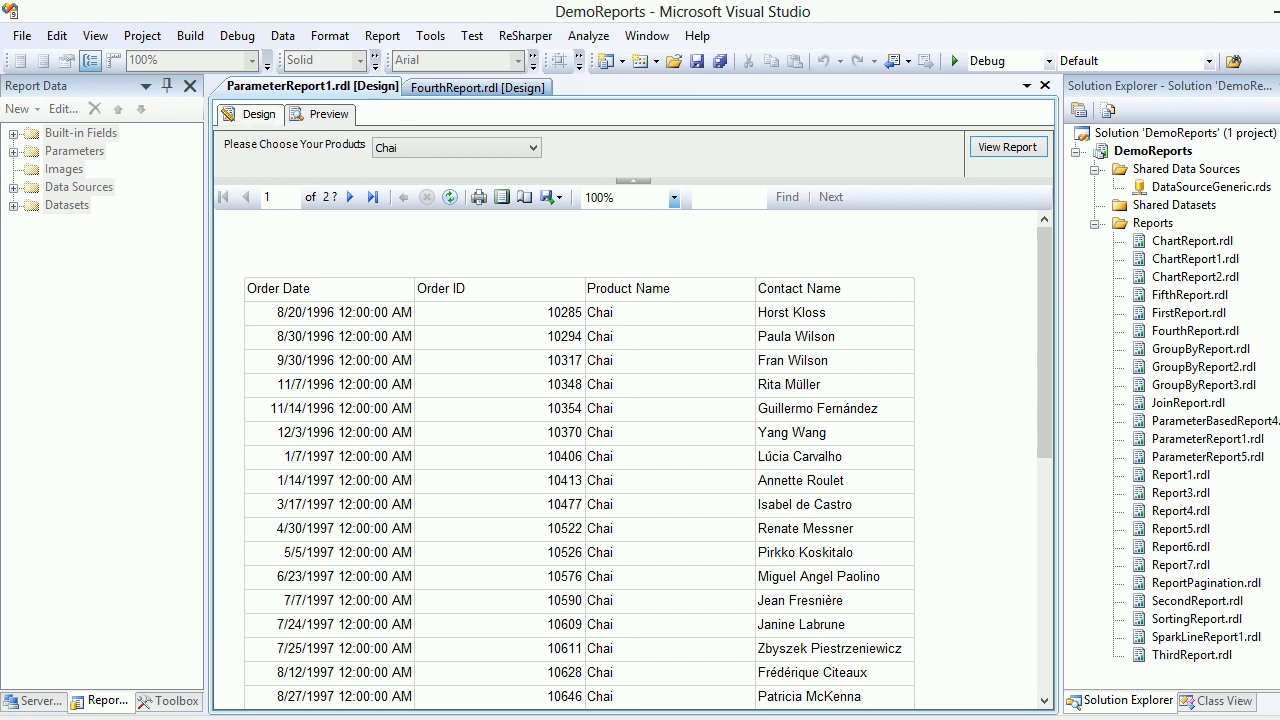
{"action": "left_click", "coordinate": [249, 114]}
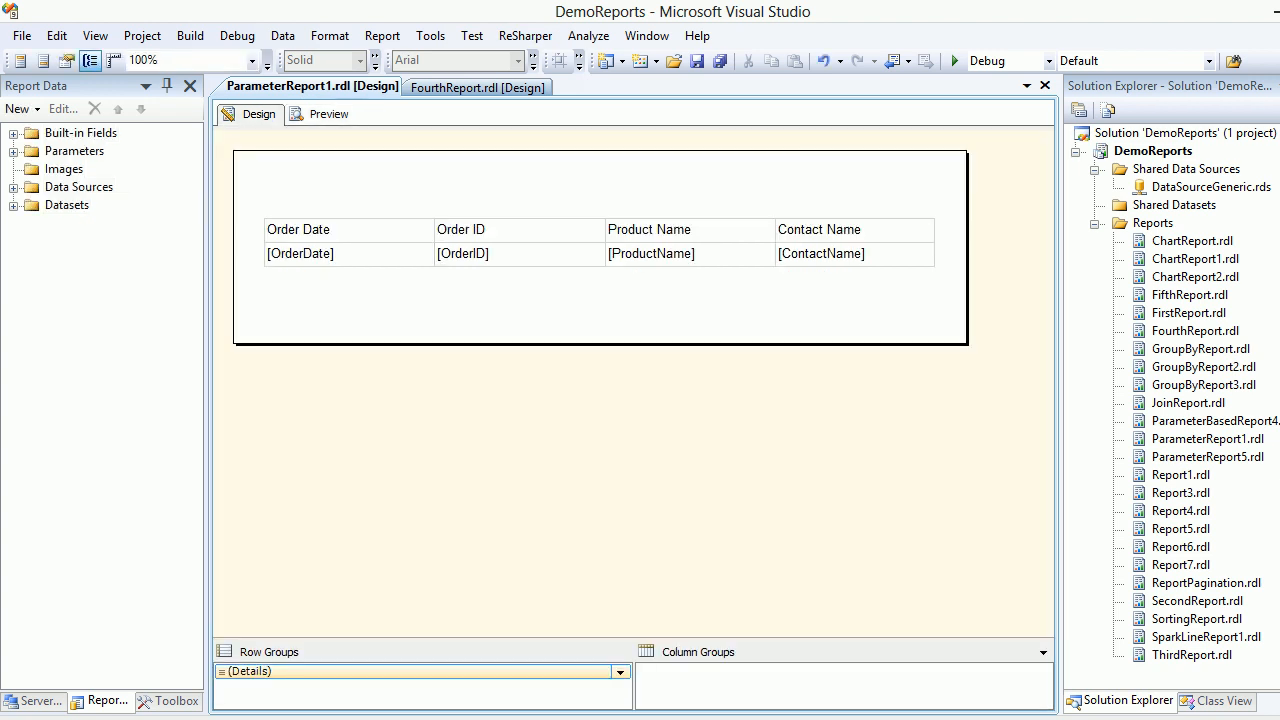
{"action": "left_click", "coordinate": [328, 113]}
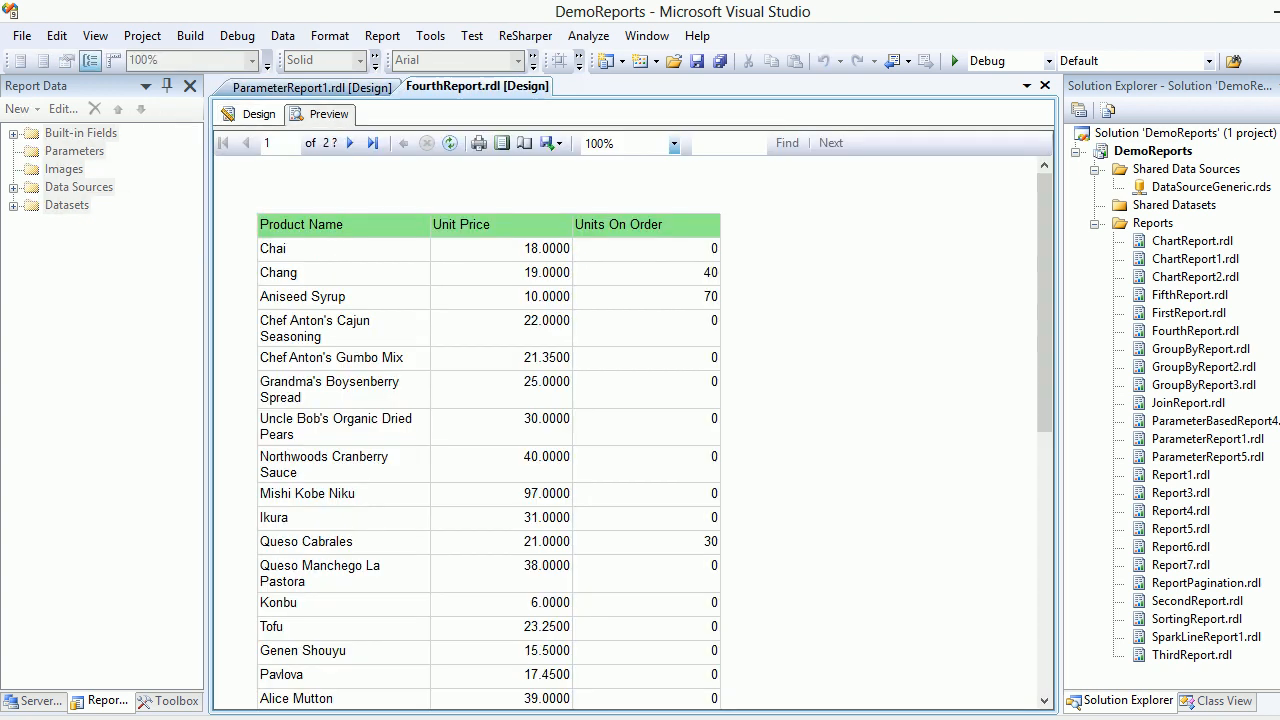